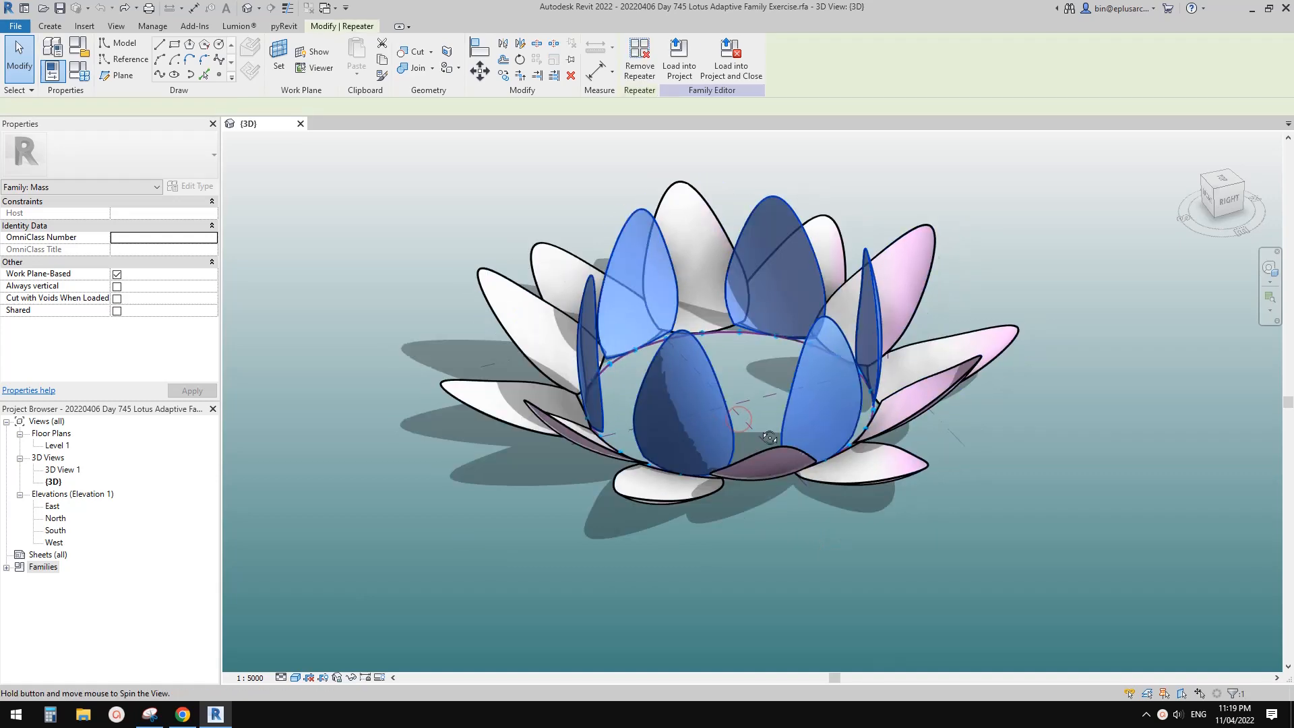
Orbit the lotus, select one petal component, and open Family1.rfa for editing.
left_click_drag(772, 438, 937, 436)
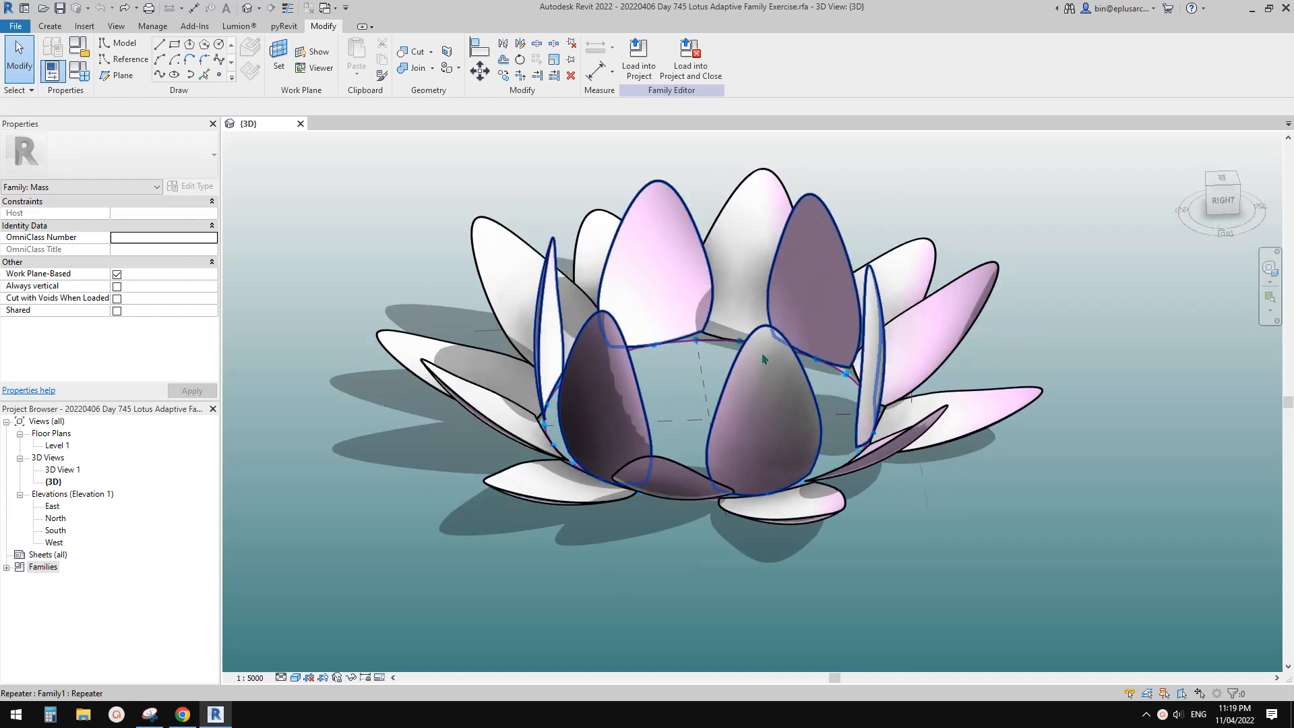
left_click(767, 359)
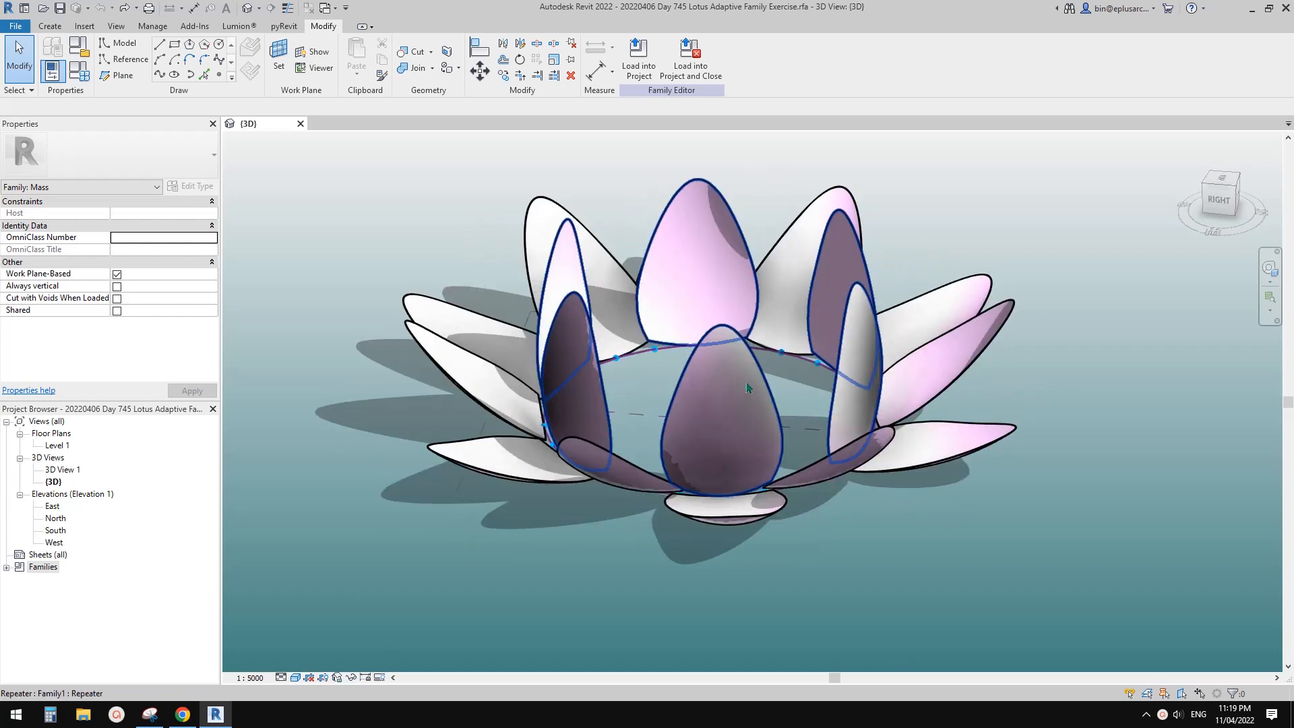
mouse_move(733, 407)
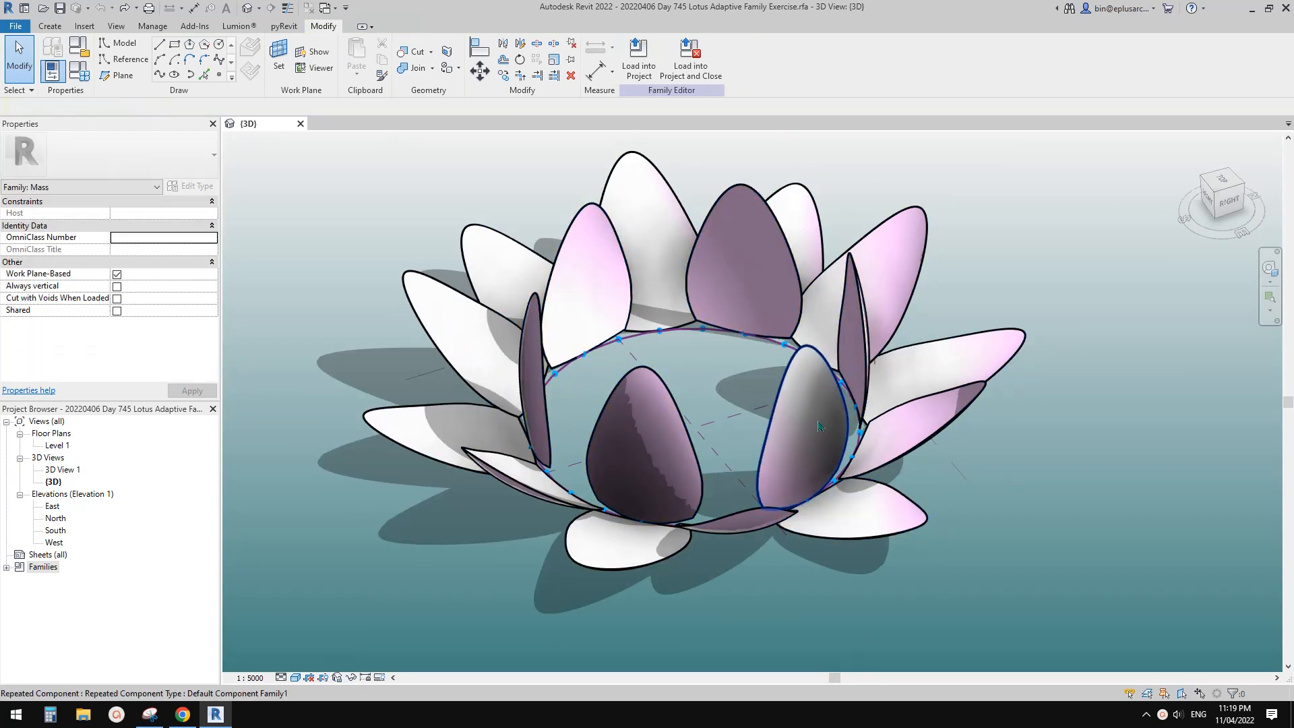
left_click(817, 425)
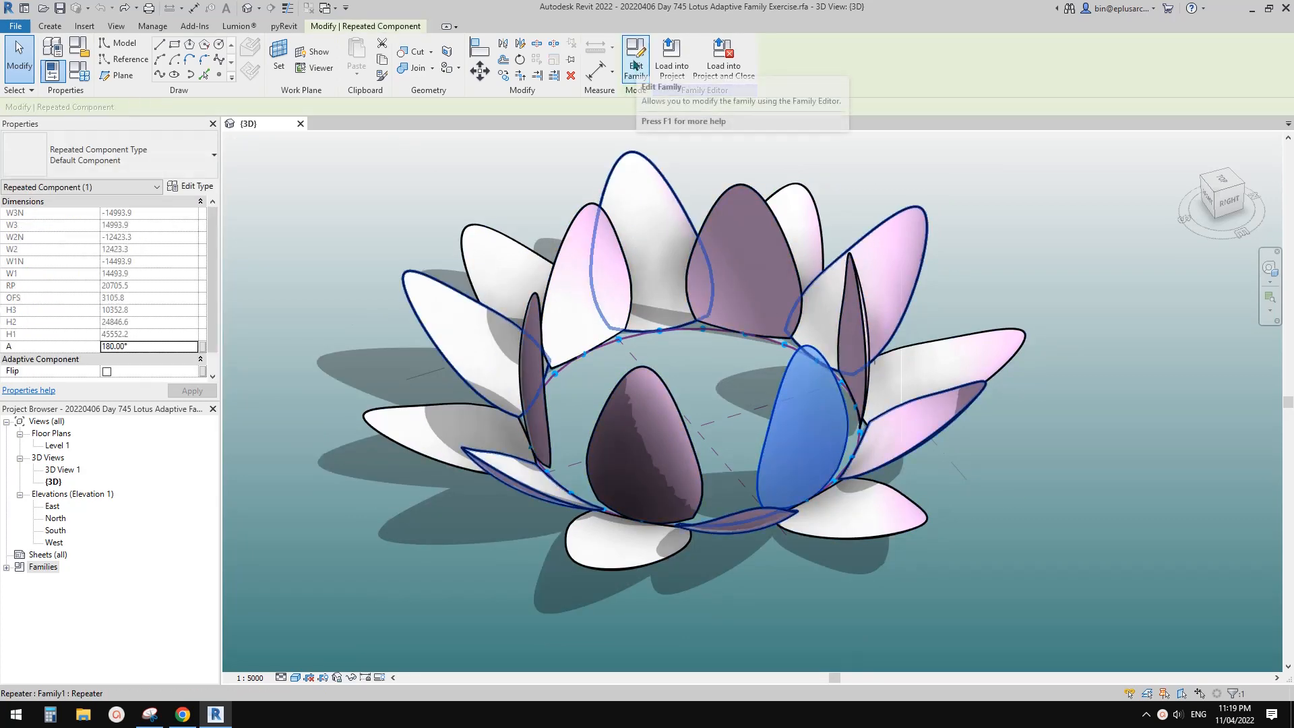
left_click(636, 54)
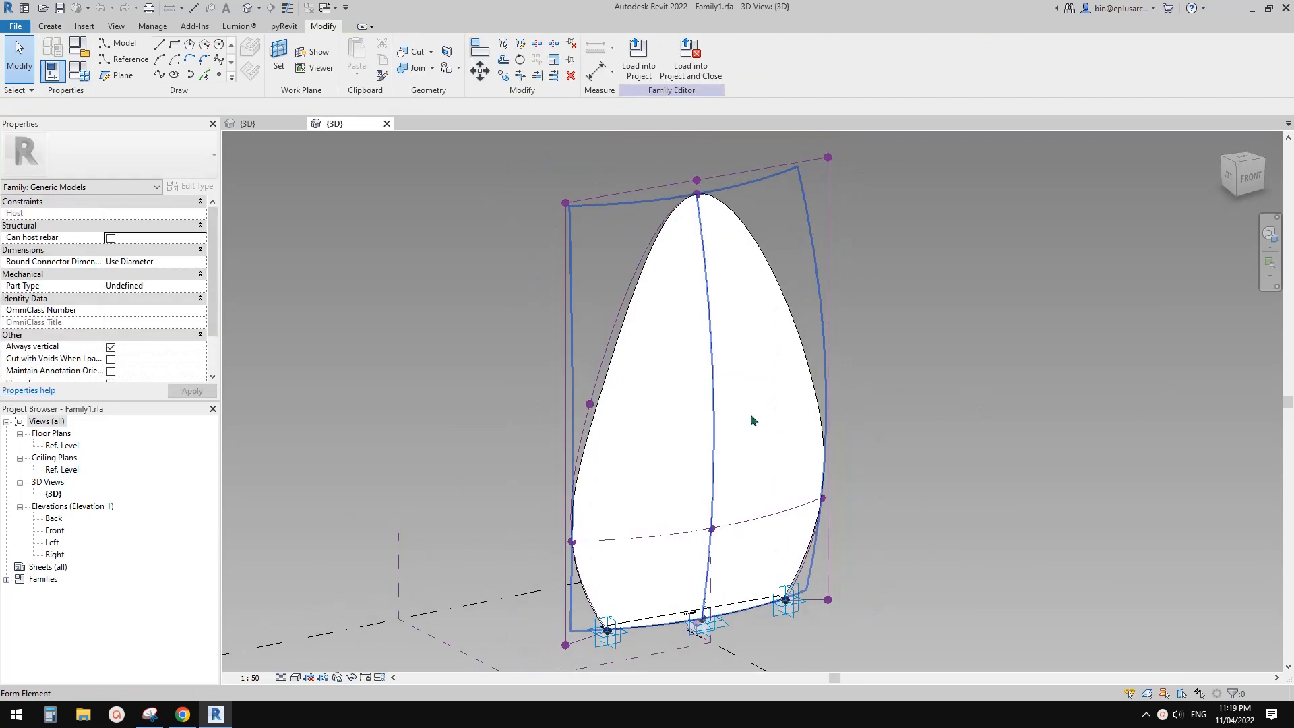
mouse_move(771, 428)
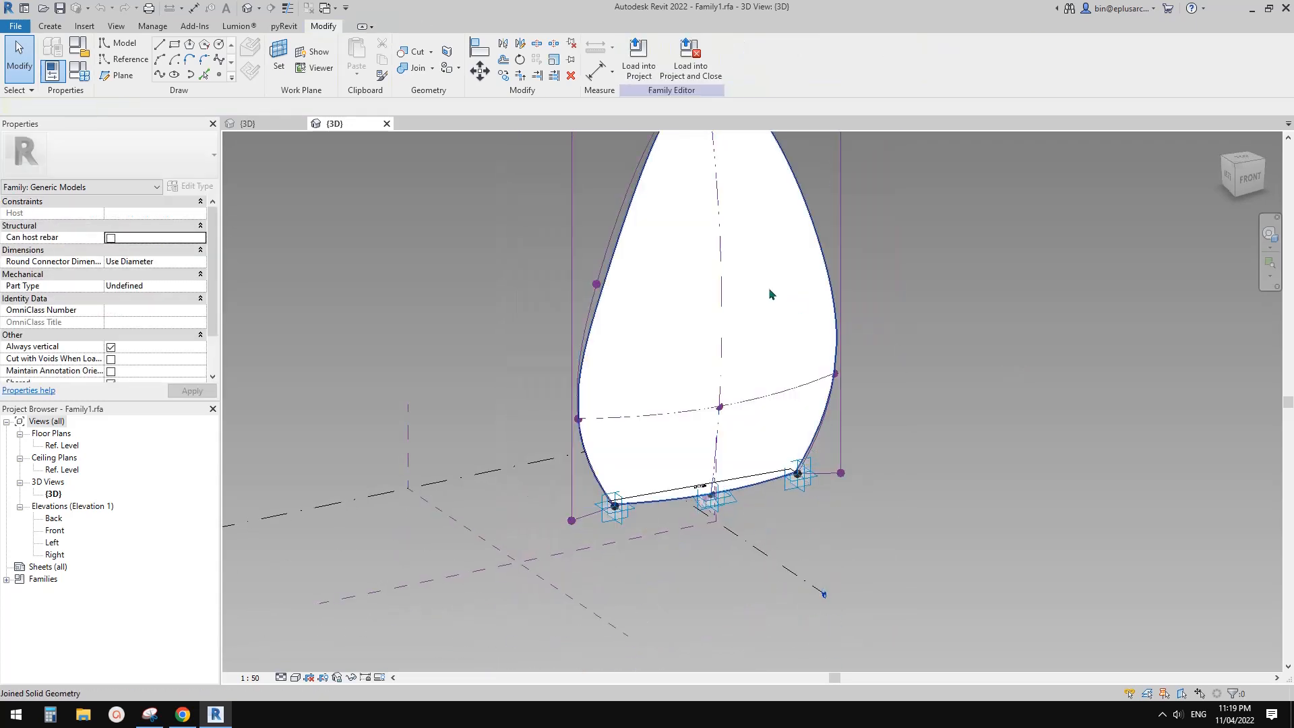
left_click(771, 295)
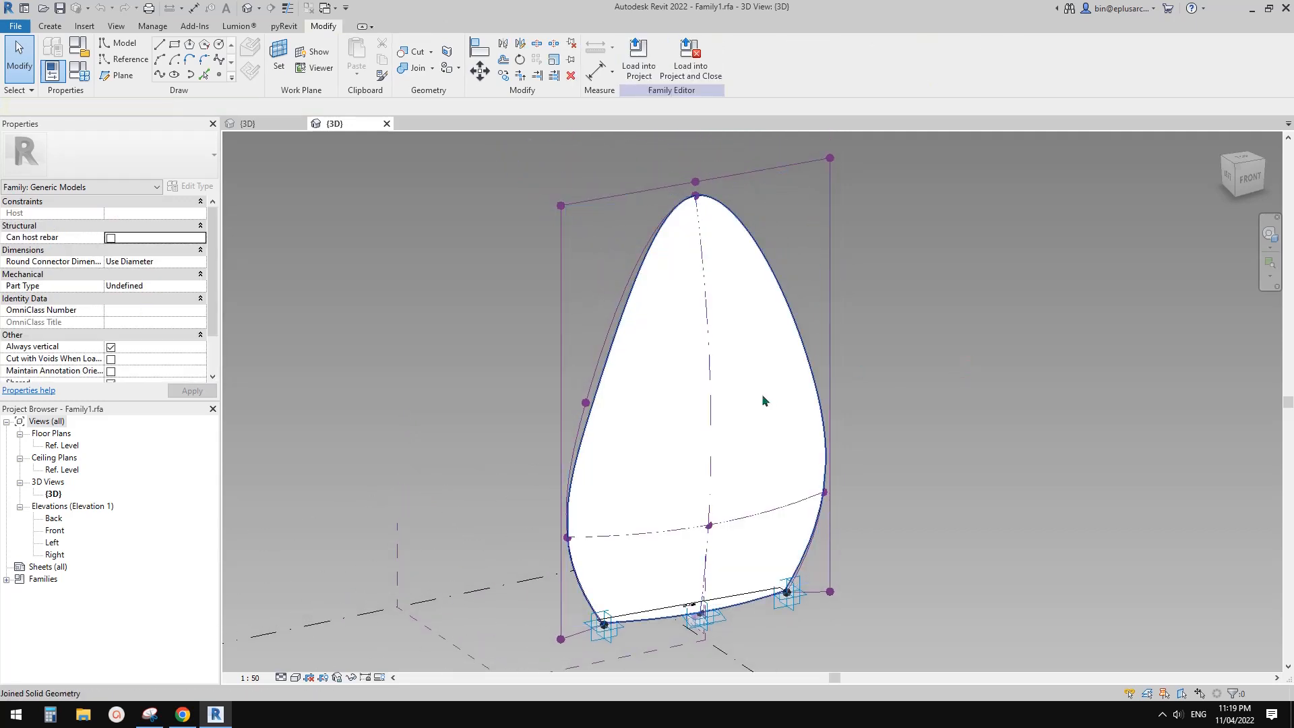
Divide the petal surface with the 1/2 Step pattern and 20 grid divisions.
left_click(763, 399)
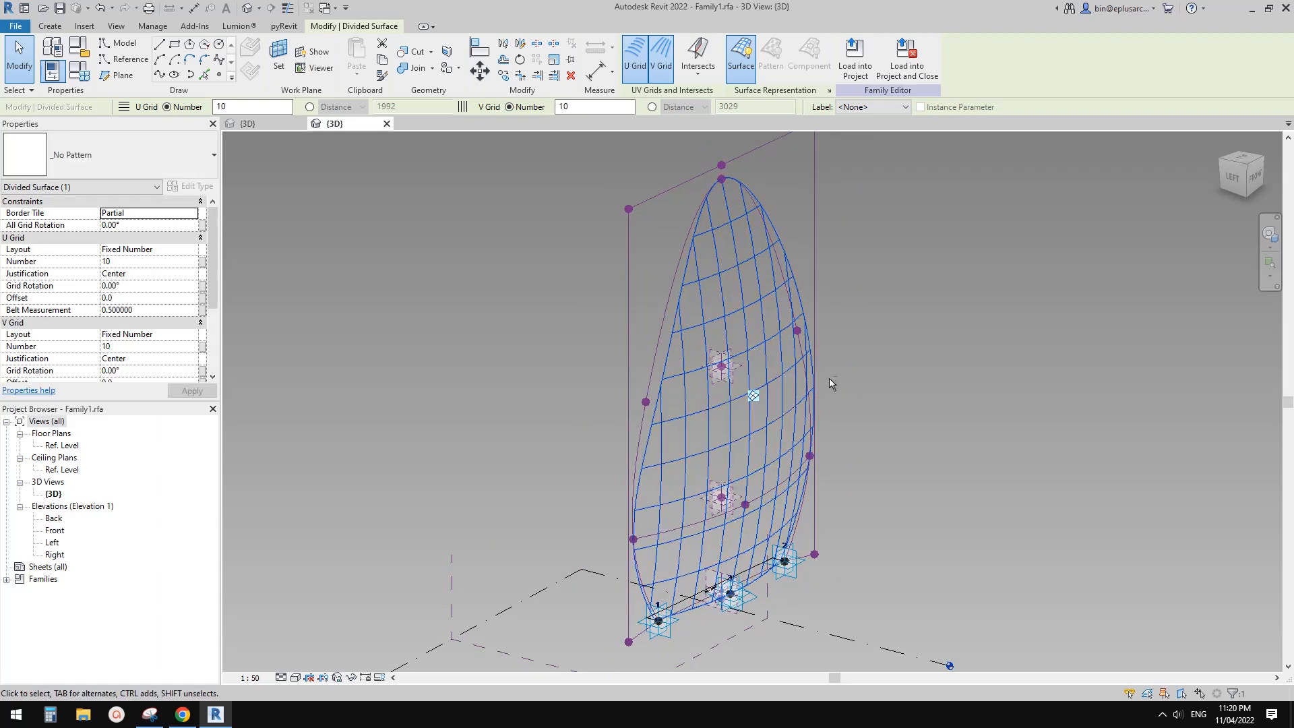
left_click_drag(831, 383, 811, 388)
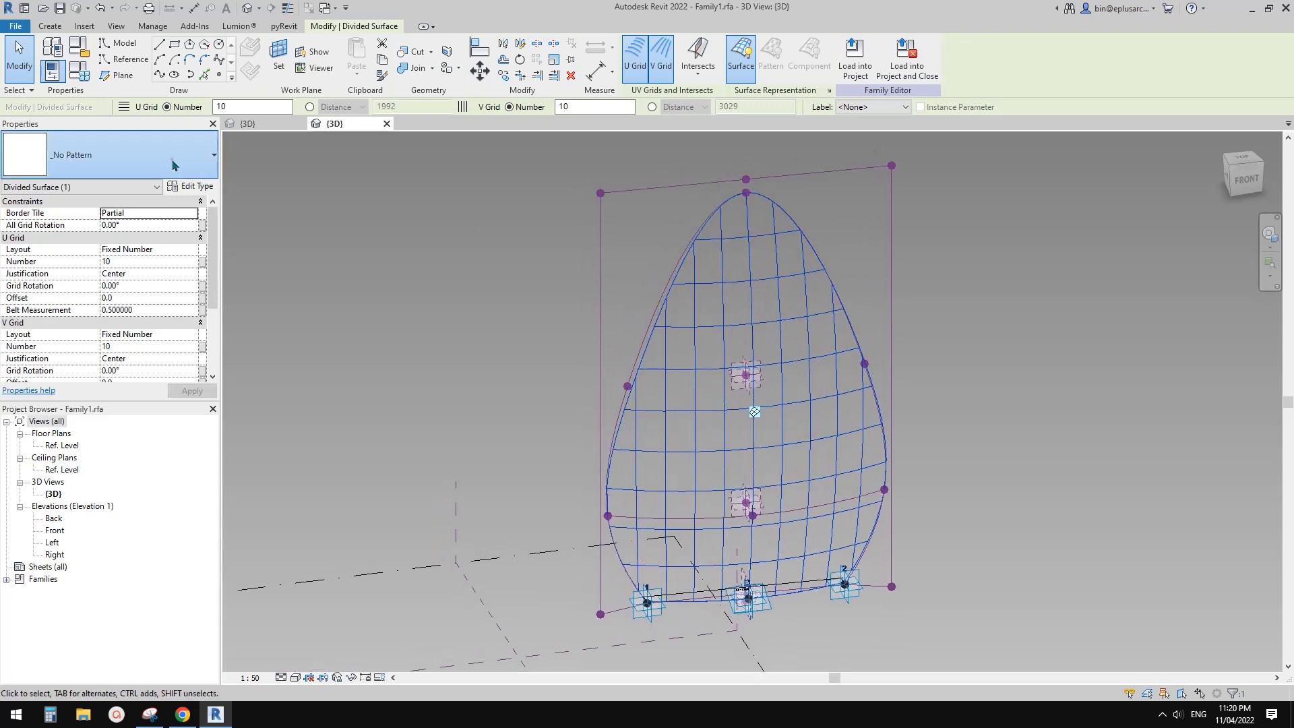
left_click(211, 154)
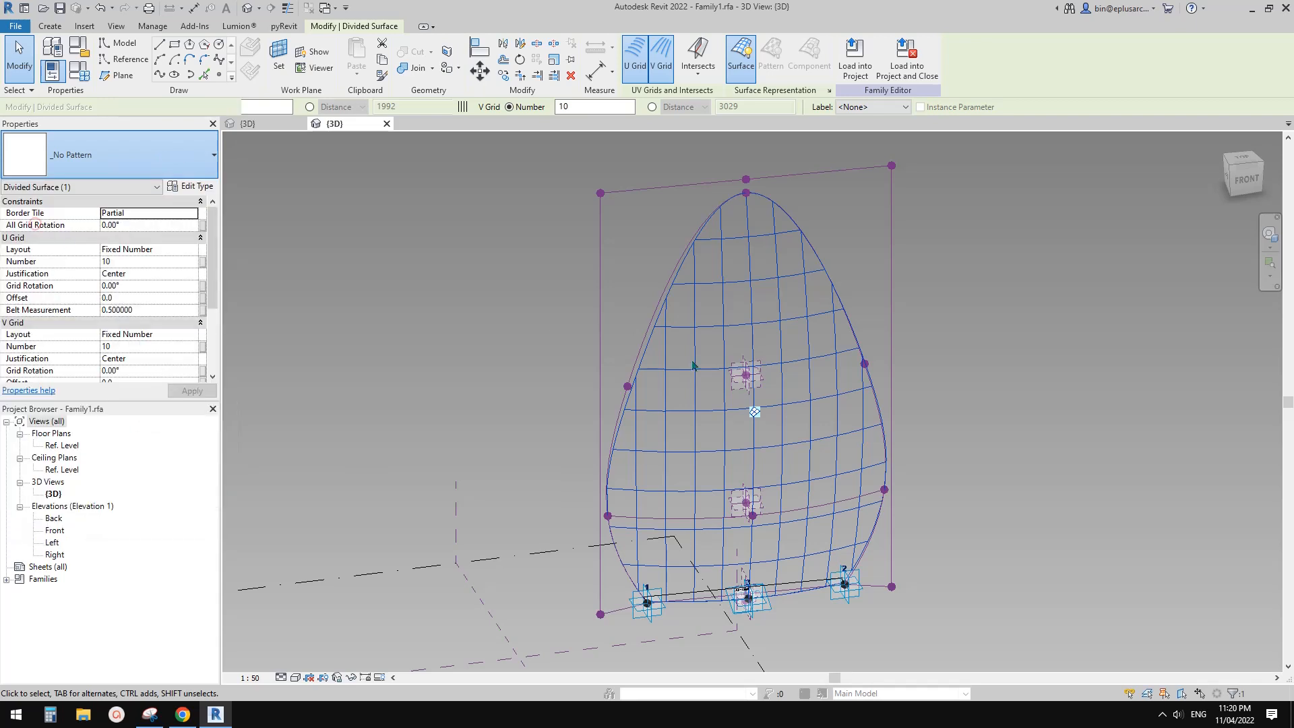
left_click(771, 57)
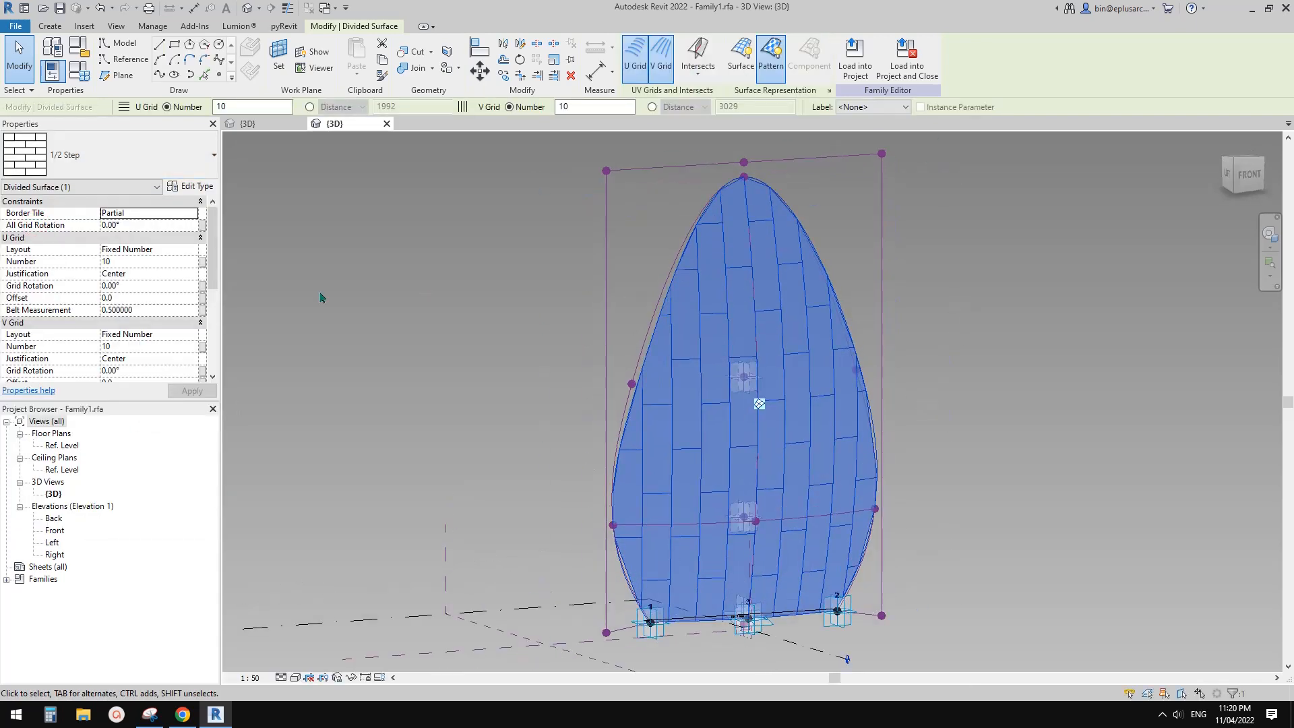
left_click(148, 346)
type("5")
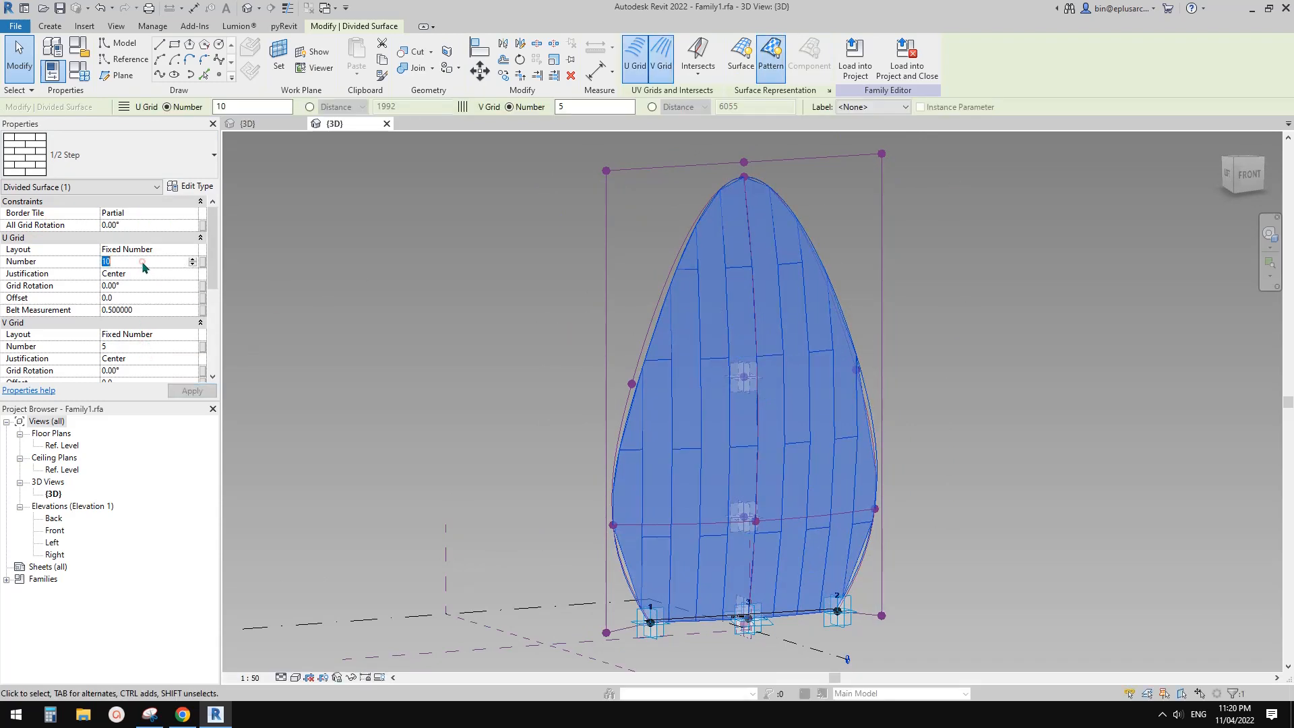
type("20")
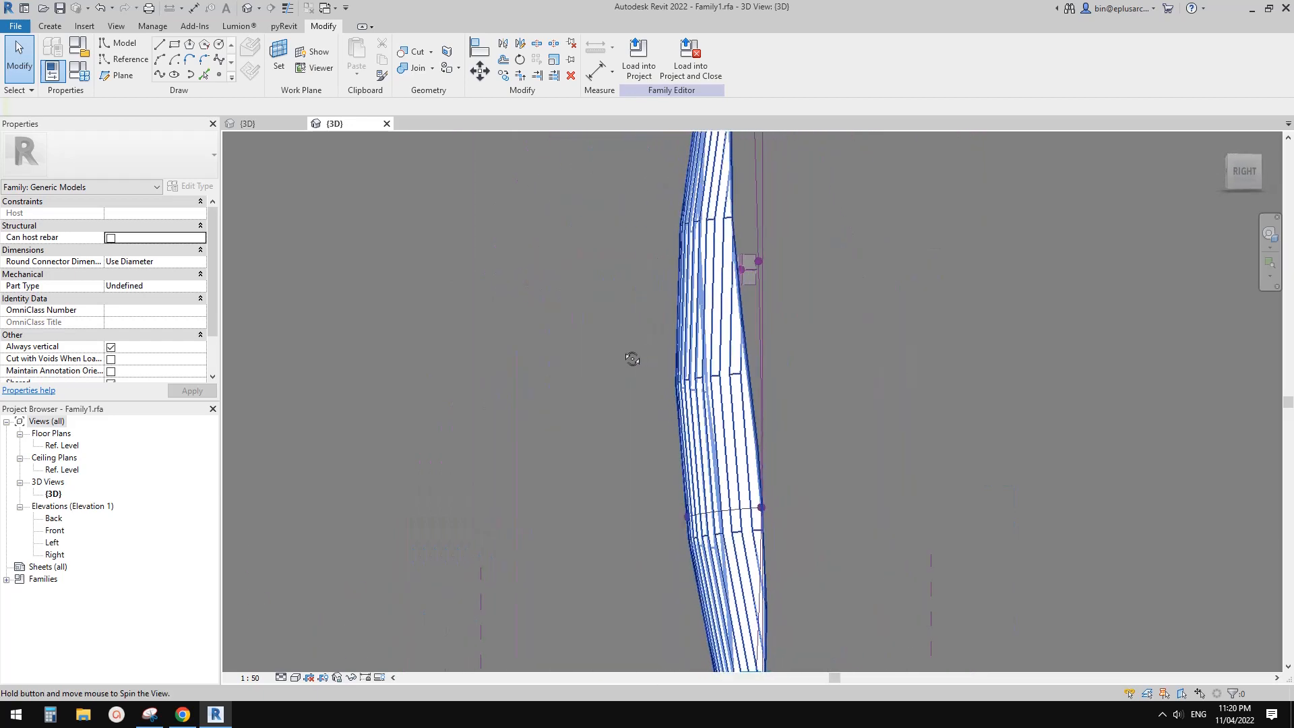
left_click_drag(633, 358, 642, 365)
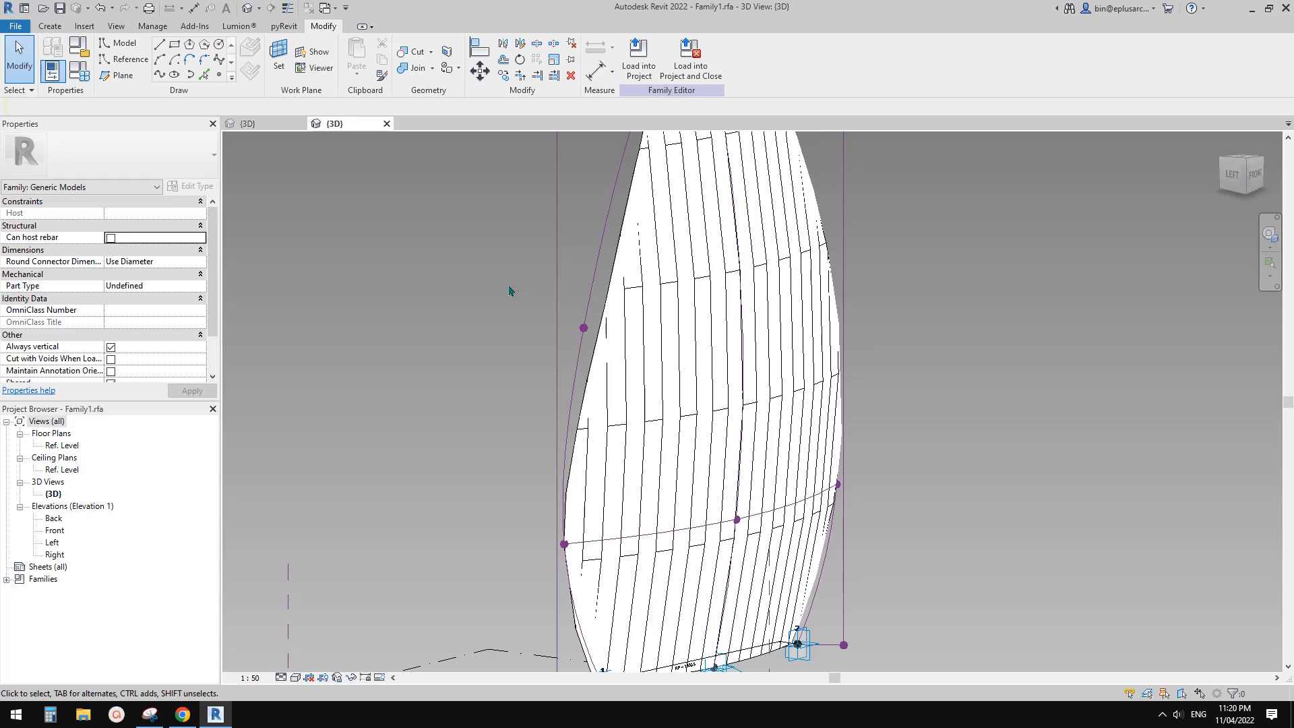
mouse_move(524, 316)
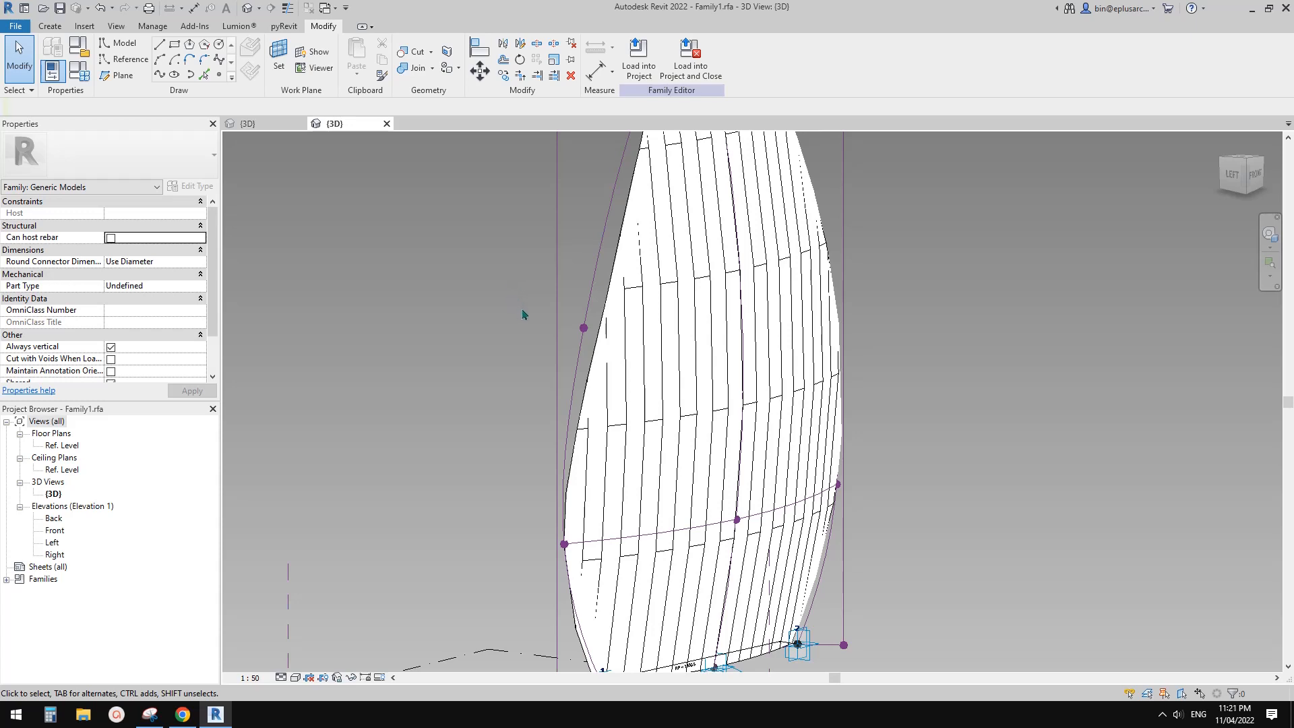
left_click_drag(523, 315, 640, 380)
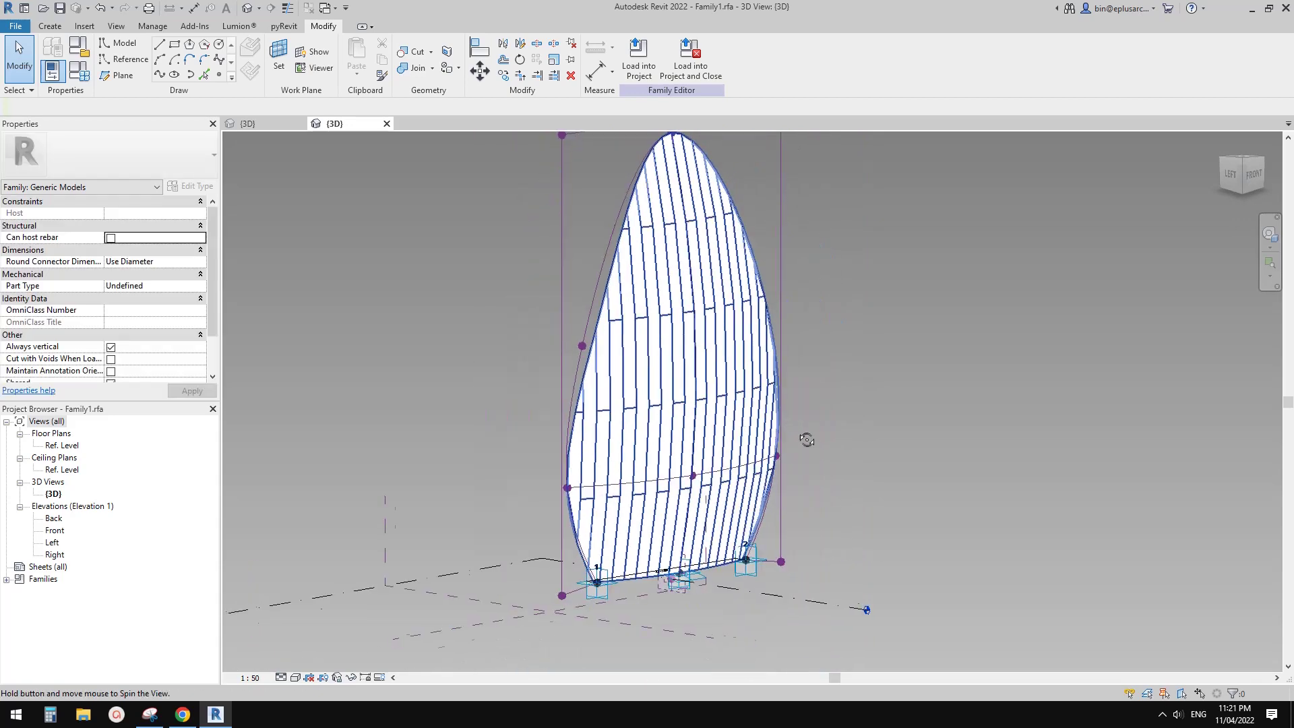
left_click_drag(807, 439, 525, 435)
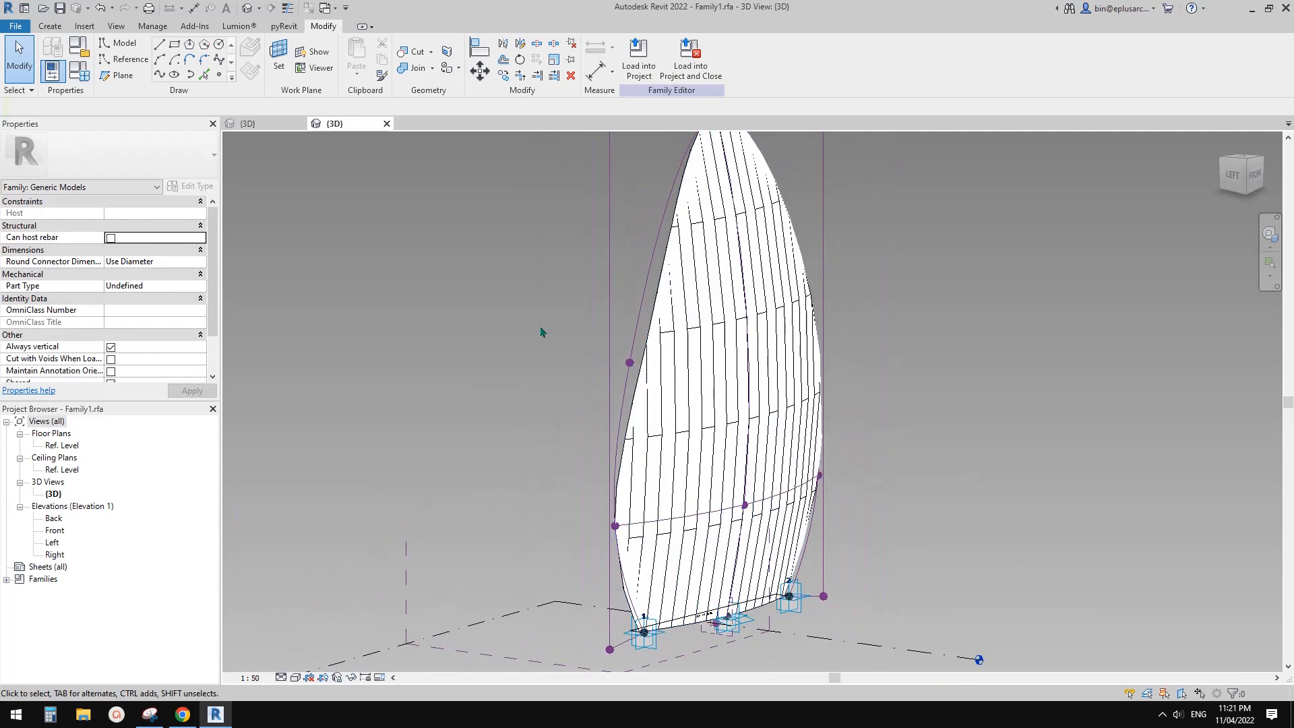
left_click(17, 30)
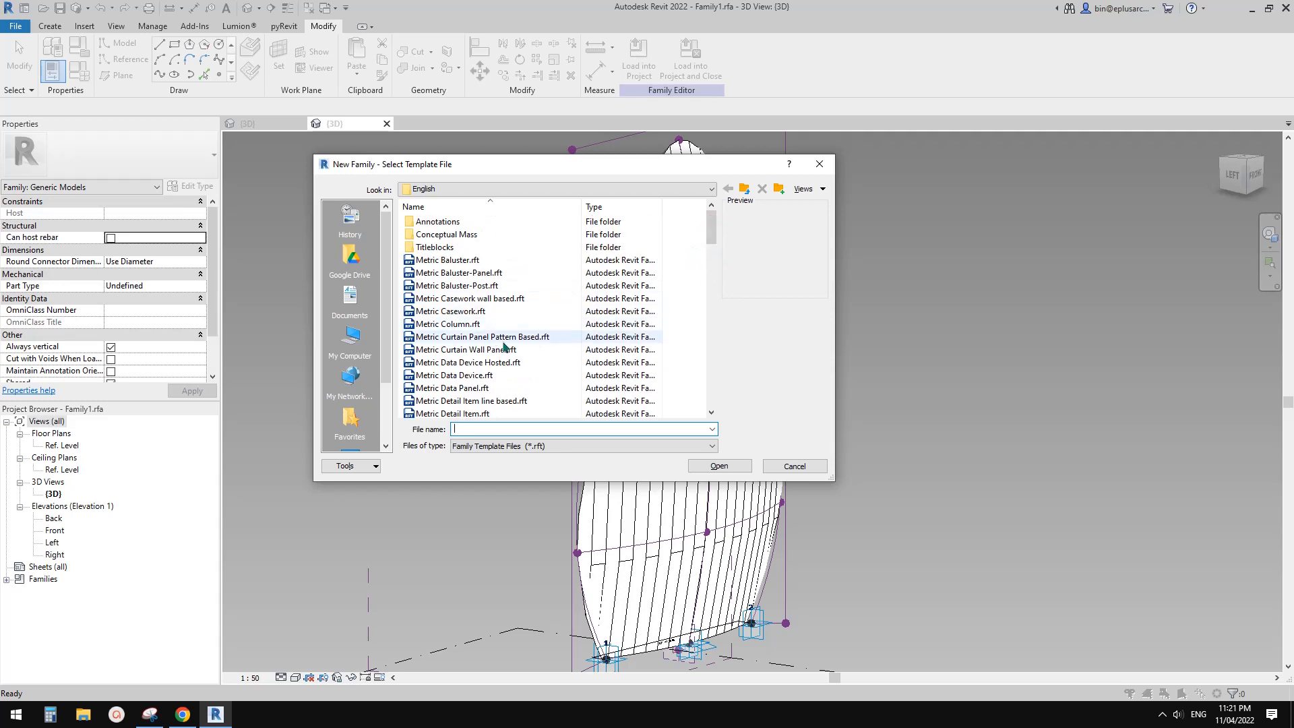
Pick Metric Curtain Panel Pattern Based.rft as the new family template and open it.
left_click(480, 337)
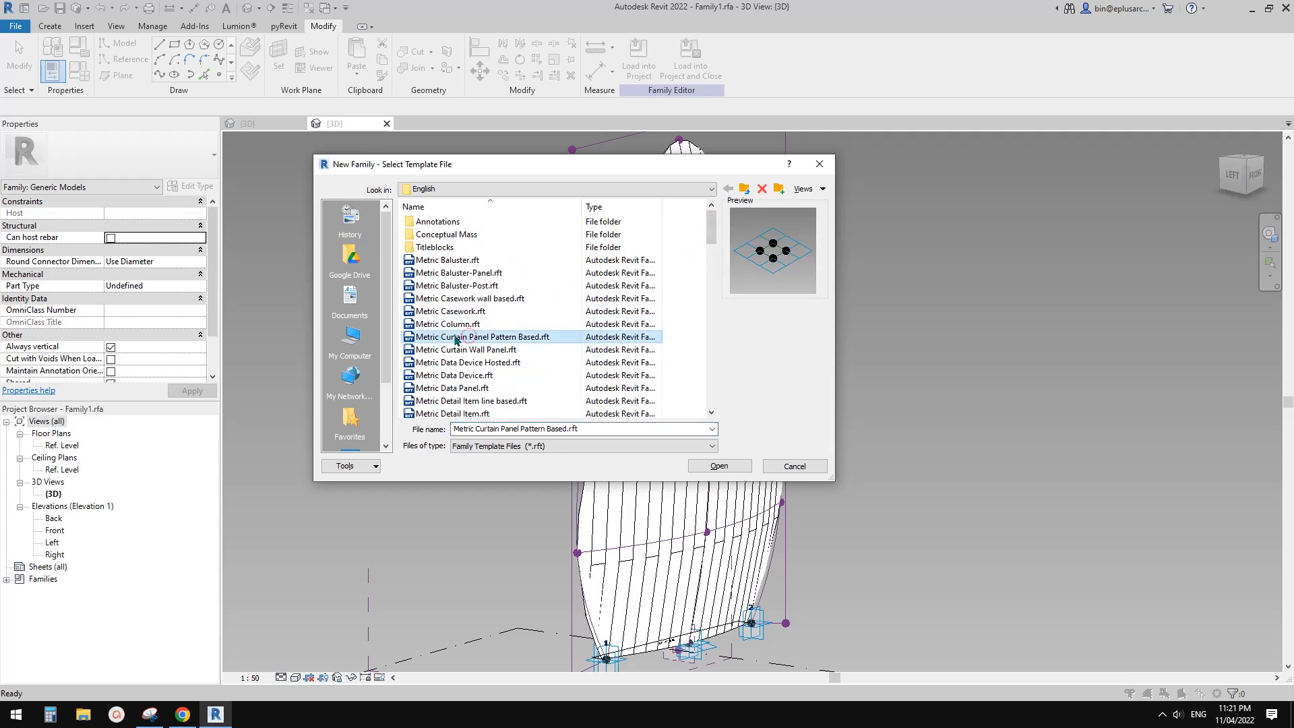
mouse_move(580, 338)
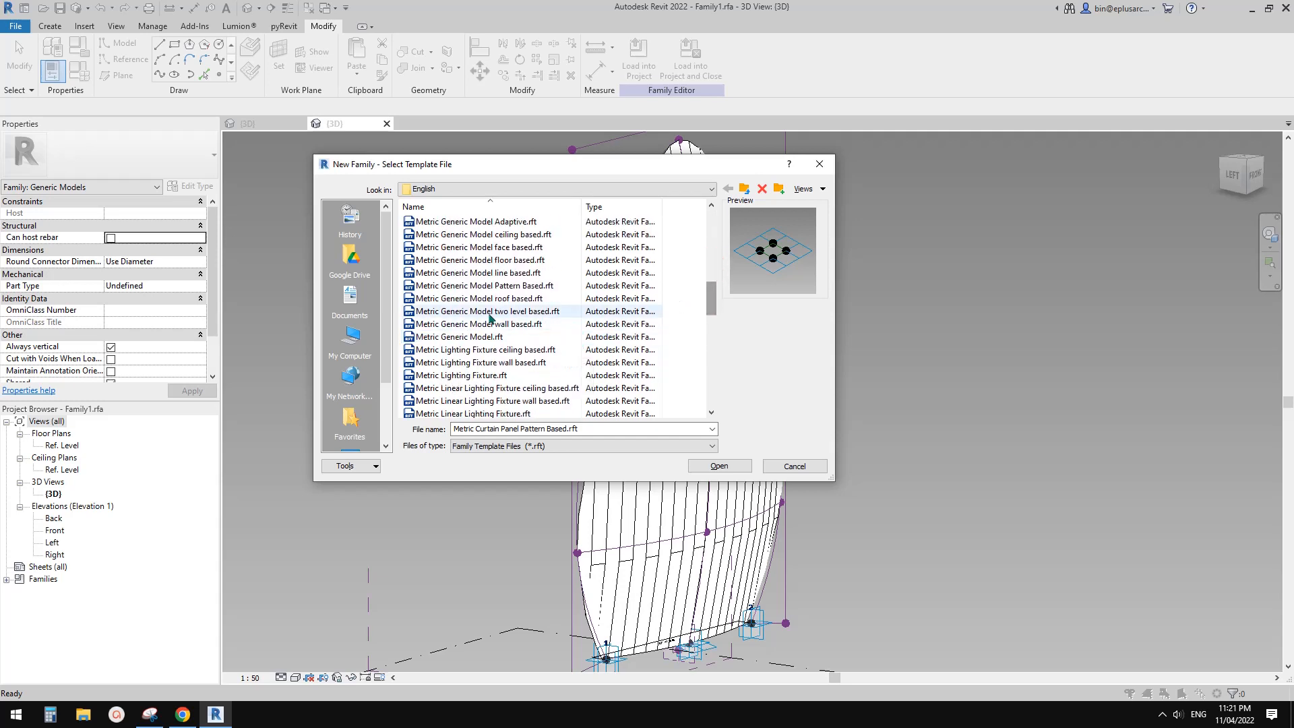
left_click(485, 285)
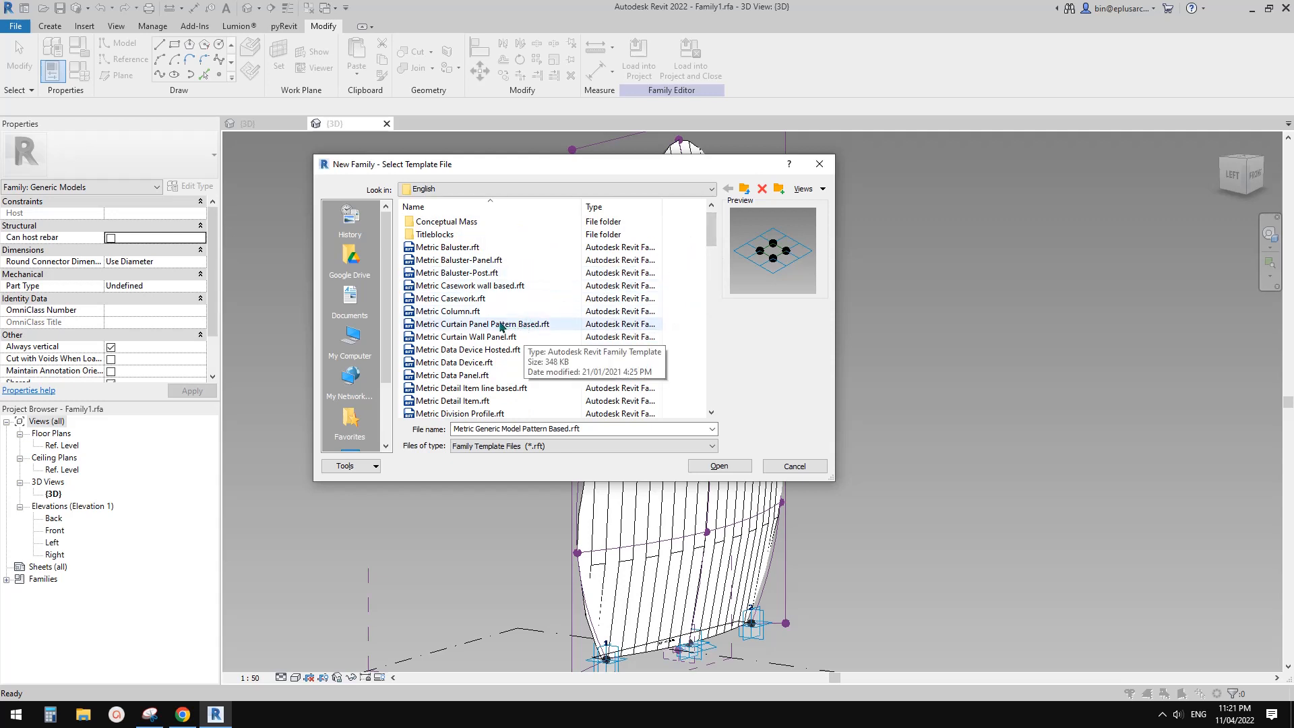
left_click(470, 285)
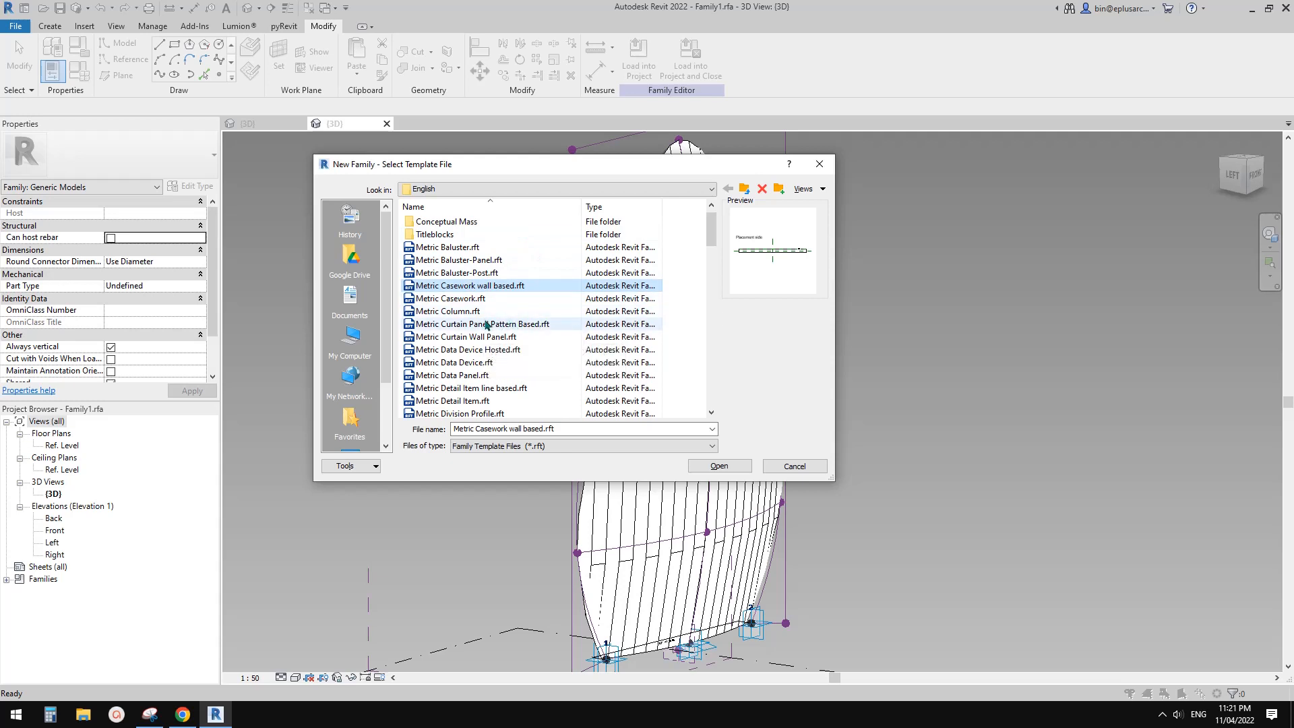
left_click(485, 324)
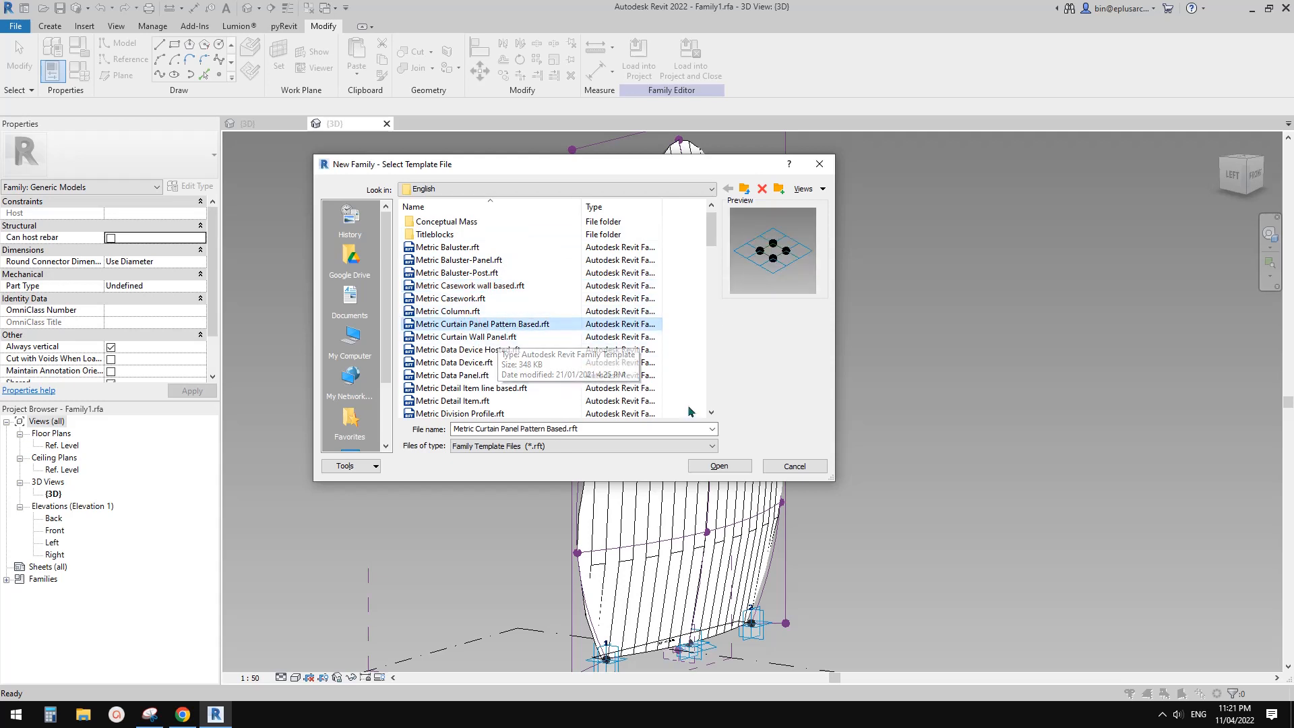
left_click(719, 465)
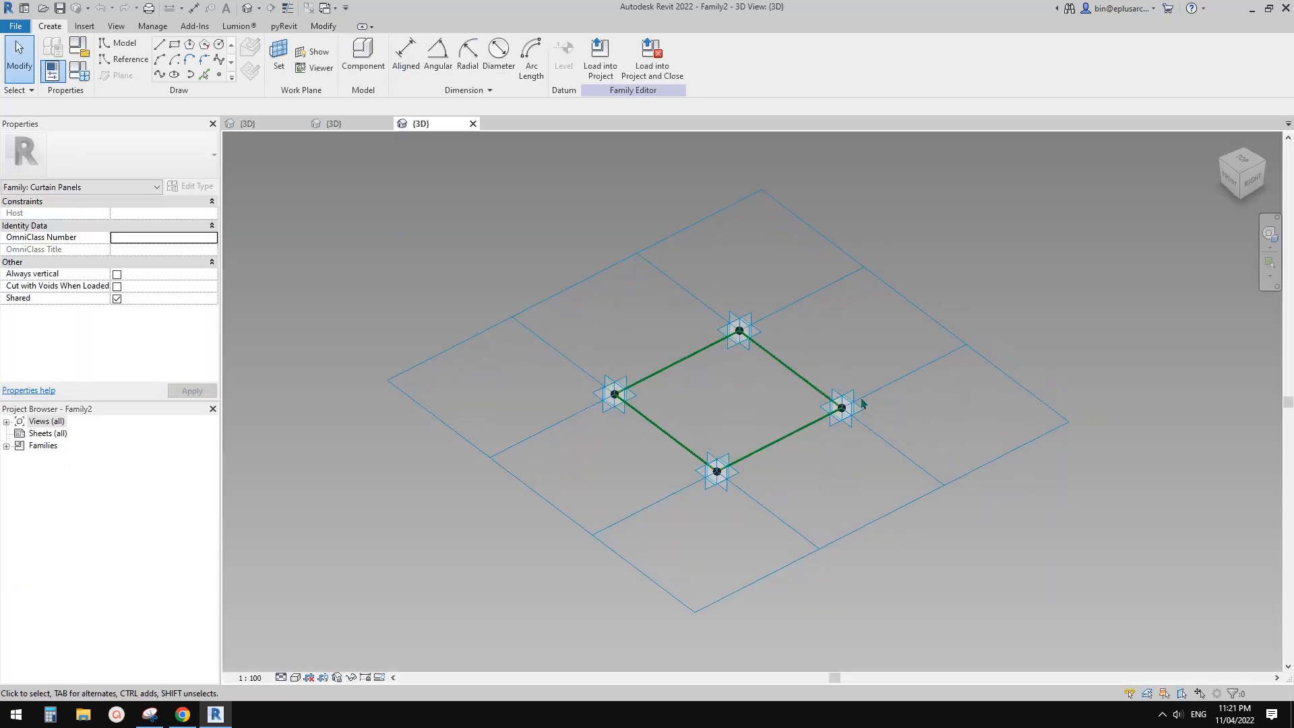
Switch the panel's tile grid to 1/2 Step and begin drawing the reference-line outline.
left_click(840, 407)
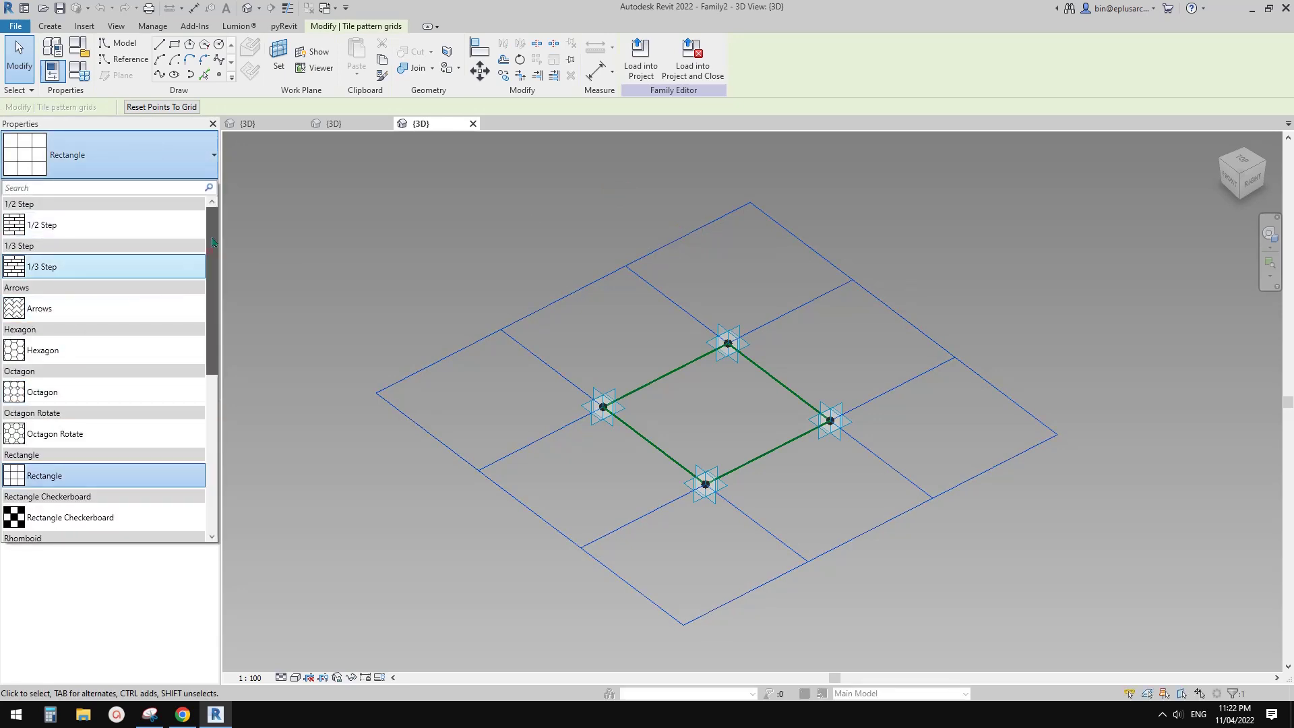
left_click(41, 224)
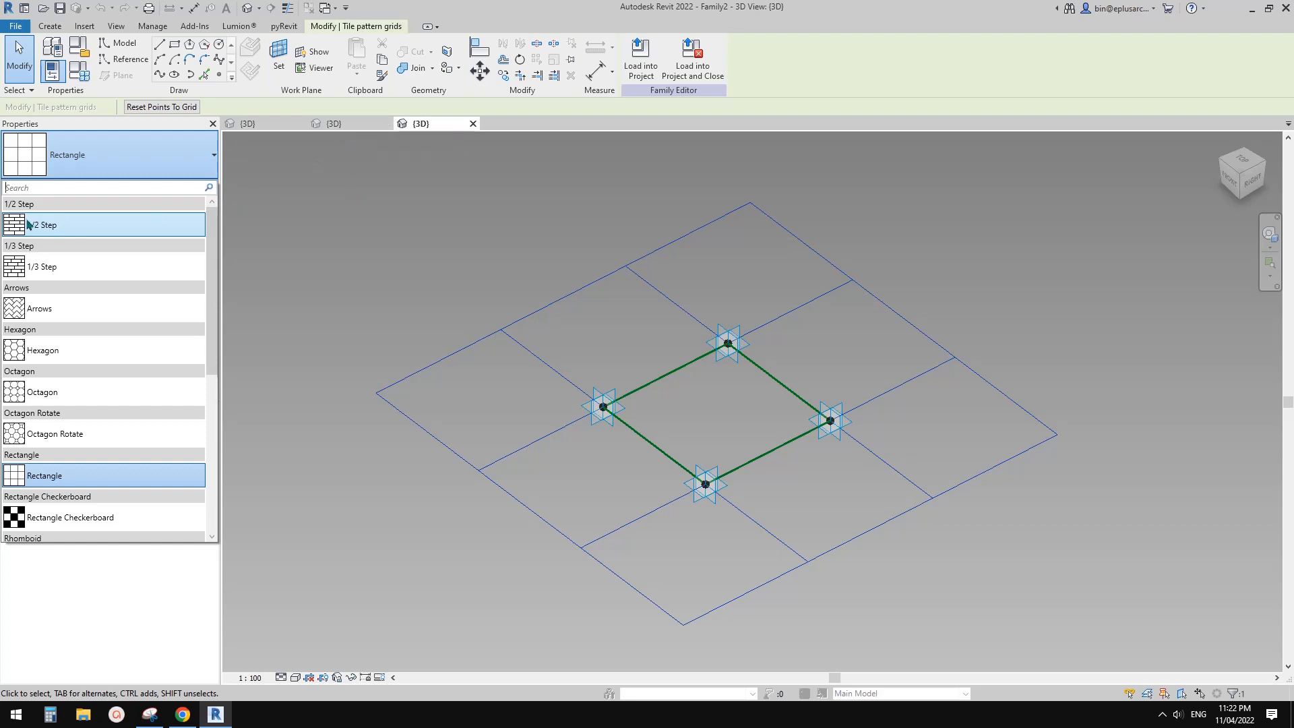
mouse_move(76, 236)
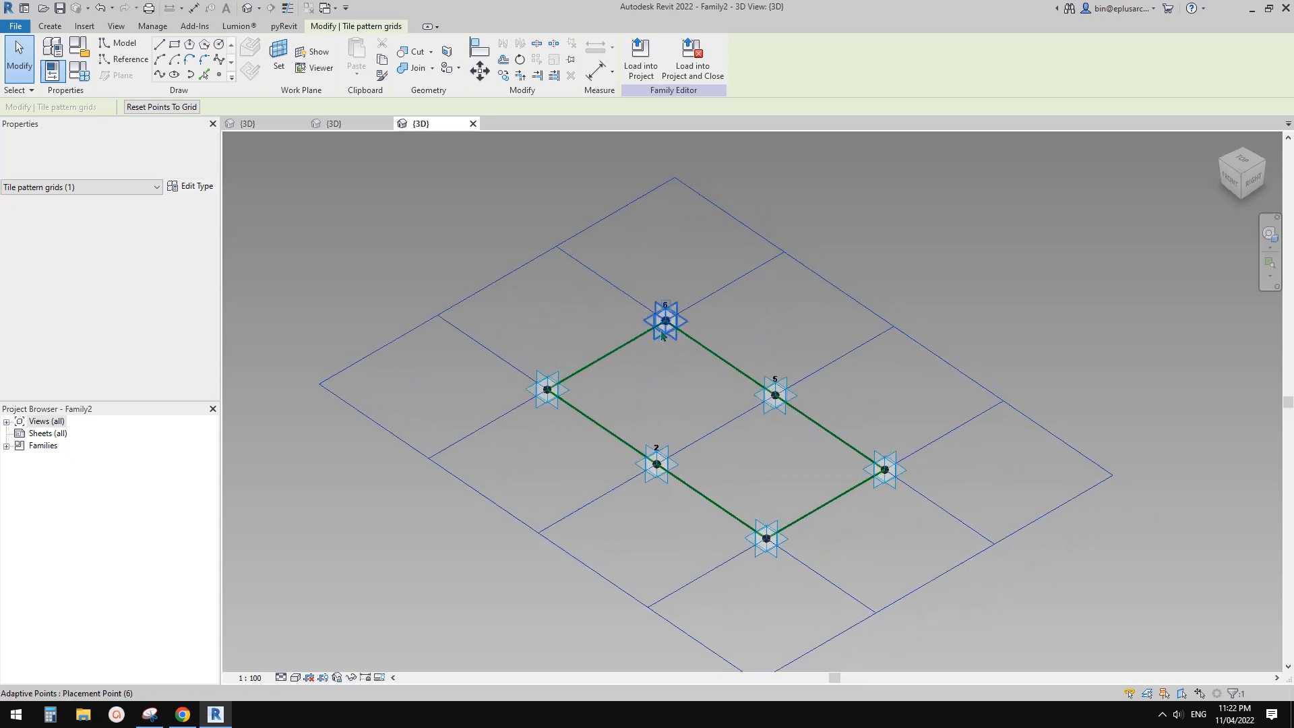
left_click(547, 405)
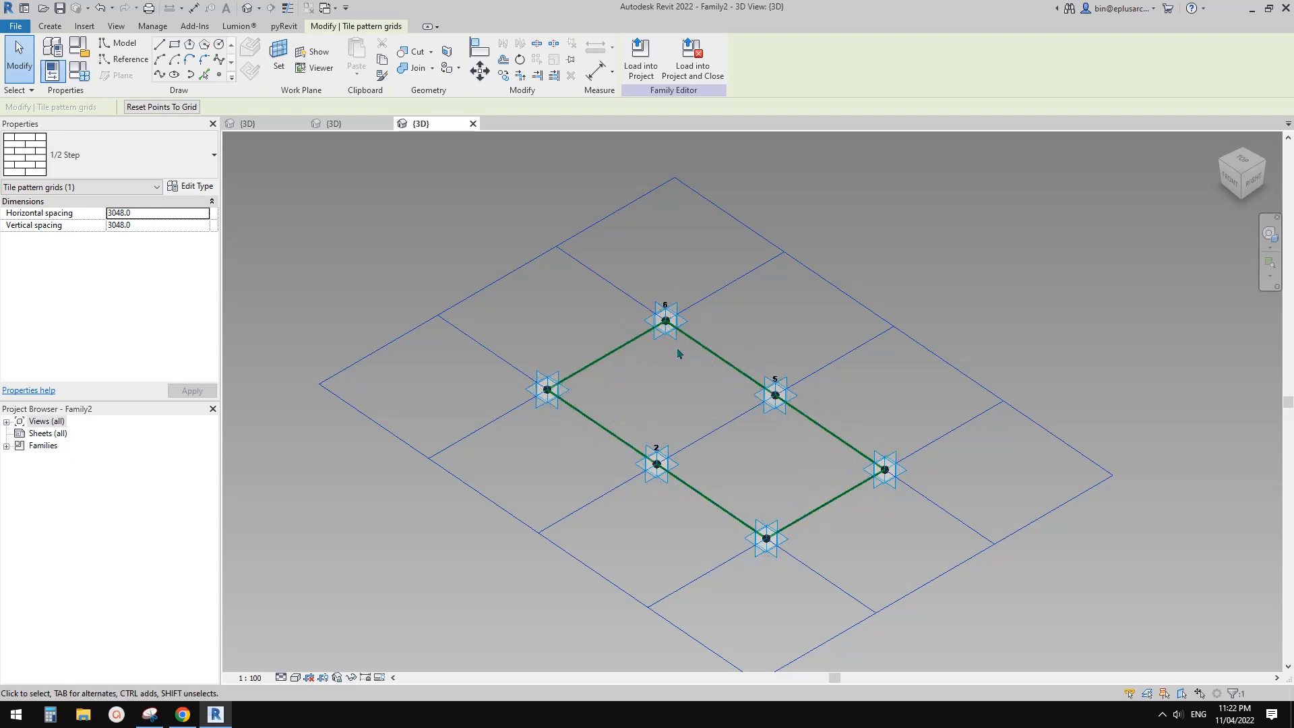
left_click_drag(677, 353, 871, 460)
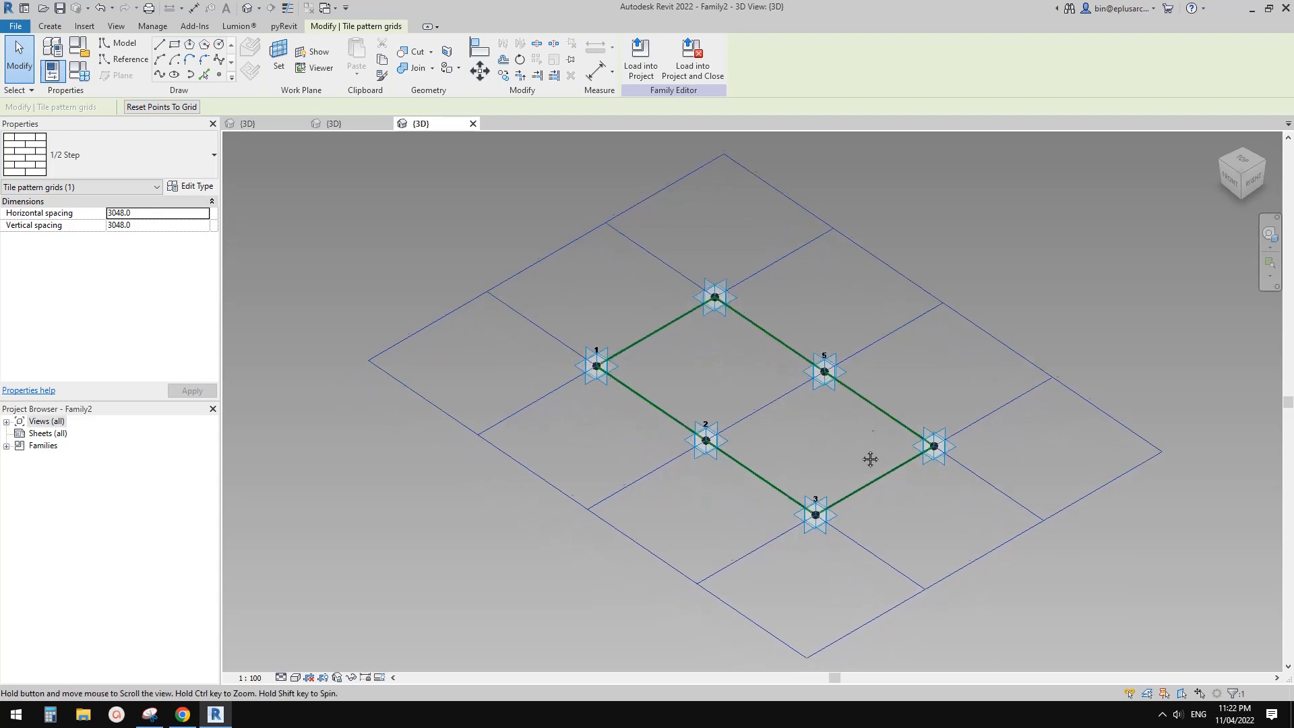
left_click_drag(871, 459, 893, 438)
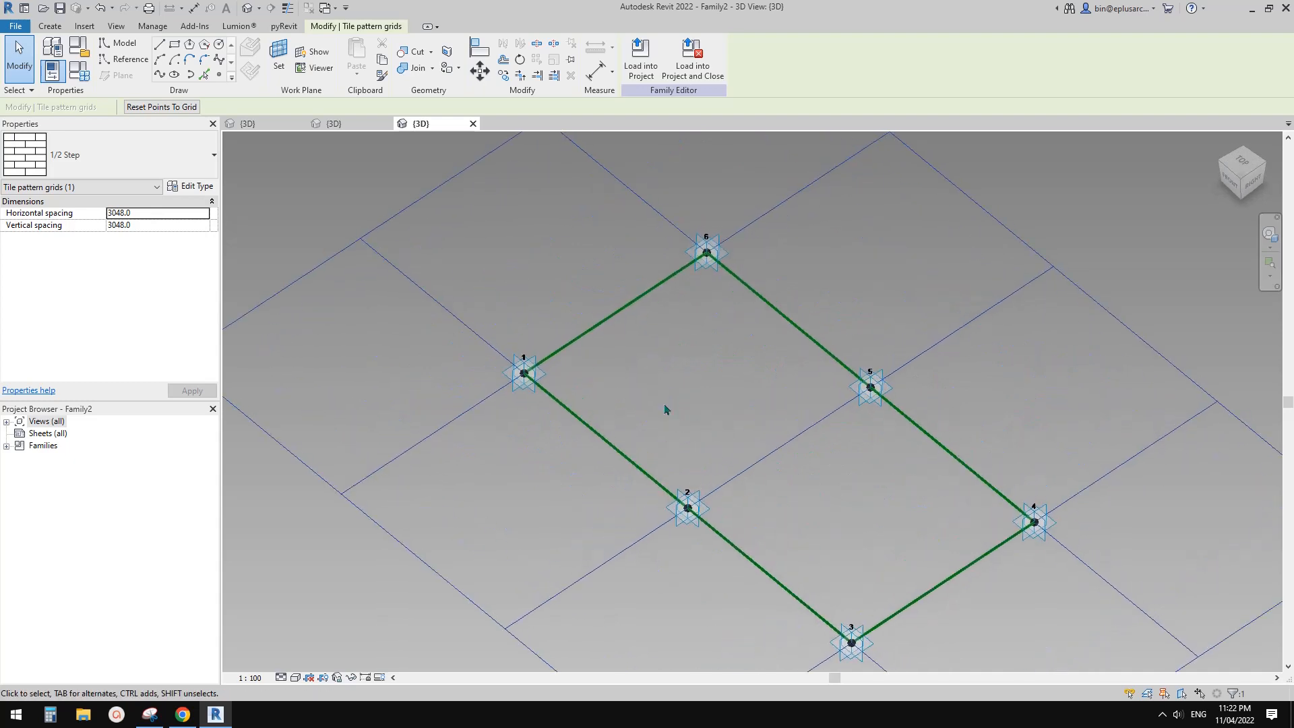
left_click(523, 371)
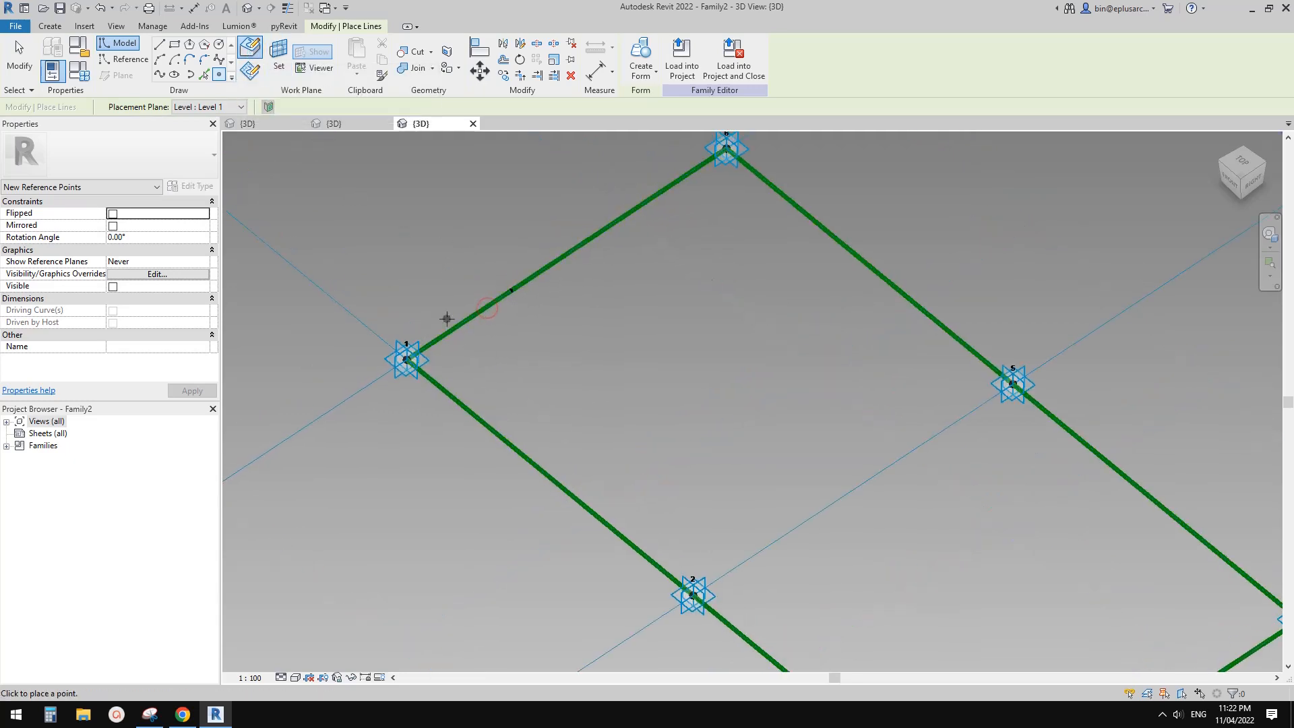
Host a point on the first outline edge and sketch a rectangular profile on it.
left_click(128, 59)
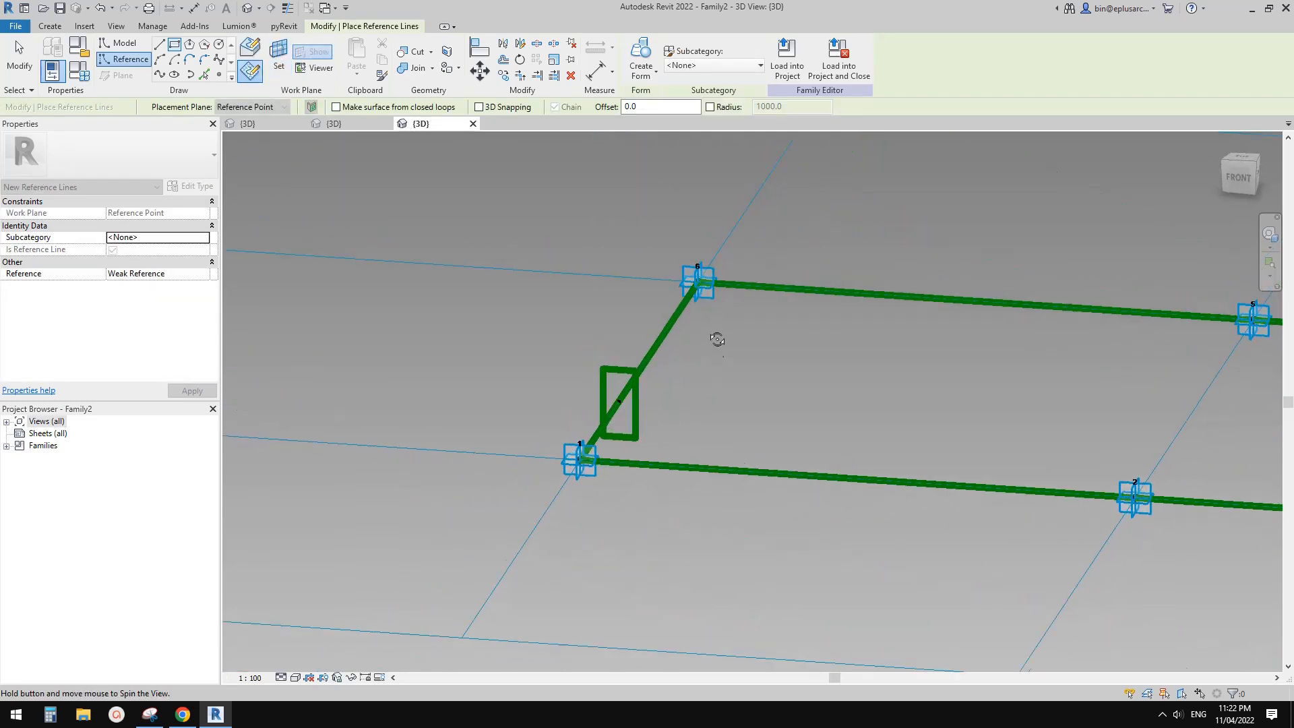
left_click_drag(717, 338, 671, 474)
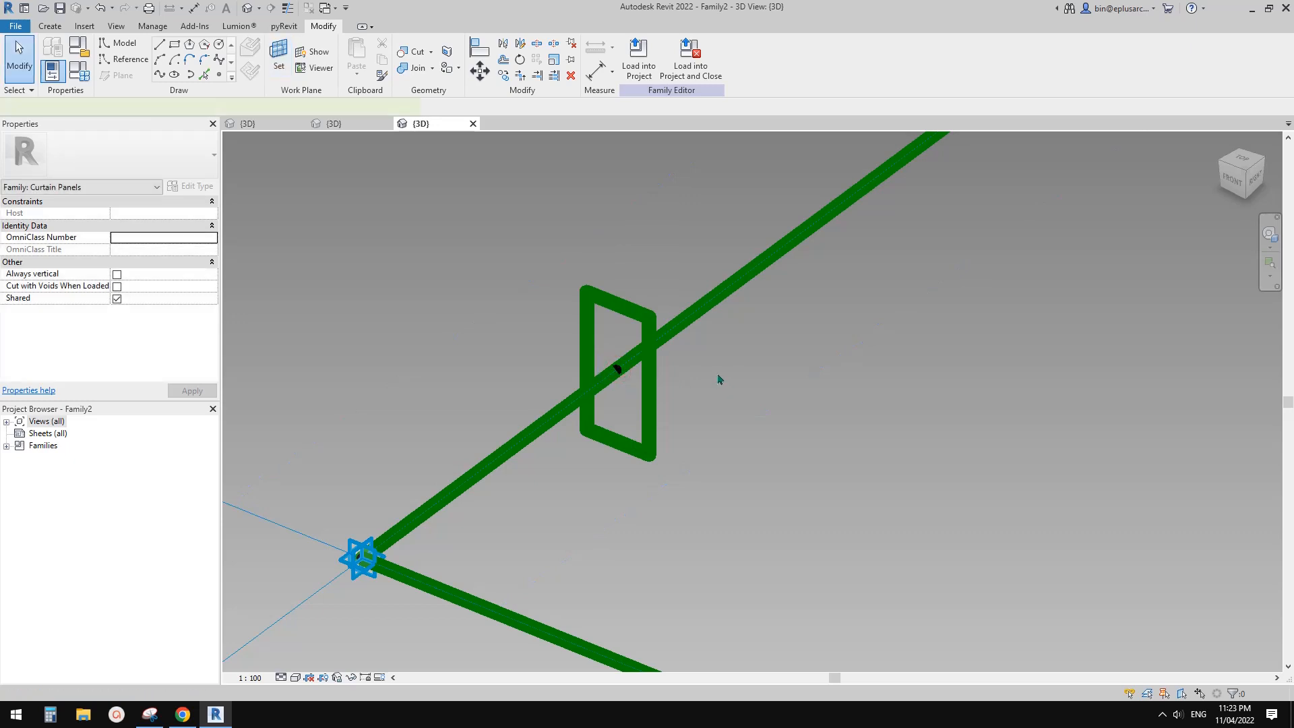
Label the profile's two dimensions as new parameters w1 and w2, then edit their values.
left_click(636, 52)
type("w1")
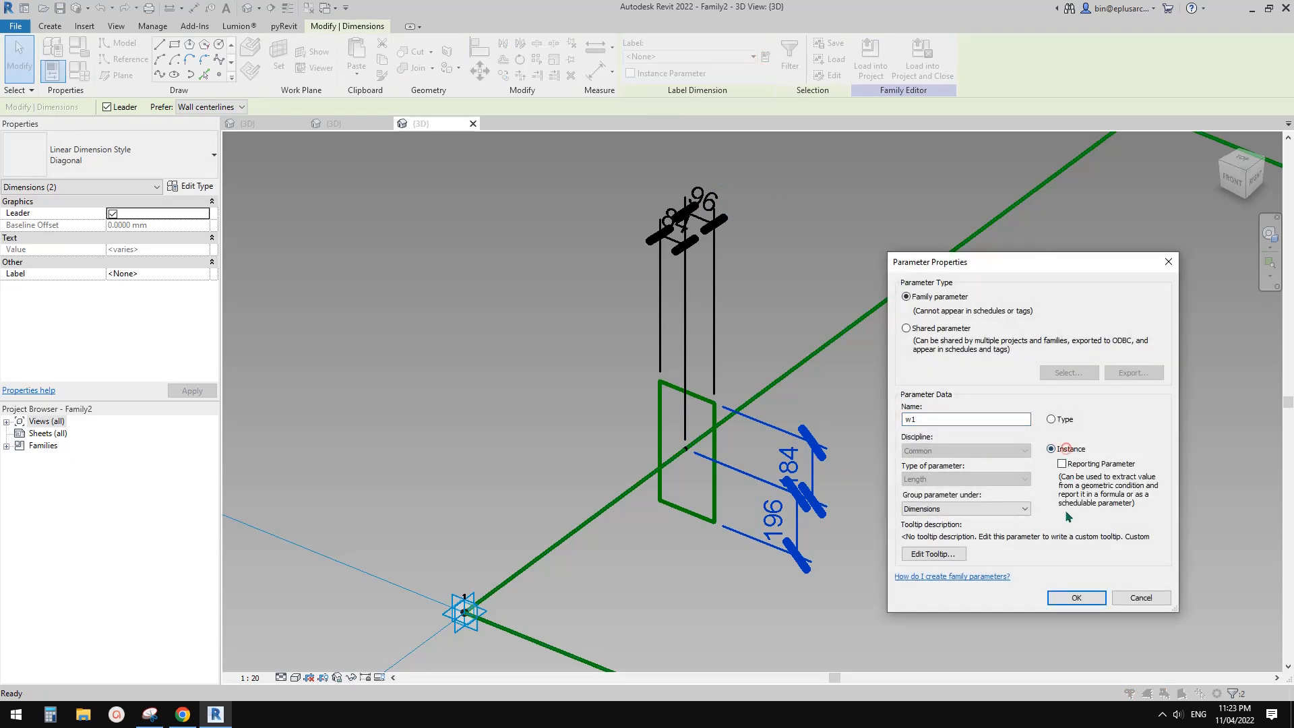
left_click(1077, 597)
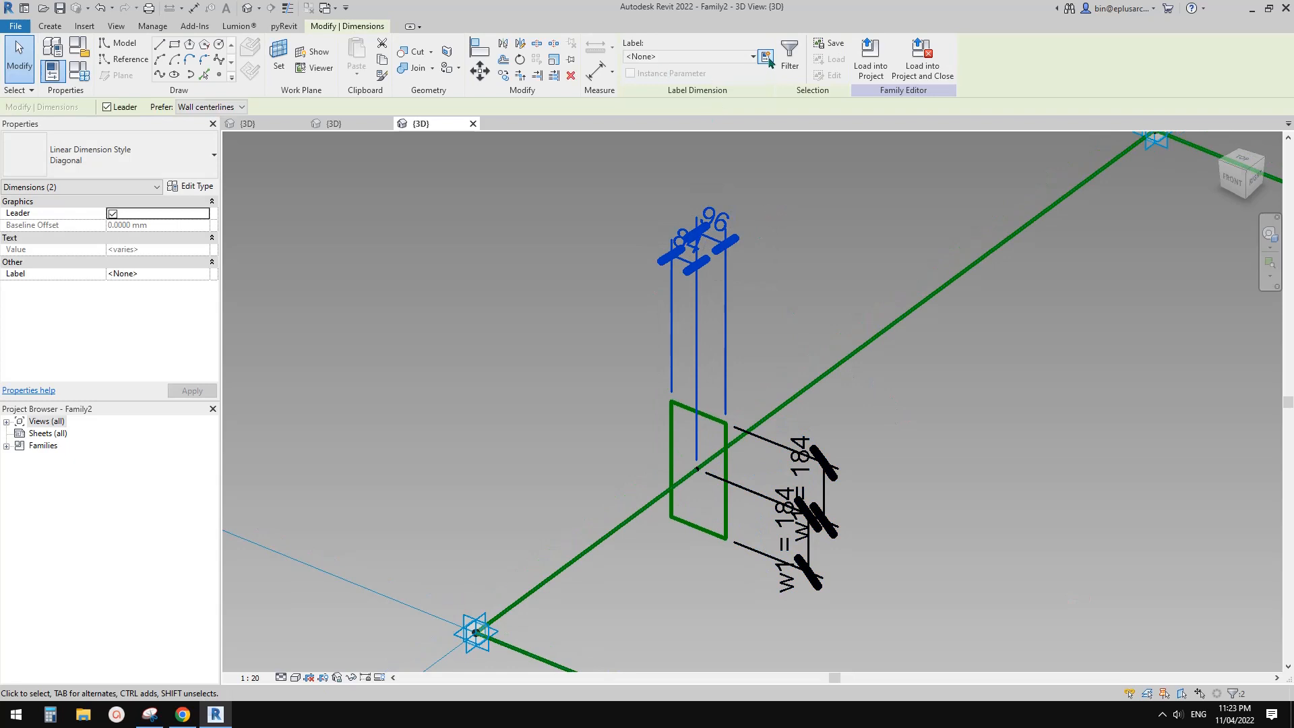
left_click(766, 56)
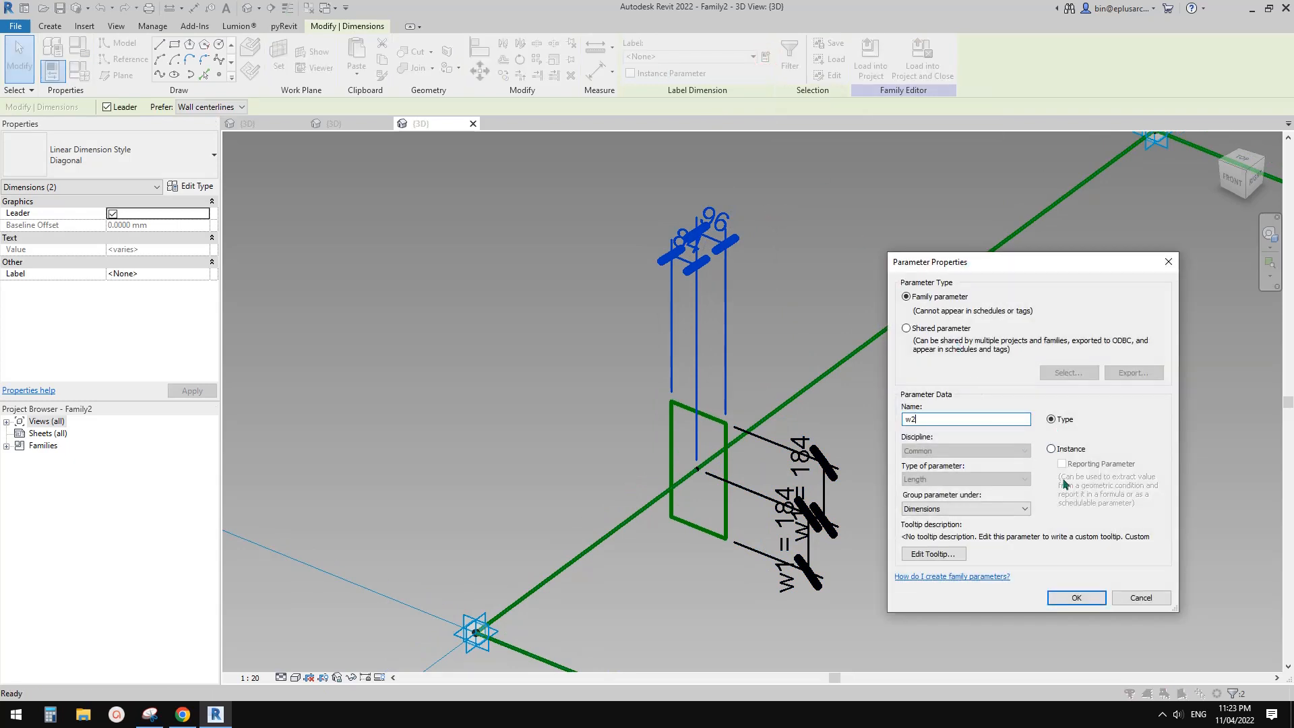
left_click(1076, 598)
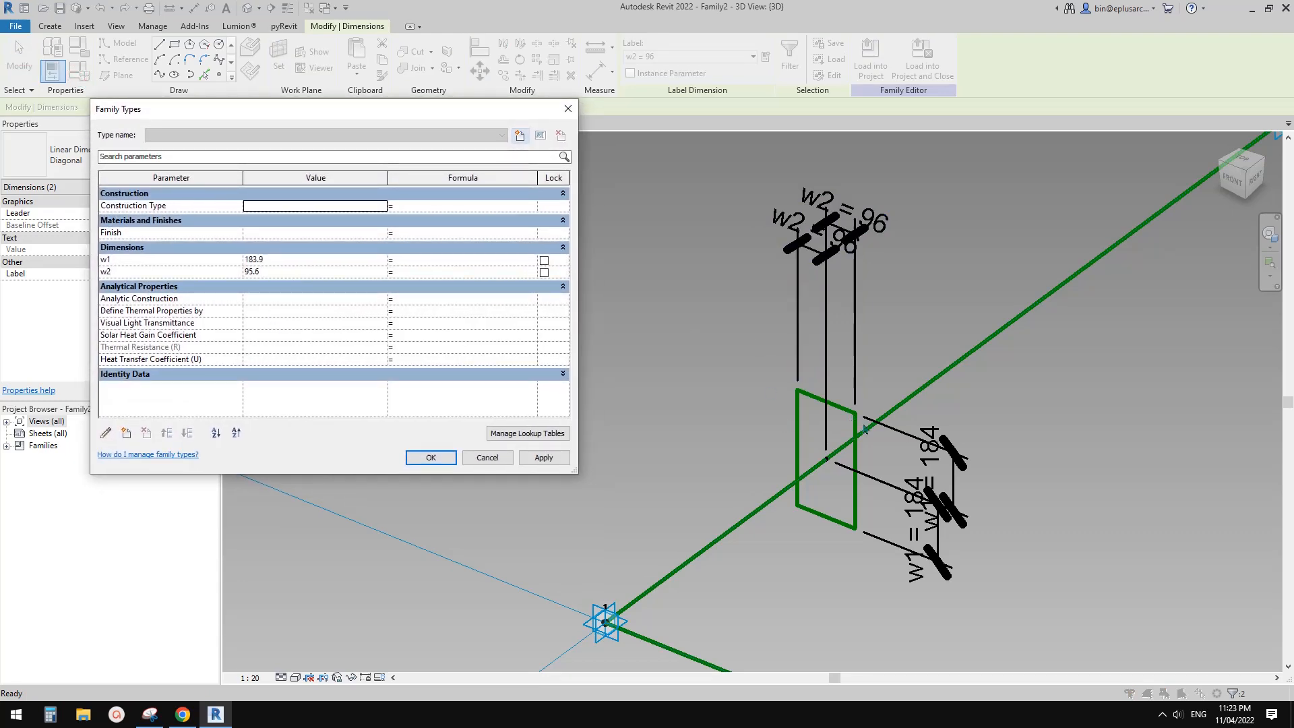
mouse_move(939, 455)
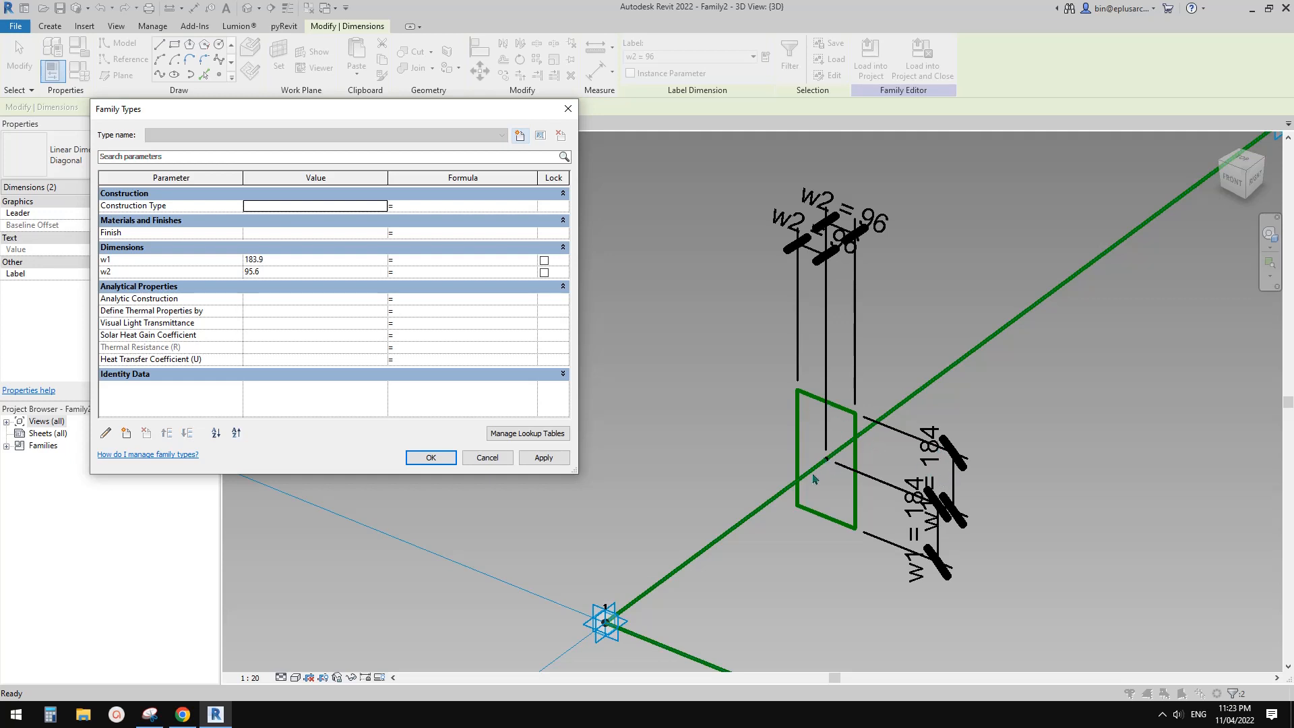
mouse_move(824, 386)
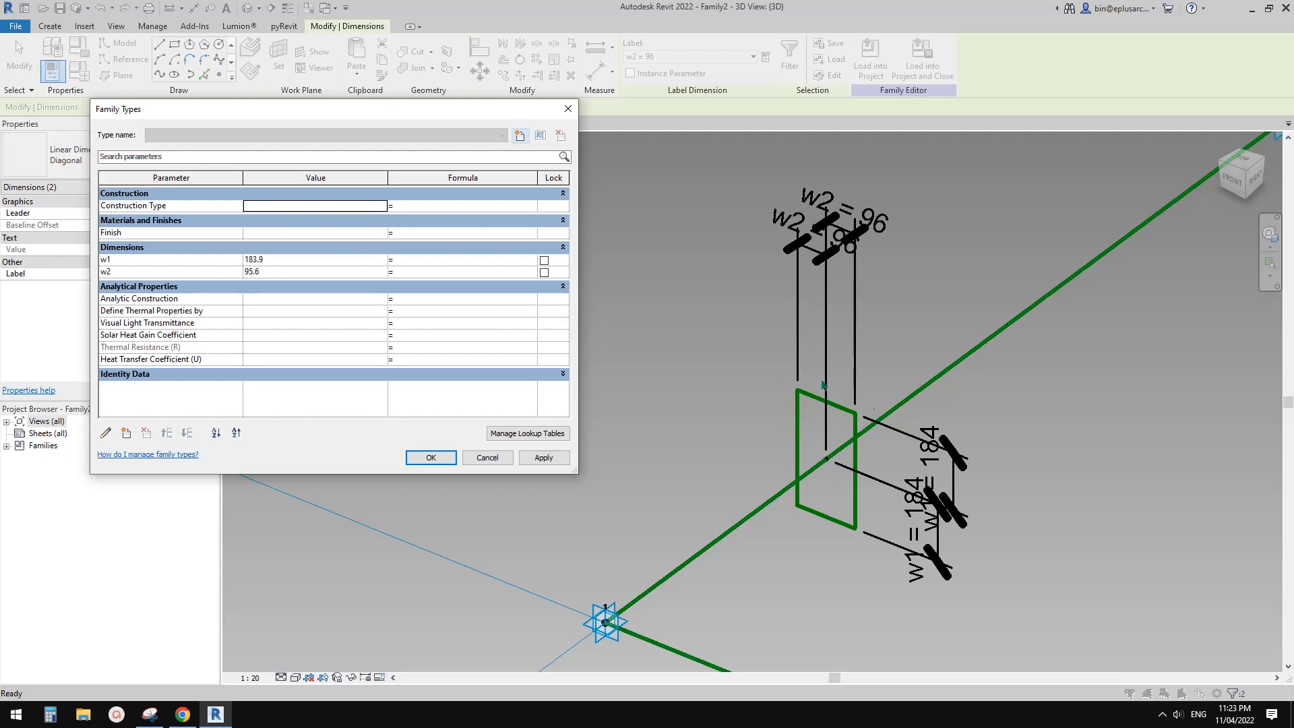
mouse_move(842, 419)
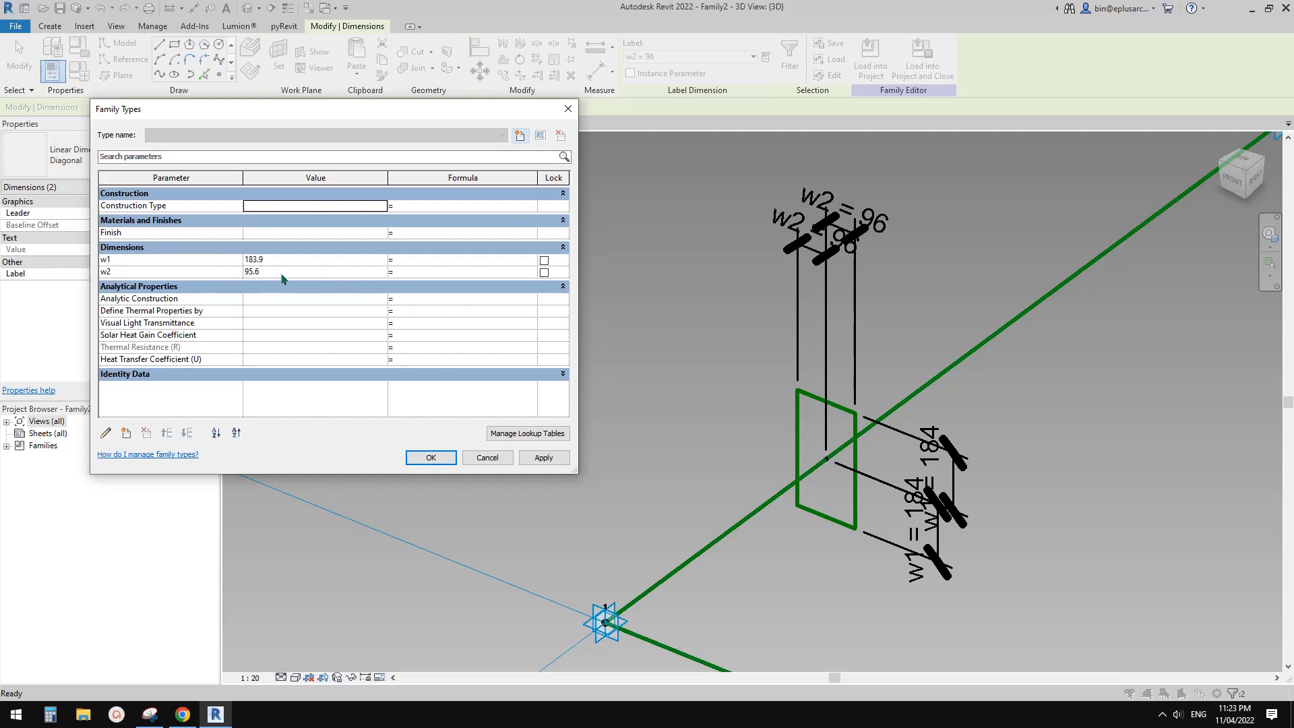
mouse_move(838, 534)
type("50")
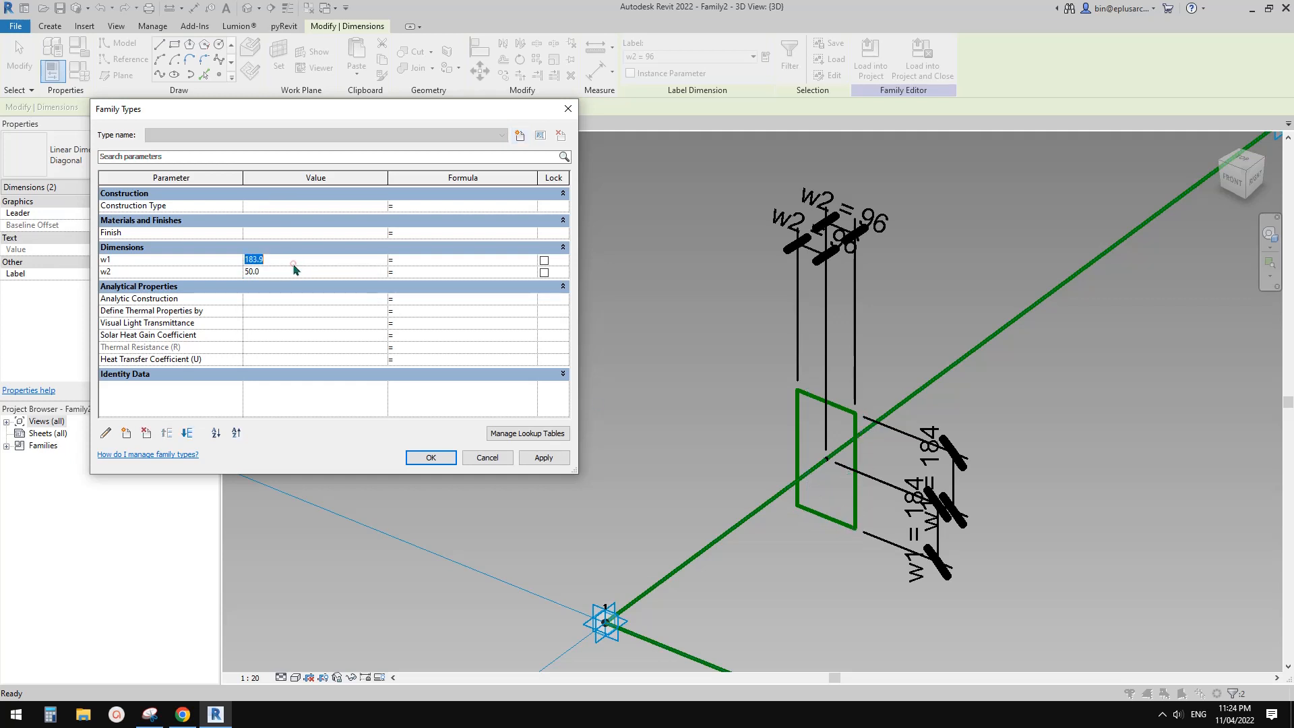
left_click(544, 458)
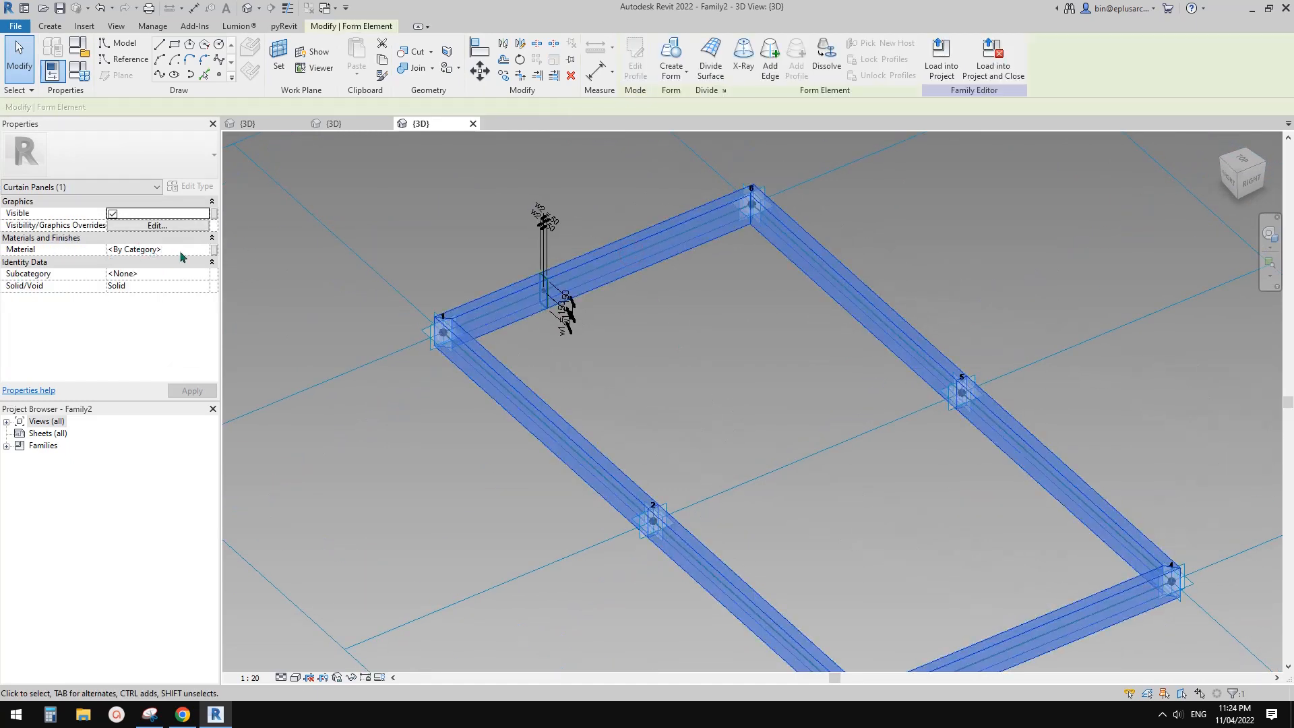
mouse_move(212, 252)
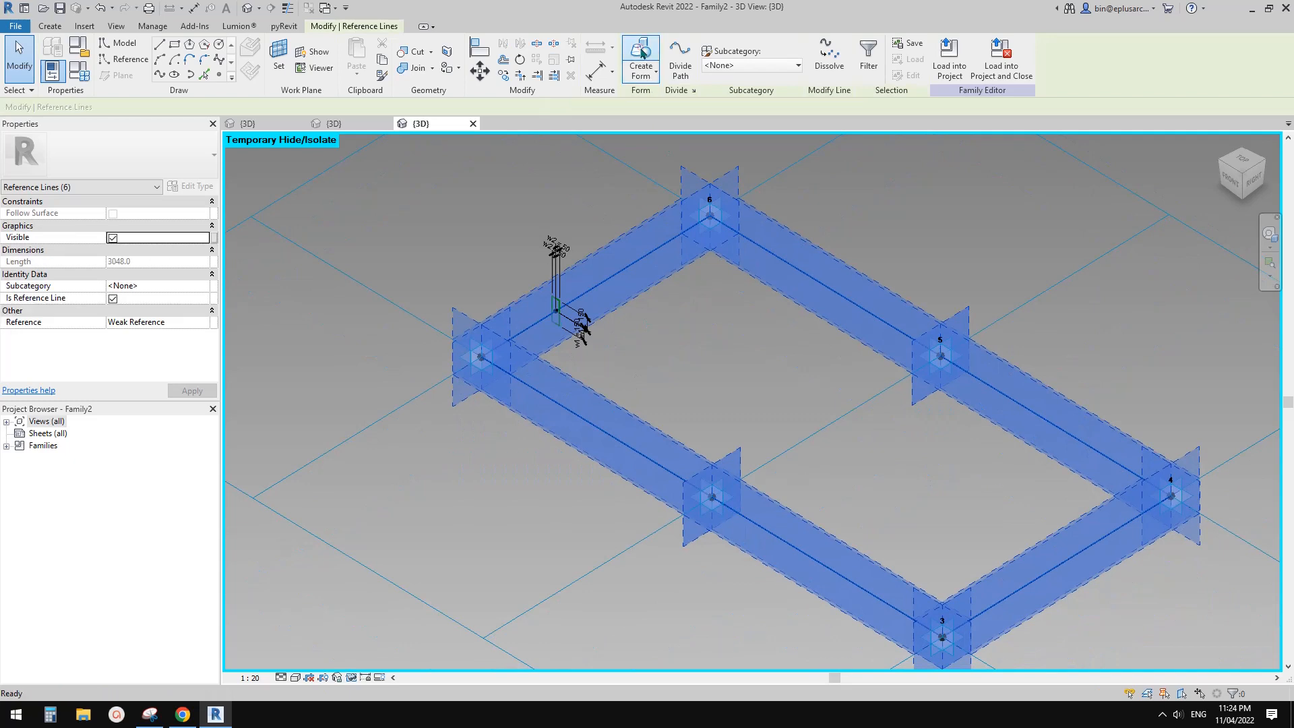
Create the infill panel form, enter its offset, and assign the Glass material.
left_click(640, 54)
type("2")
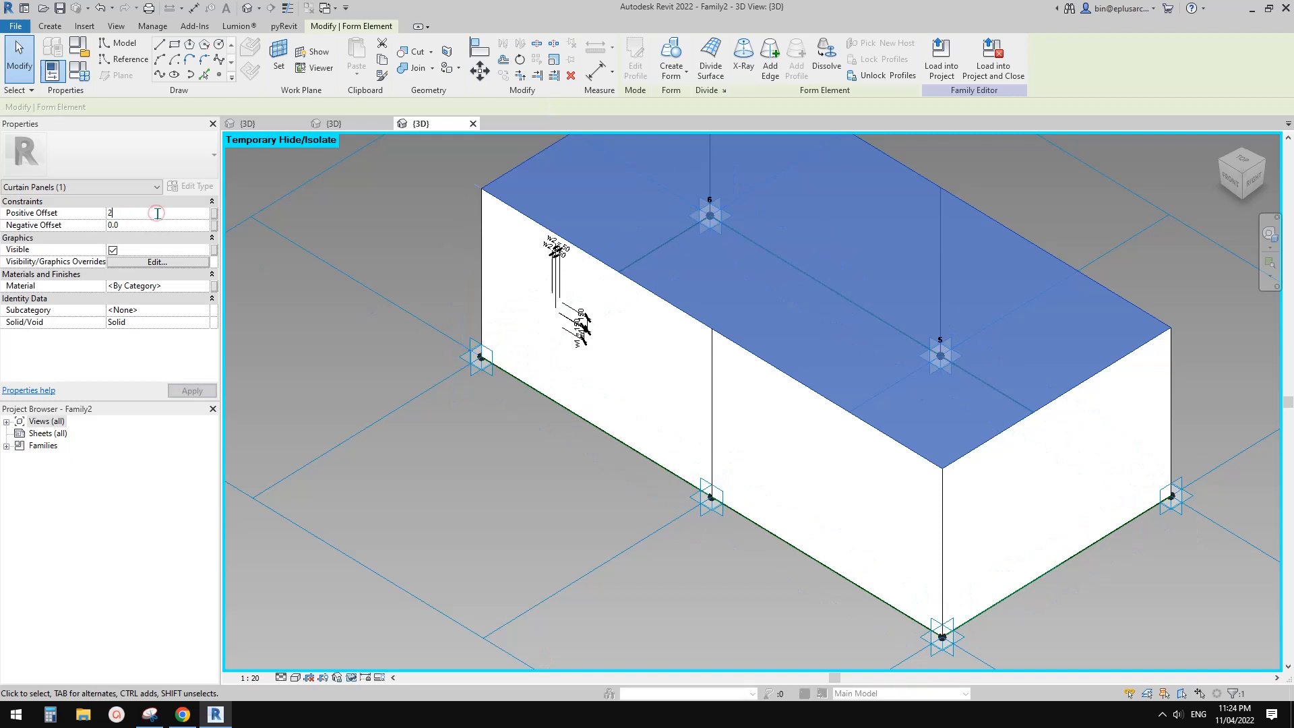
type("5.0")
left_click(158, 224)
type("25")
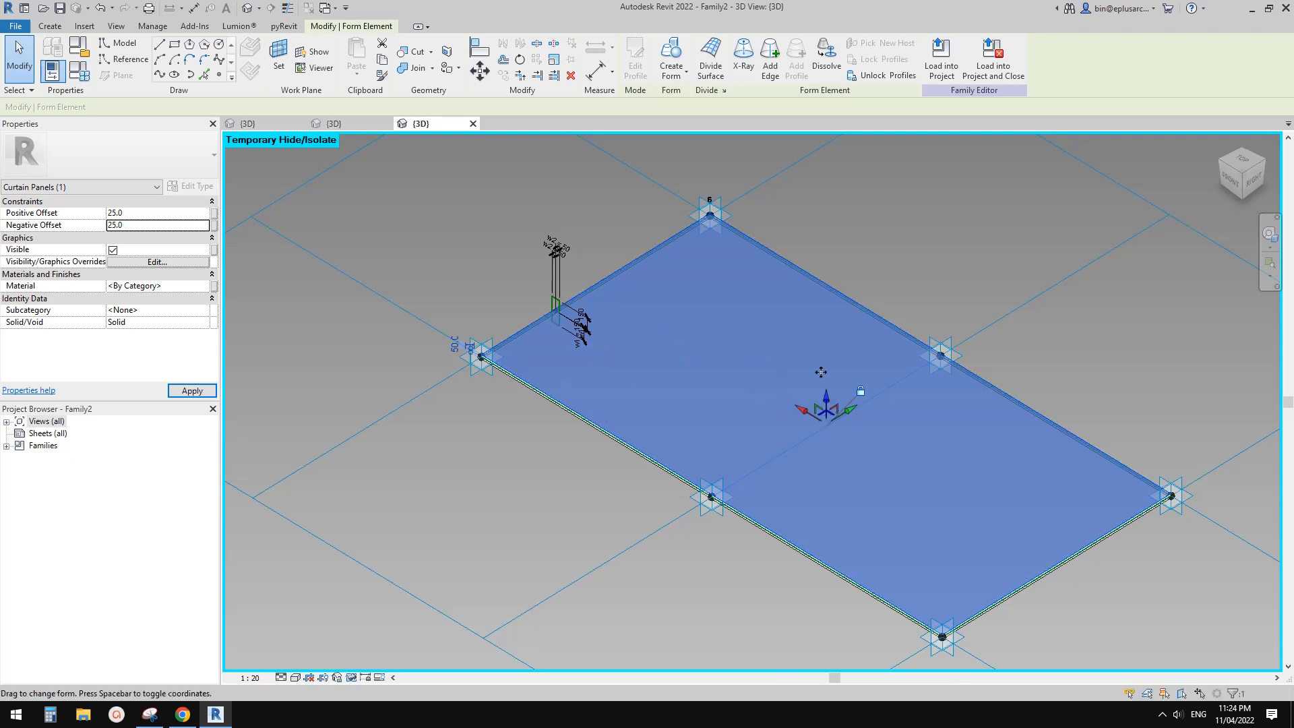
left_click(155, 286)
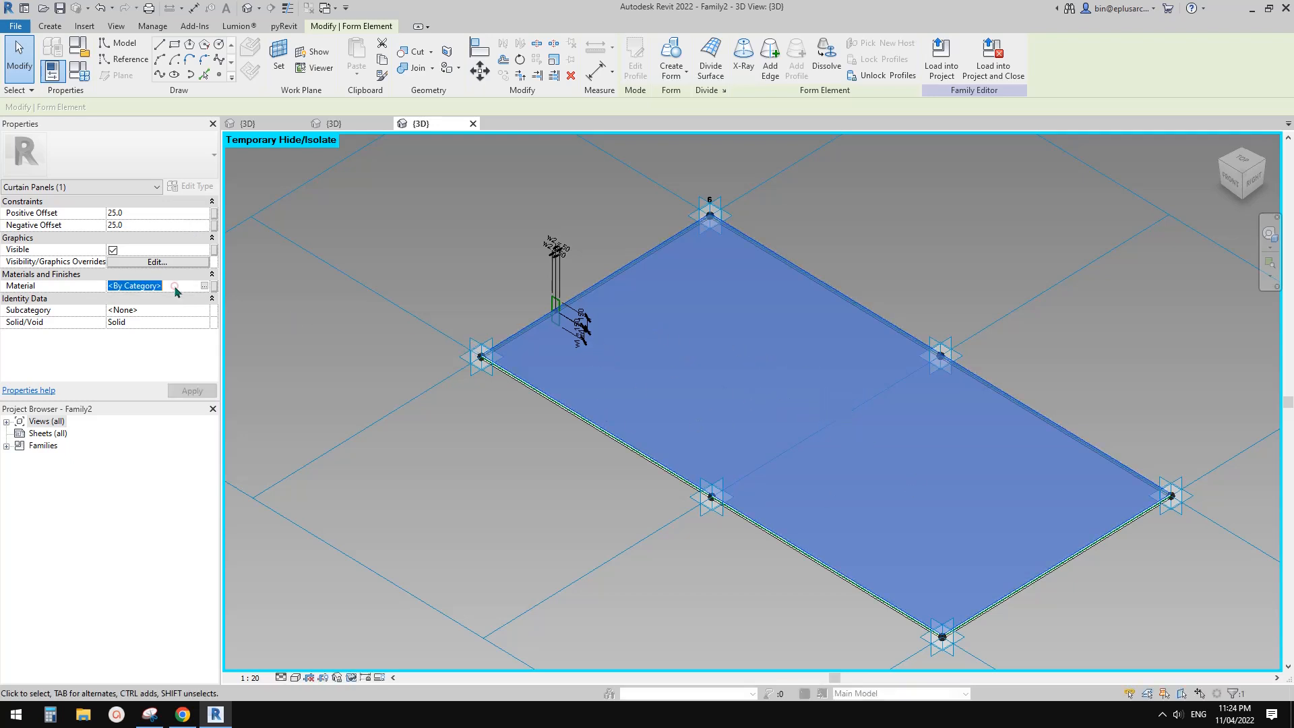
type("glass")
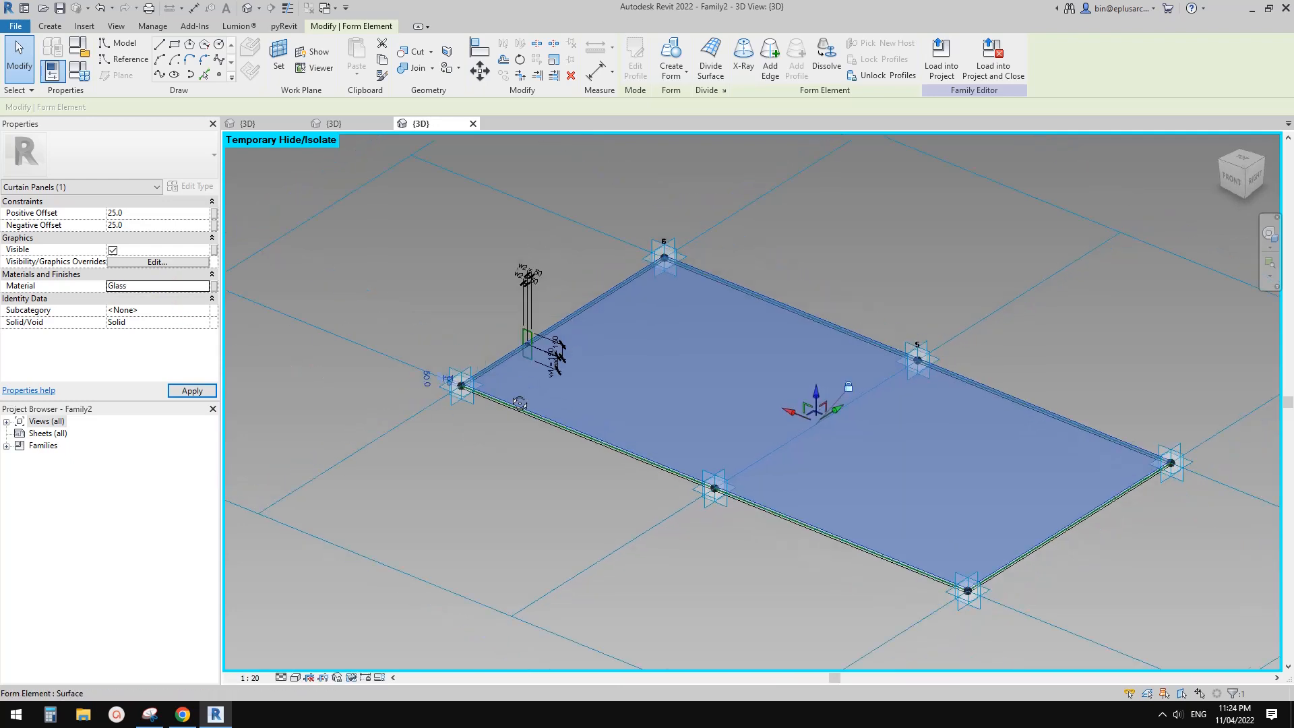
left_click(212, 286)
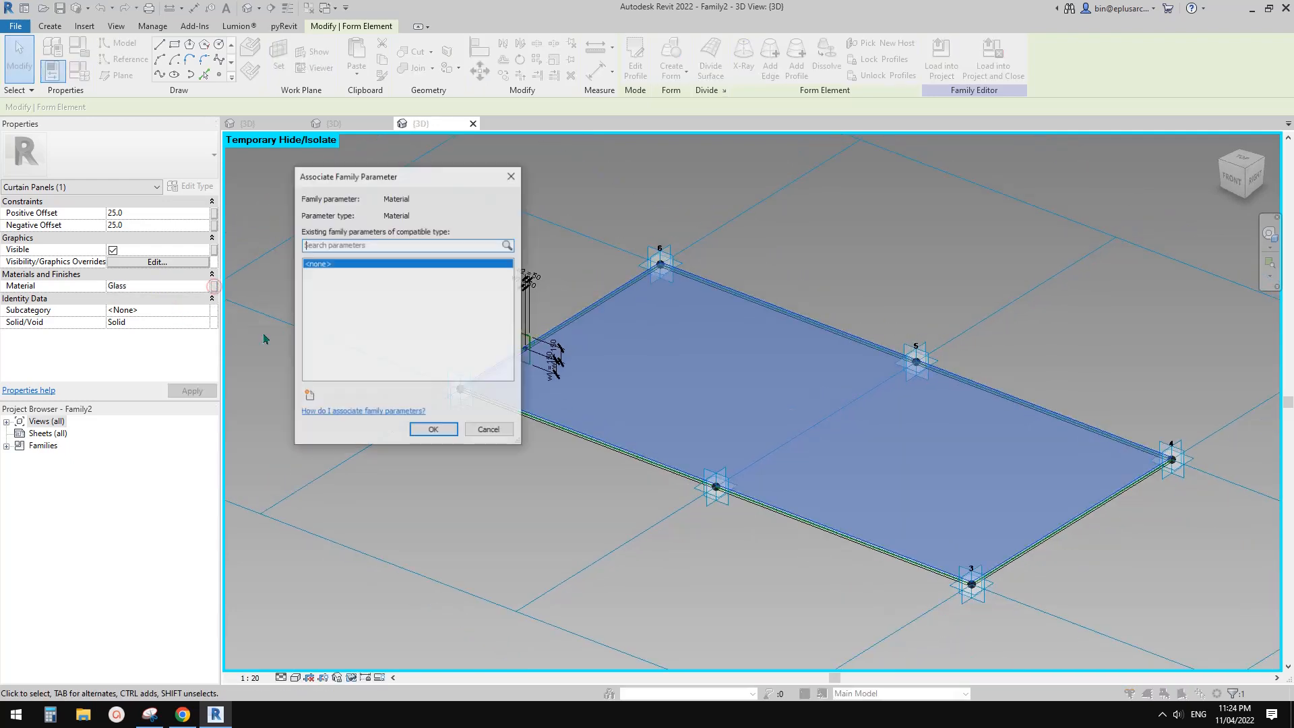
left_click(489, 429)
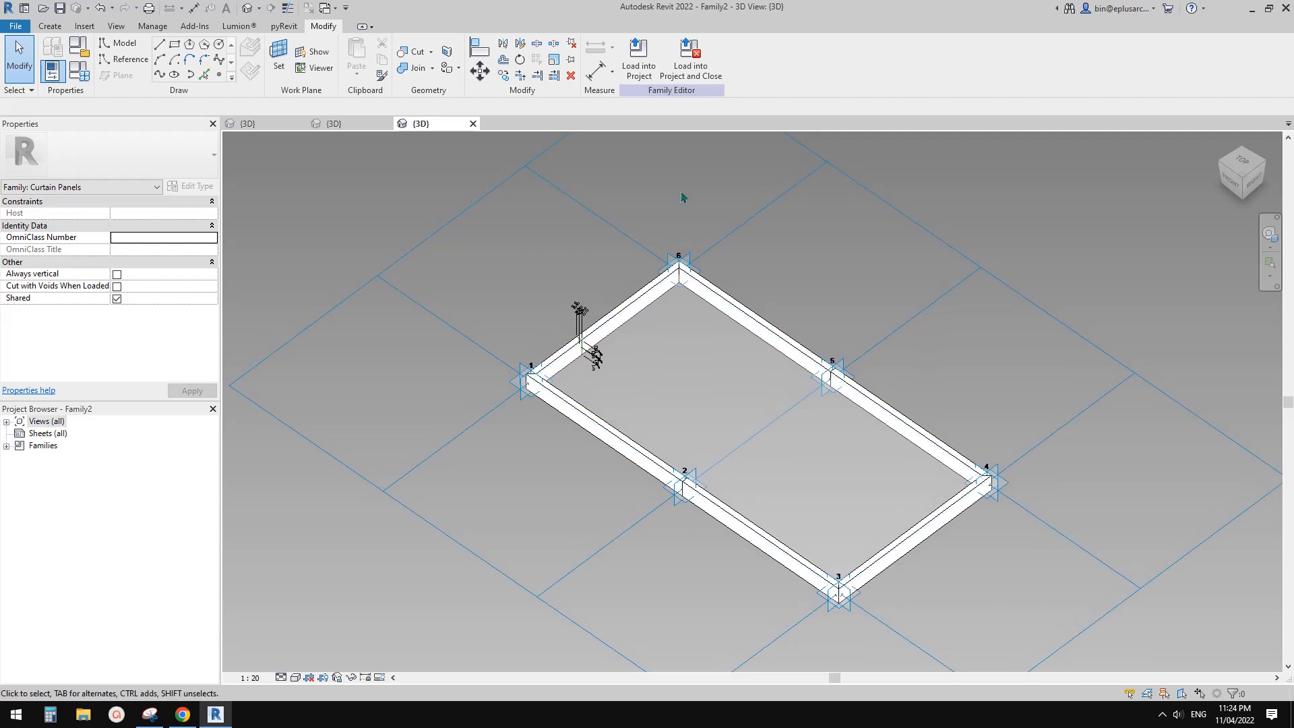
Load the panel family into Family1.rfa and assign it to the divided surface.
left_click(639, 54)
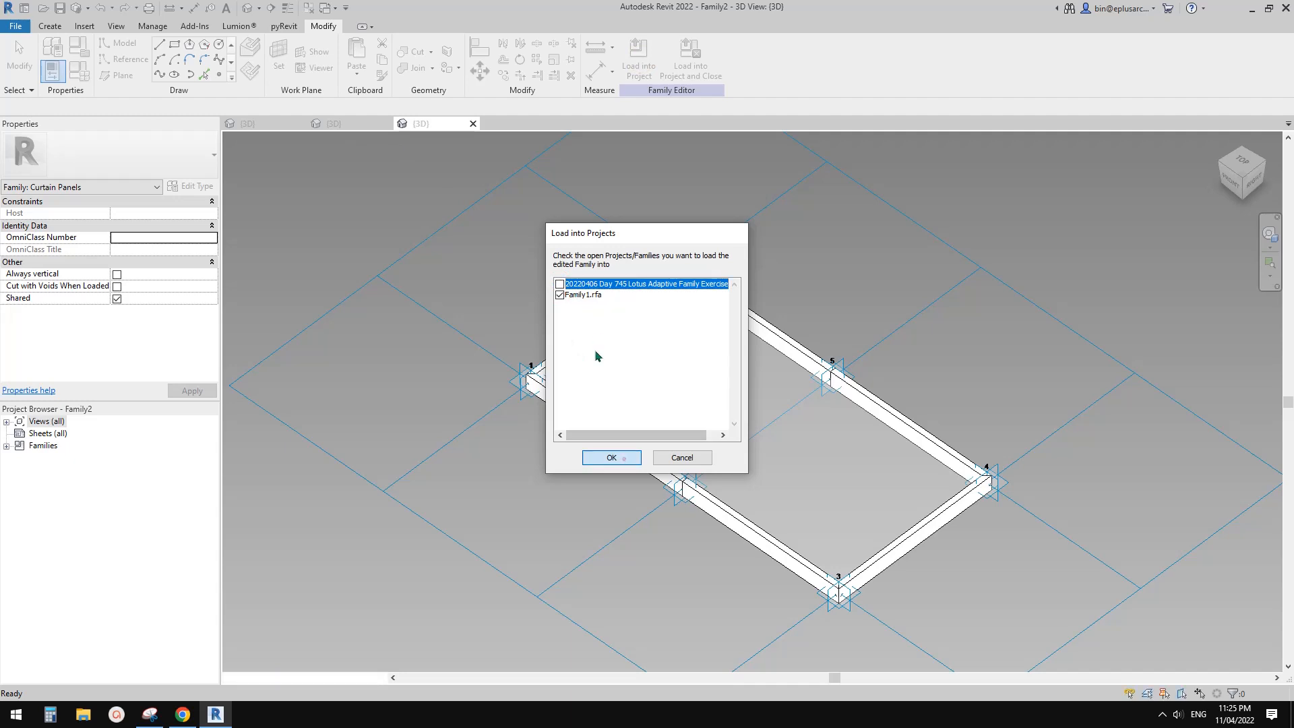
left_click(611, 458)
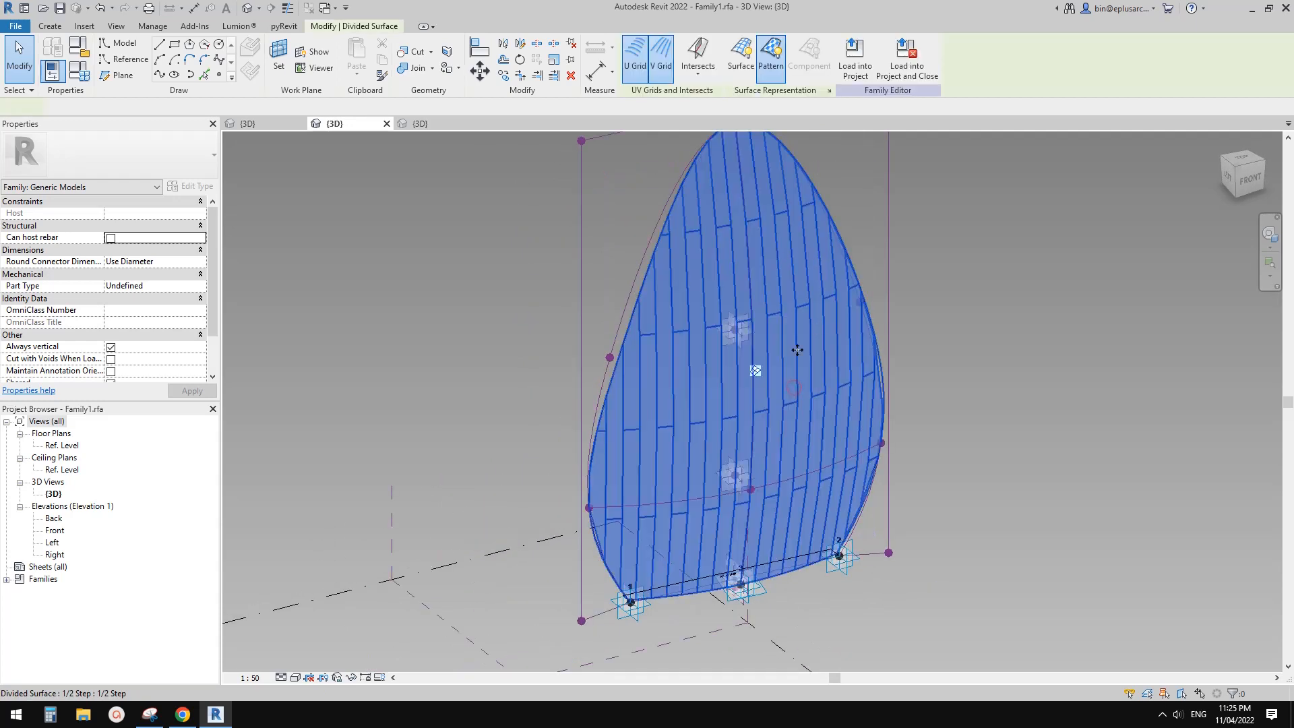
left_click(757, 369)
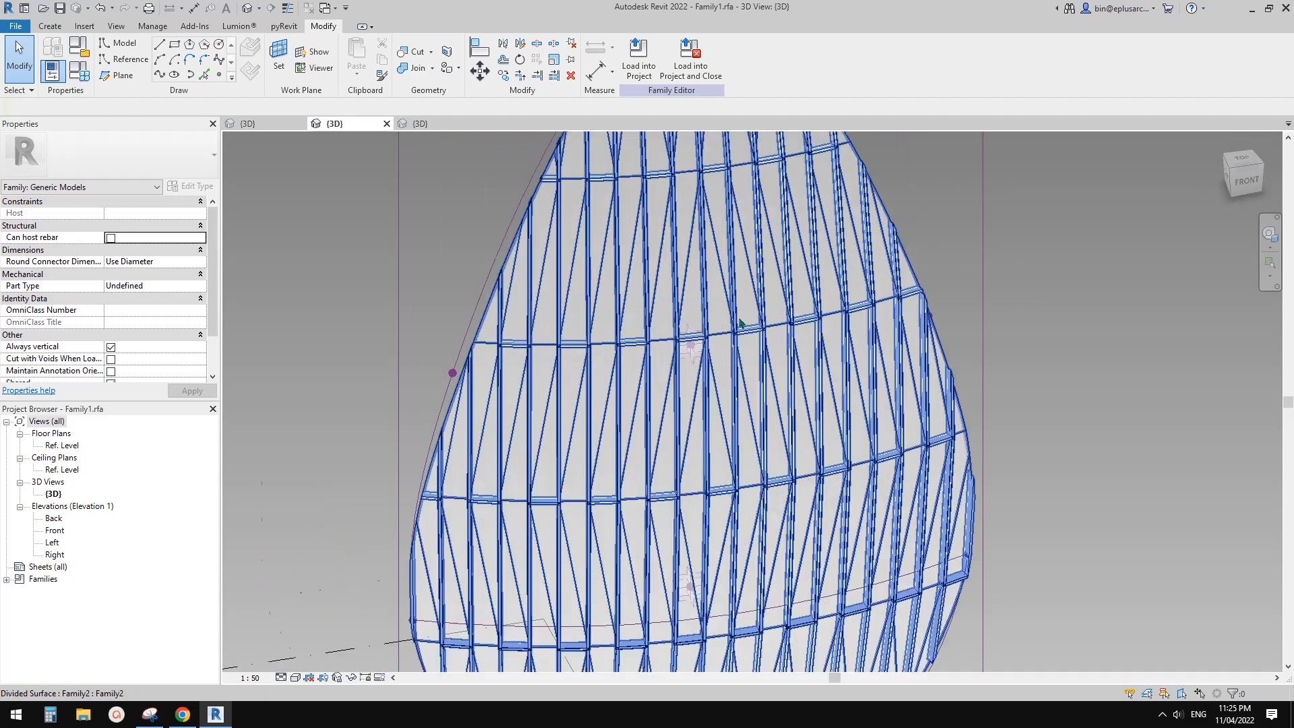
left_click_drag(739, 322, 846, 462)
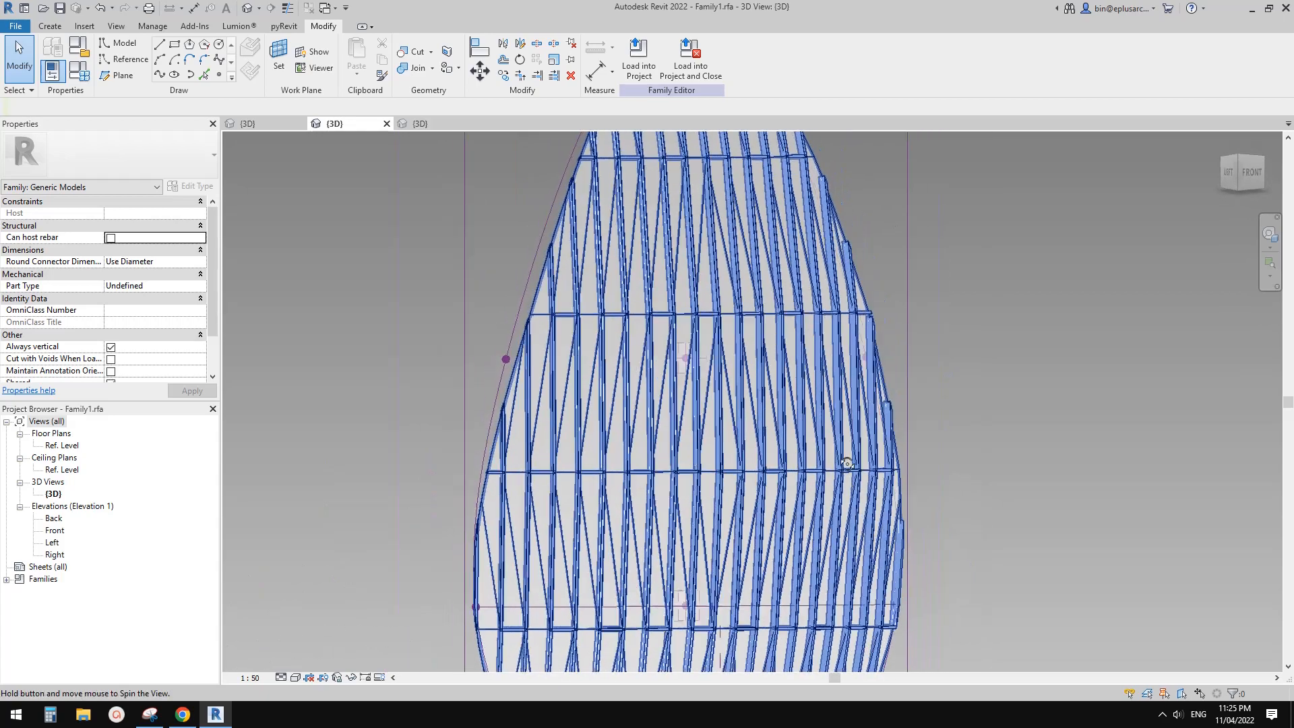
left_click_drag(846, 462, 754, 355)
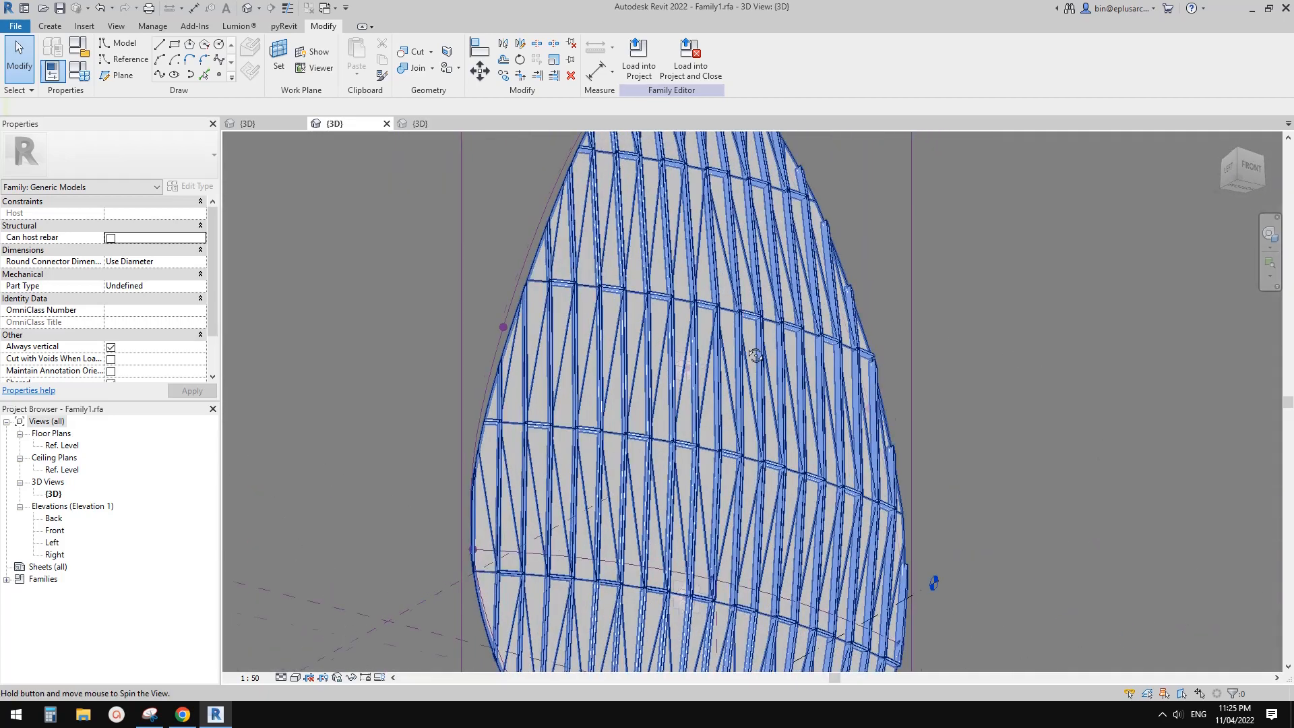
left_click_drag(751, 355, 694, 353)
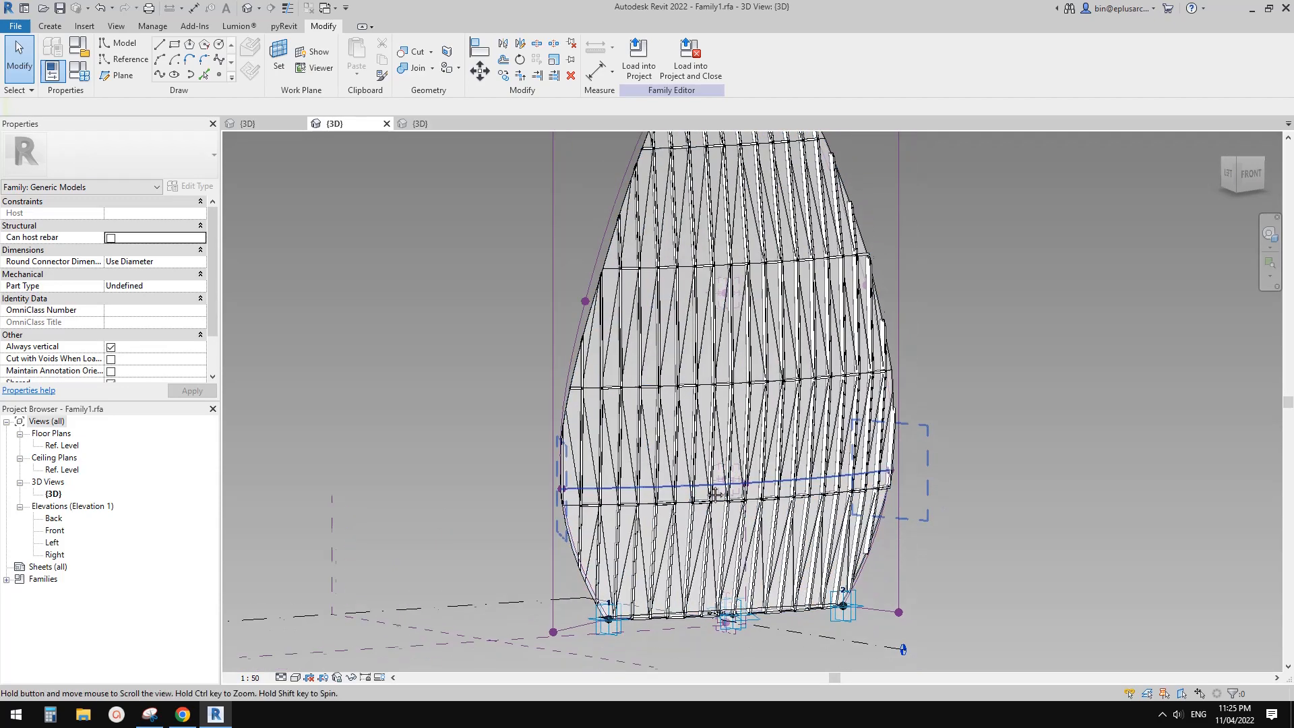
left_click(714, 493)
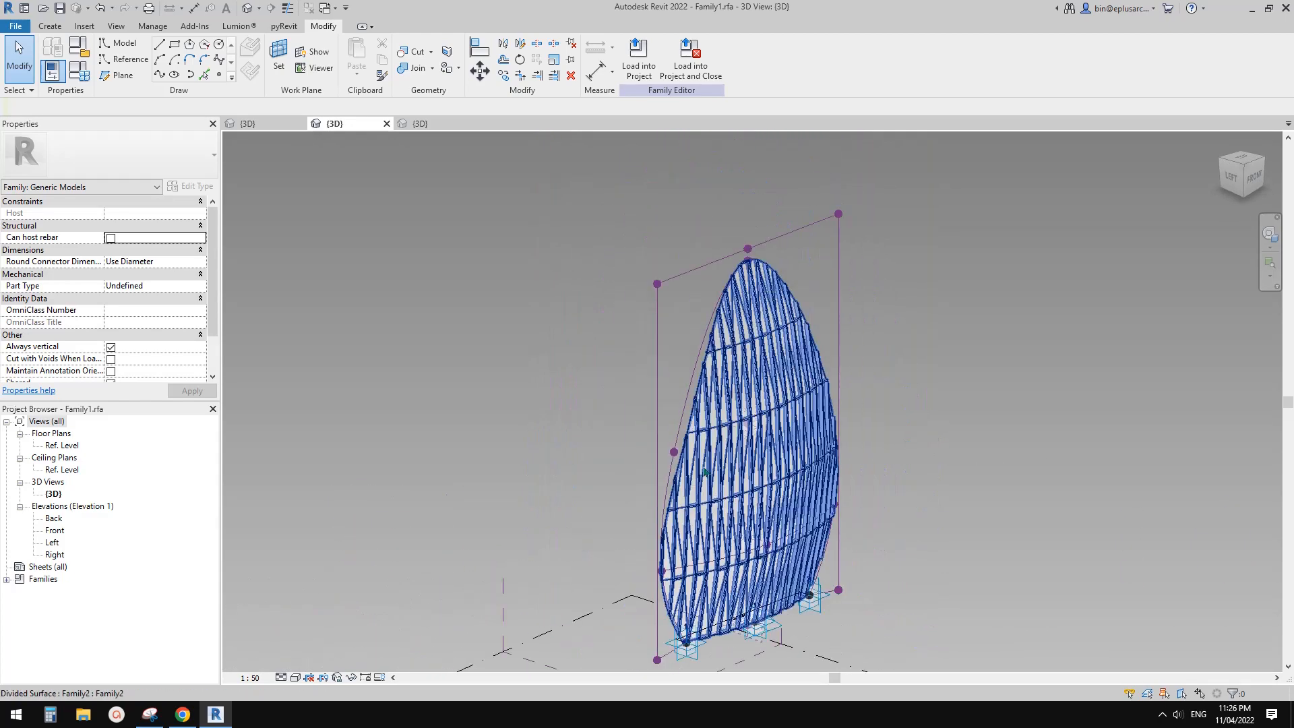
Load the panelled petal family into the lotus project, overwriting the existing version.
left_click(639, 49)
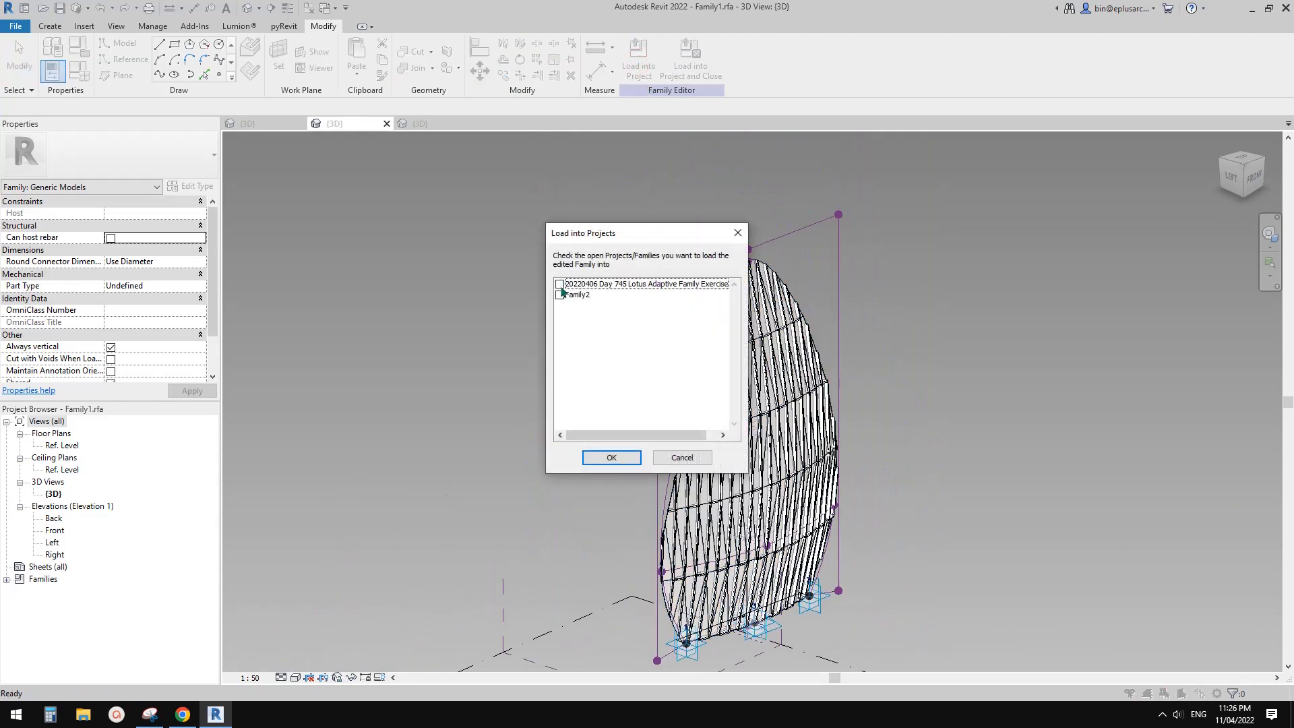
left_click(611, 457)
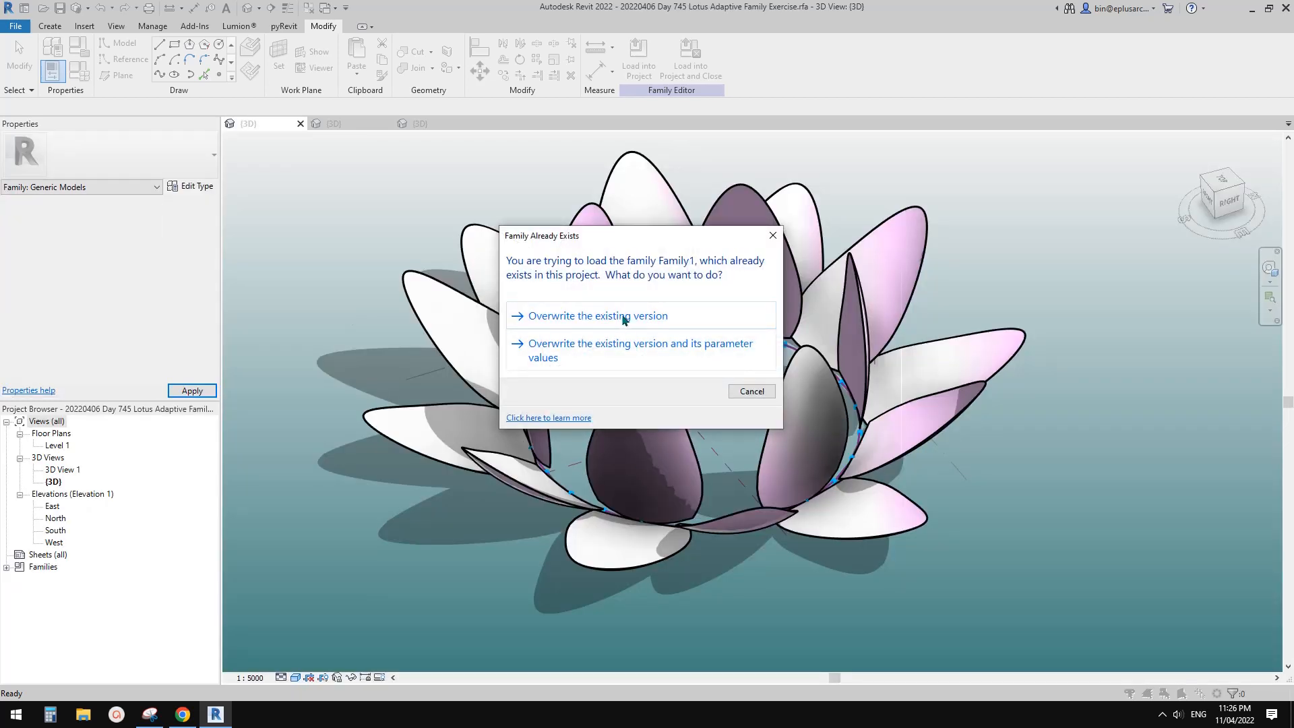
left_click(598, 315)
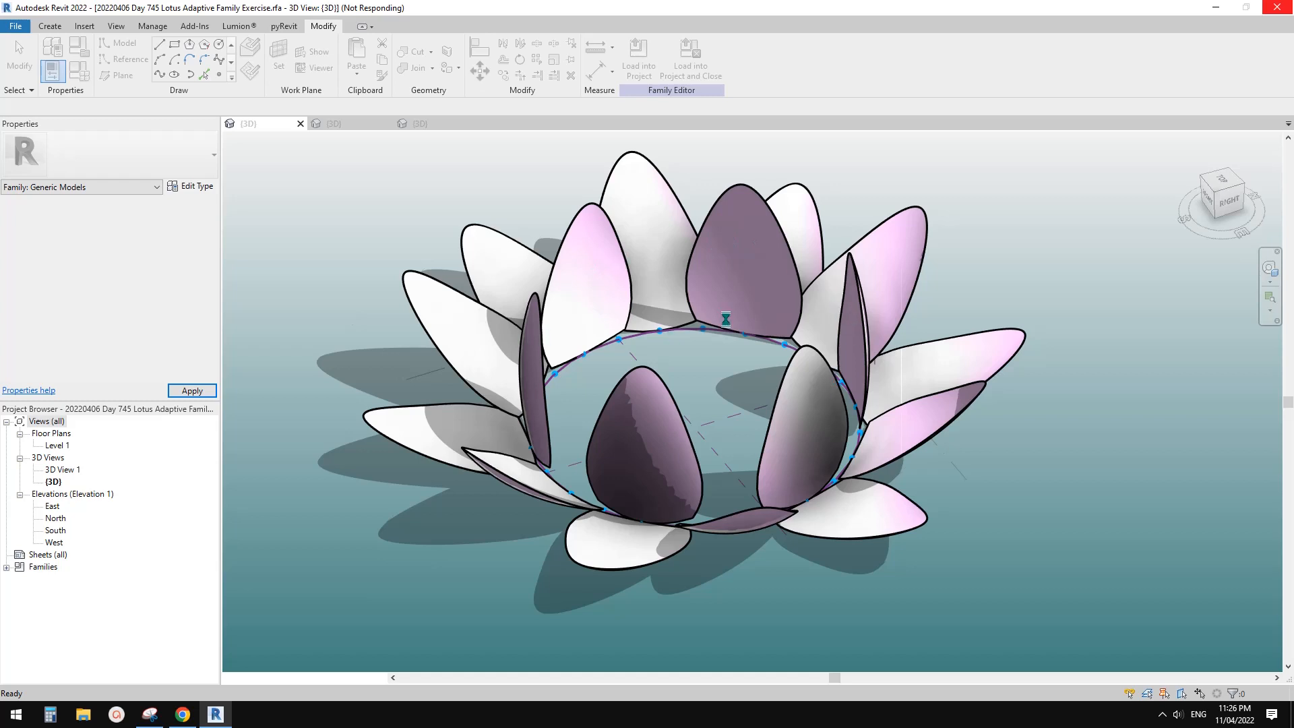
mouse_move(878, 290)
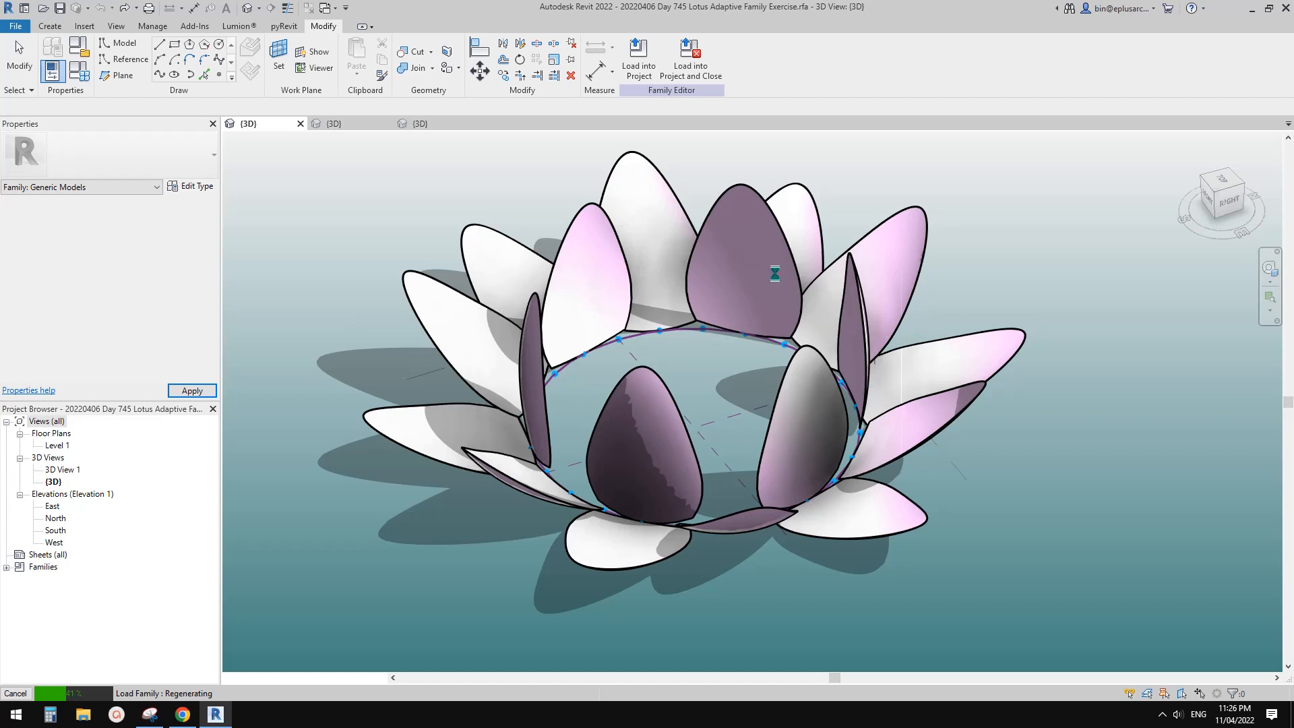
mouse_move(891, 491)
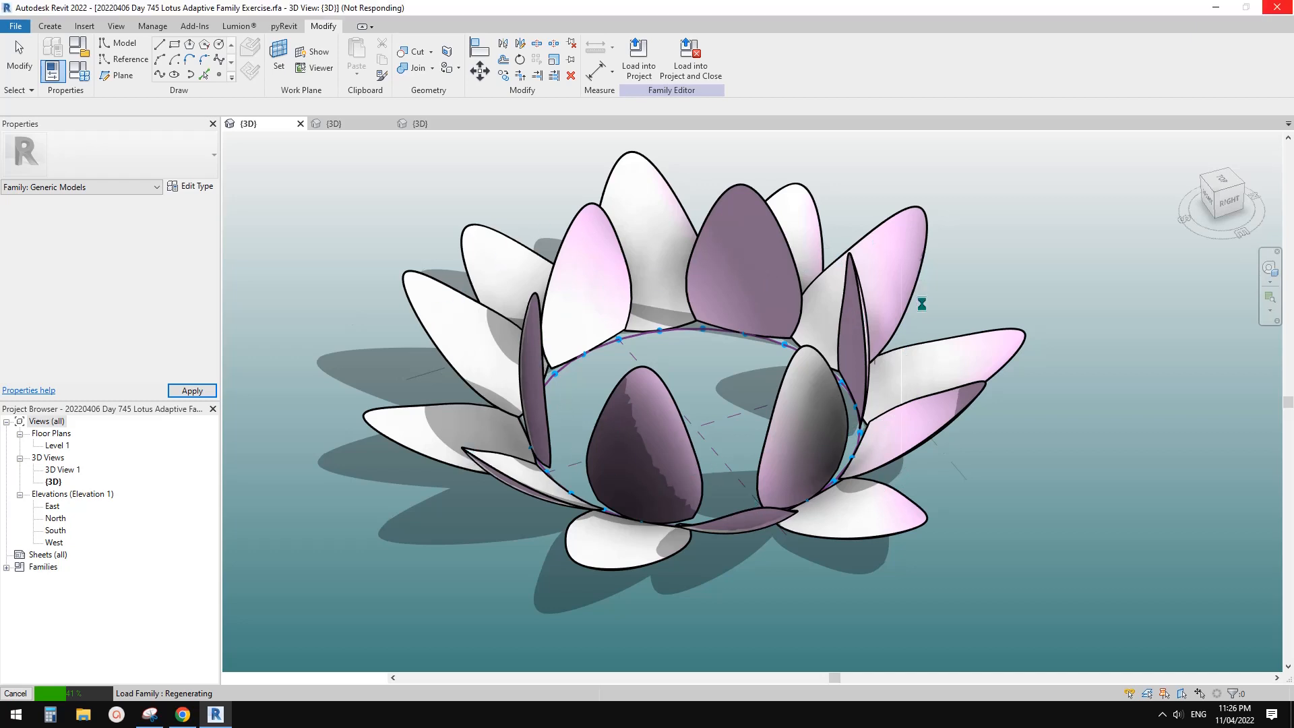
mouse_move(945, 362)
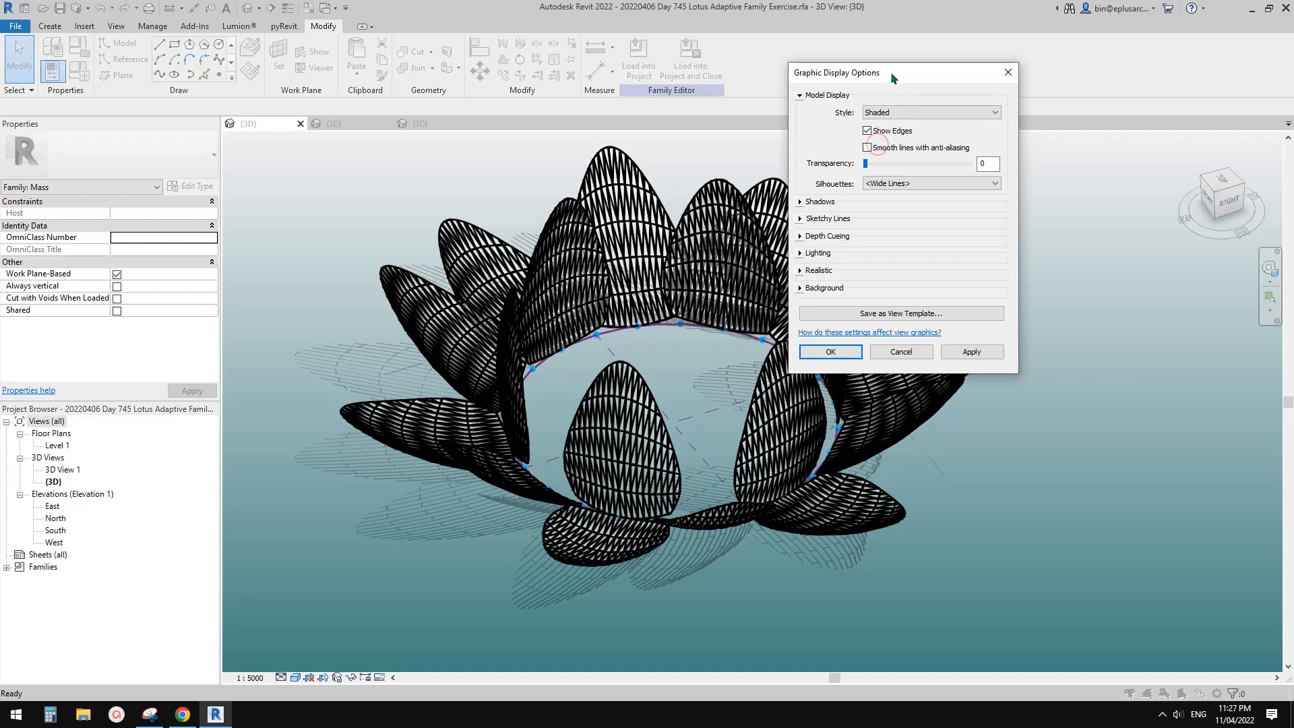
Turn off Cast Shadows and Show Ambient Shadows in Graphic Display Options.
left_click_drag(891, 73, 960, 94)
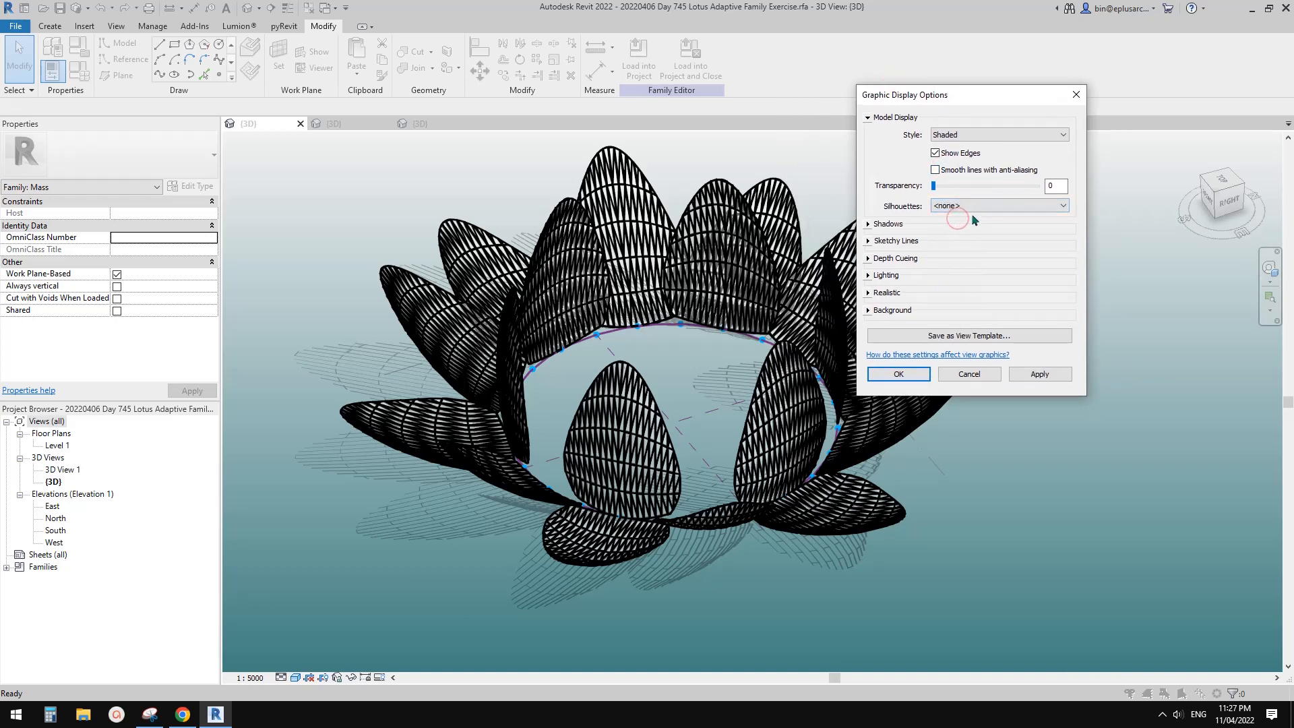
left_click(868, 224)
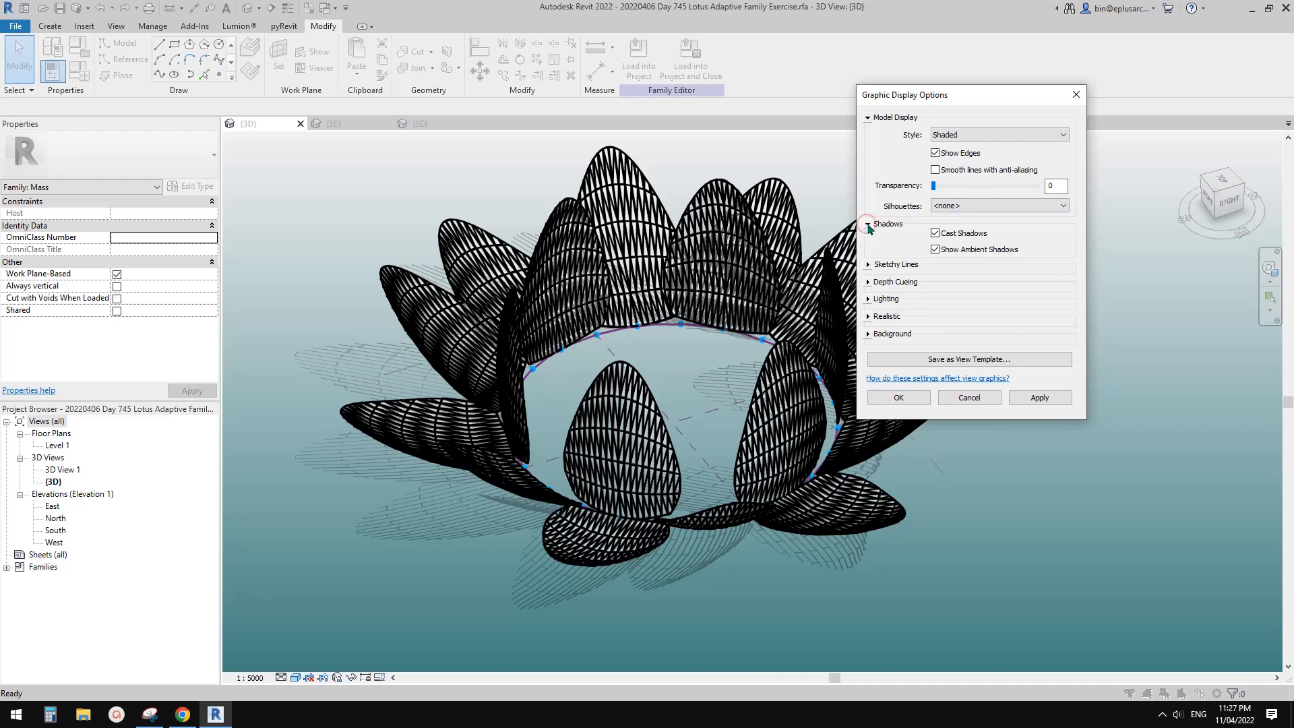
left_click(934, 233)
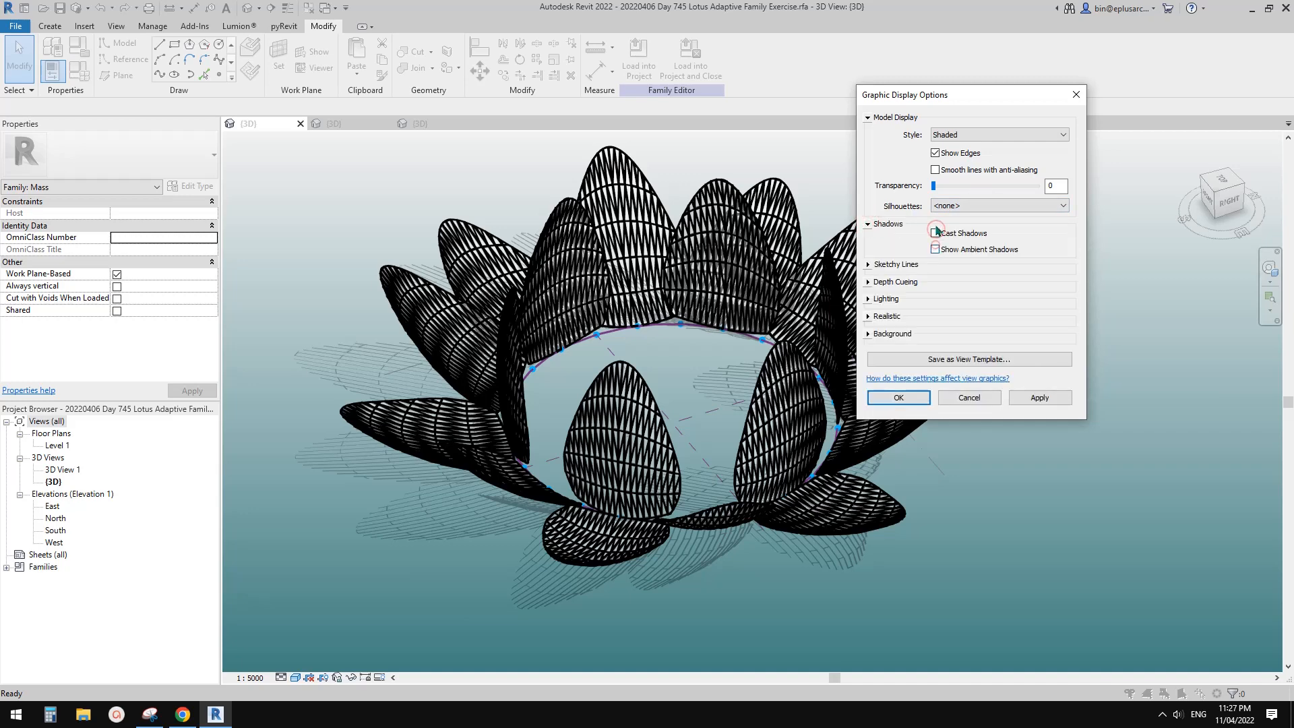
left_click(869, 334)
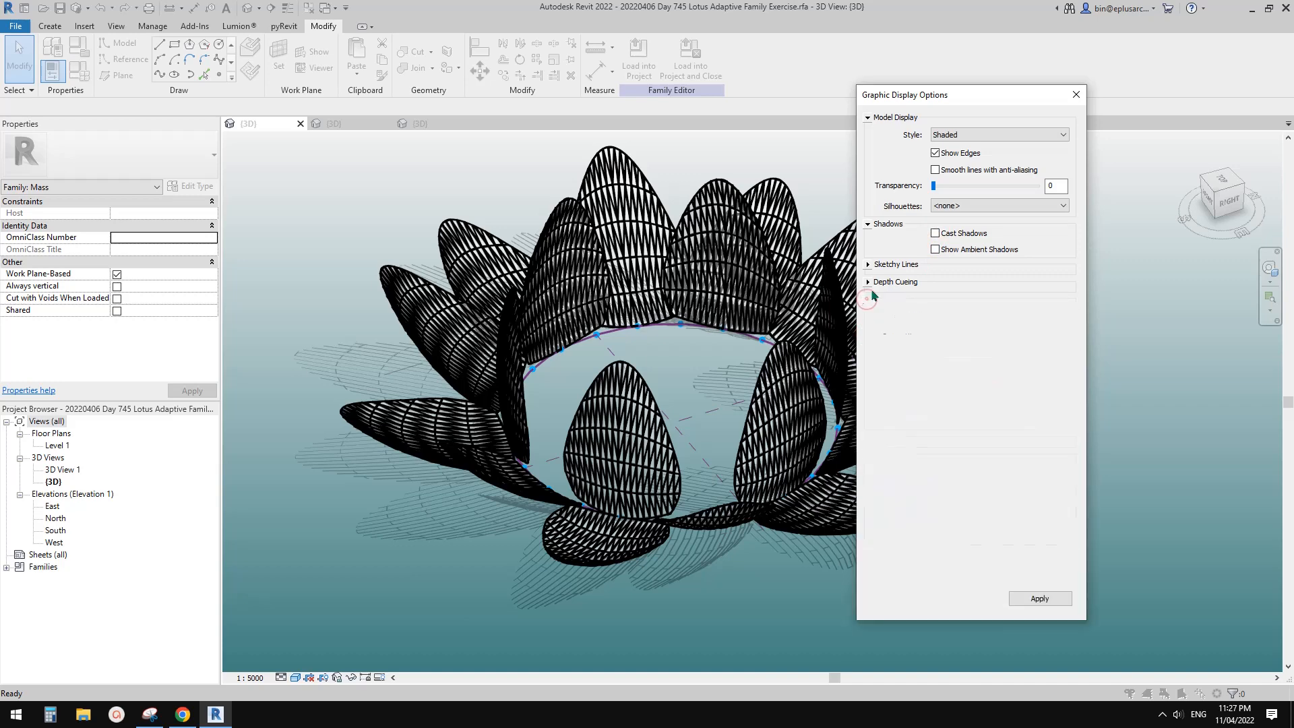
left_click(869, 282)
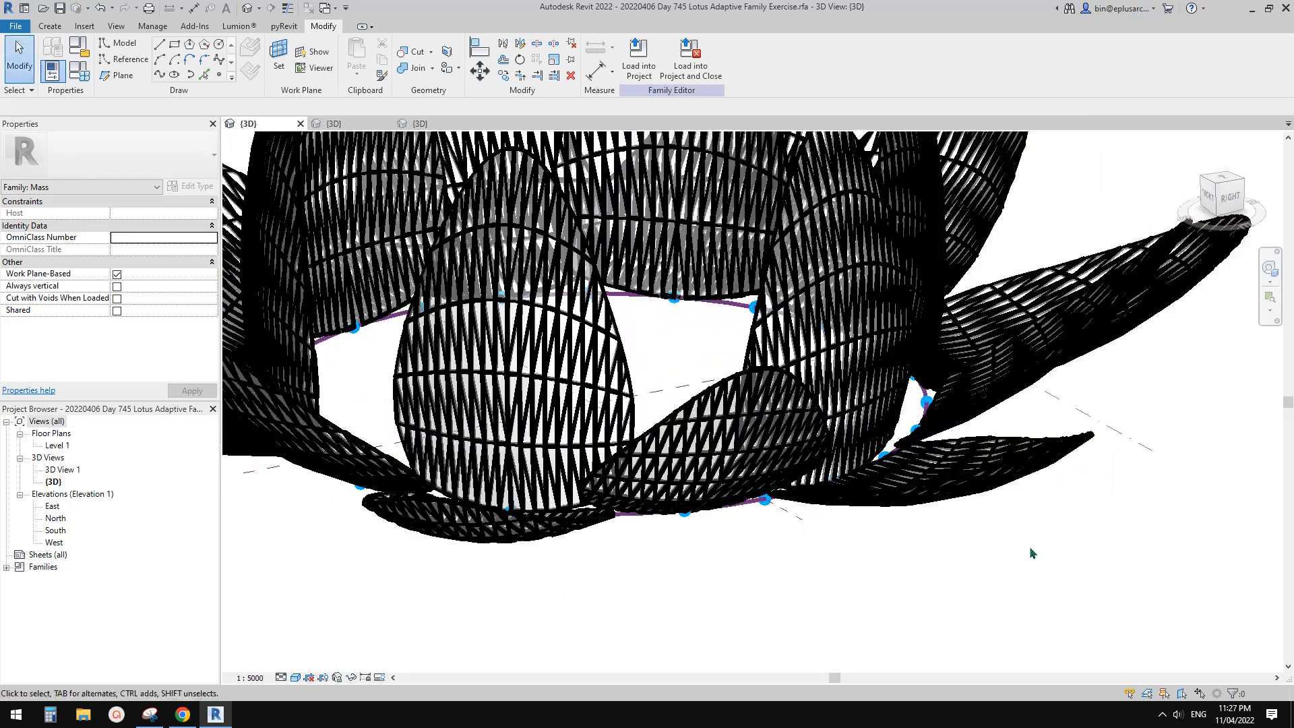
Orbit low behind the lotus, change the visual style, and set view scale 1:100.
left_click_drag(1031, 553, 733, 492)
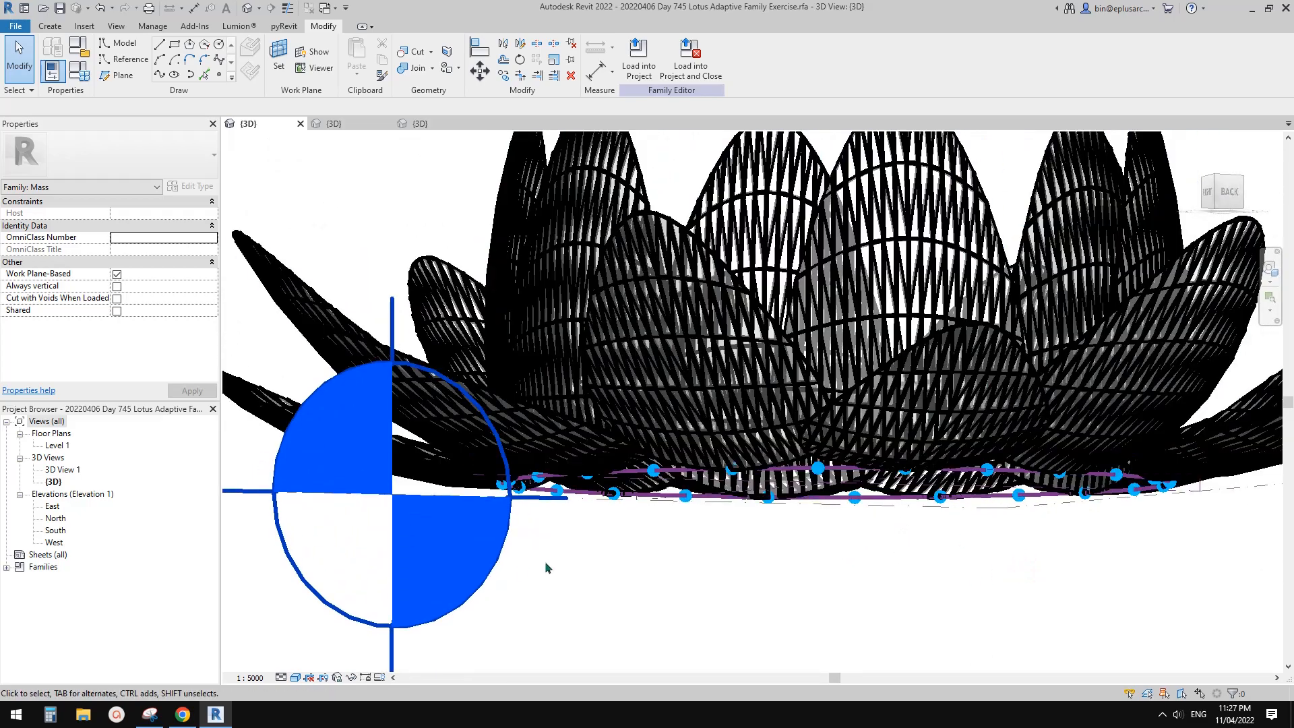
left_click(294, 677)
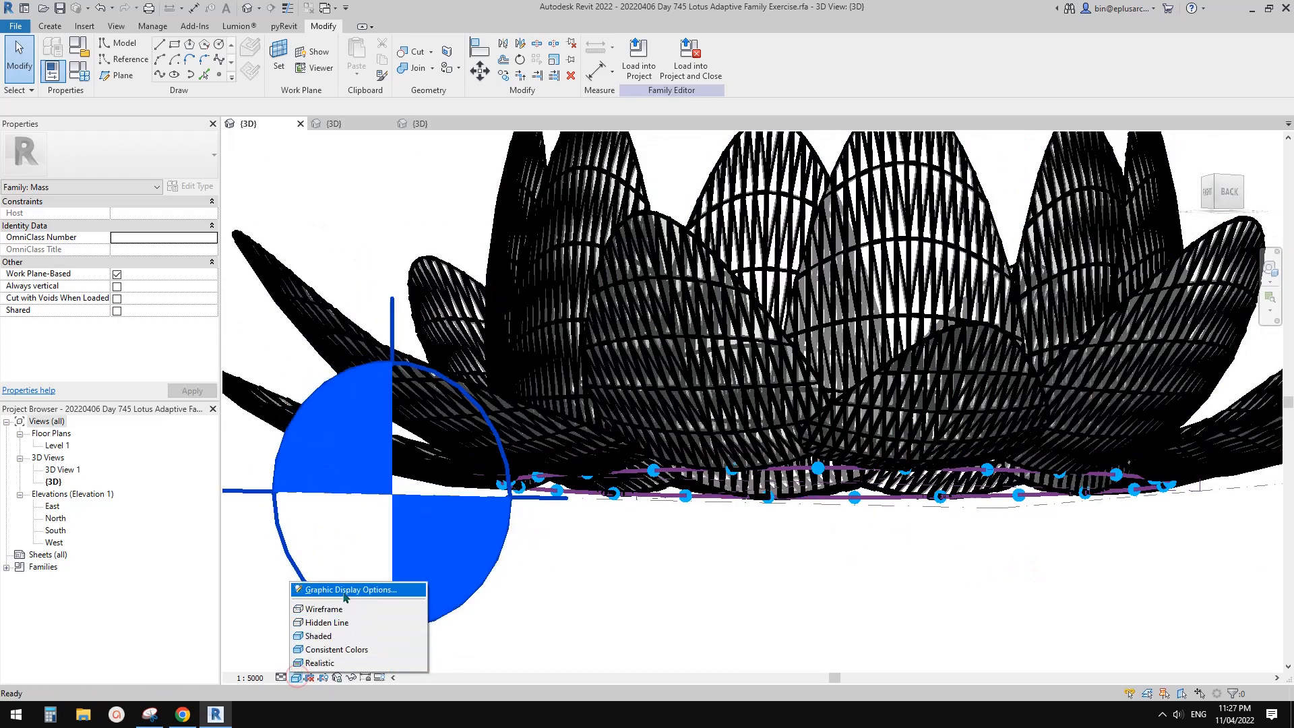
left_click(347, 589)
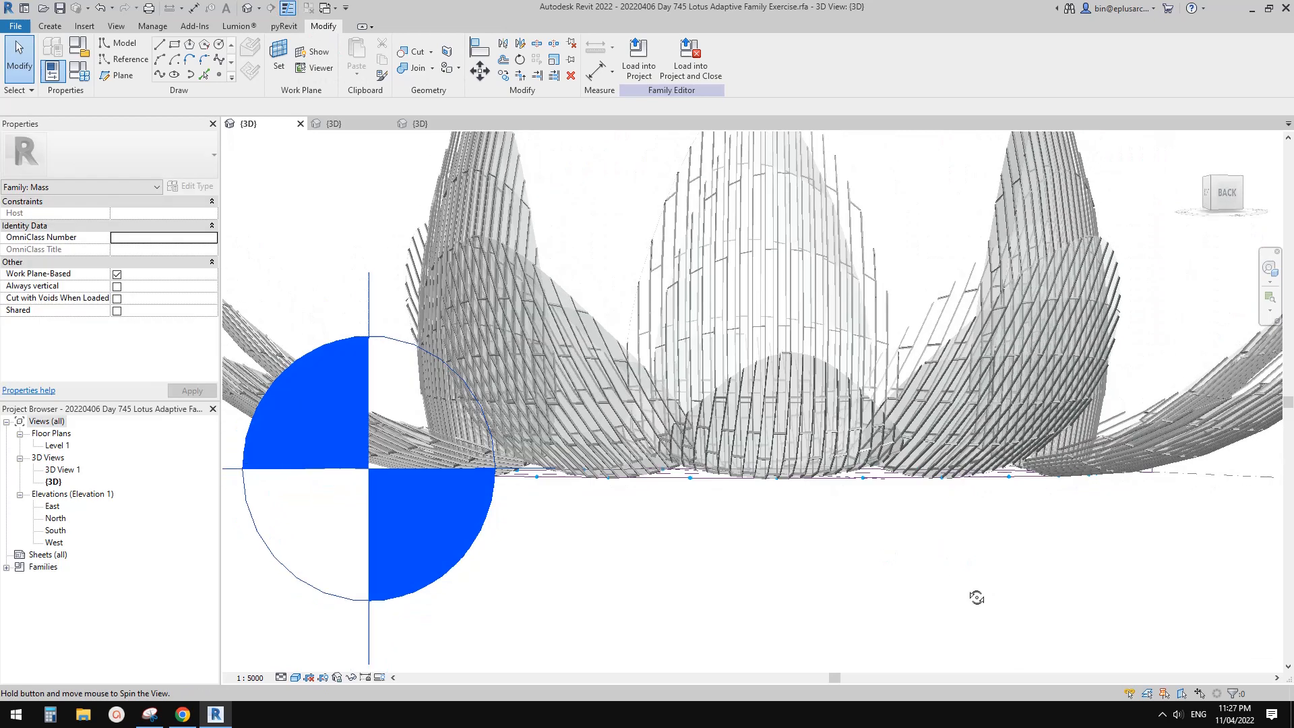
left_click(251, 678)
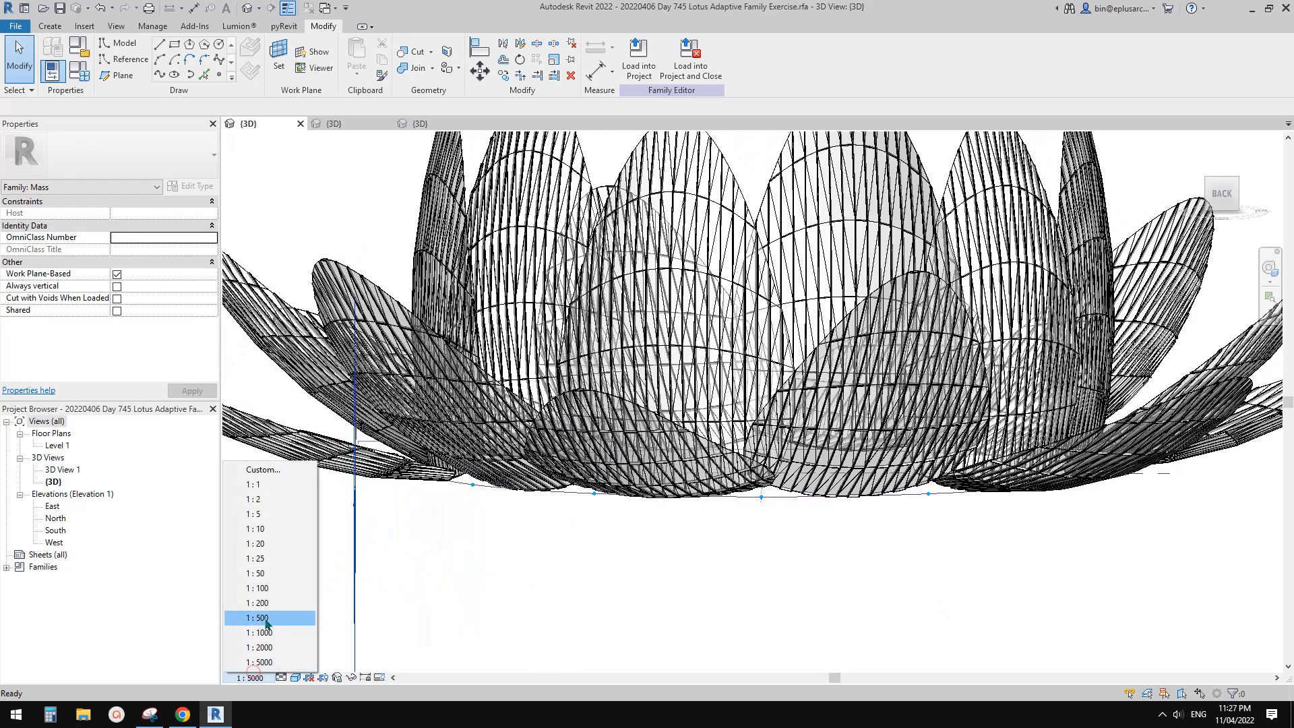
left_click(253, 588)
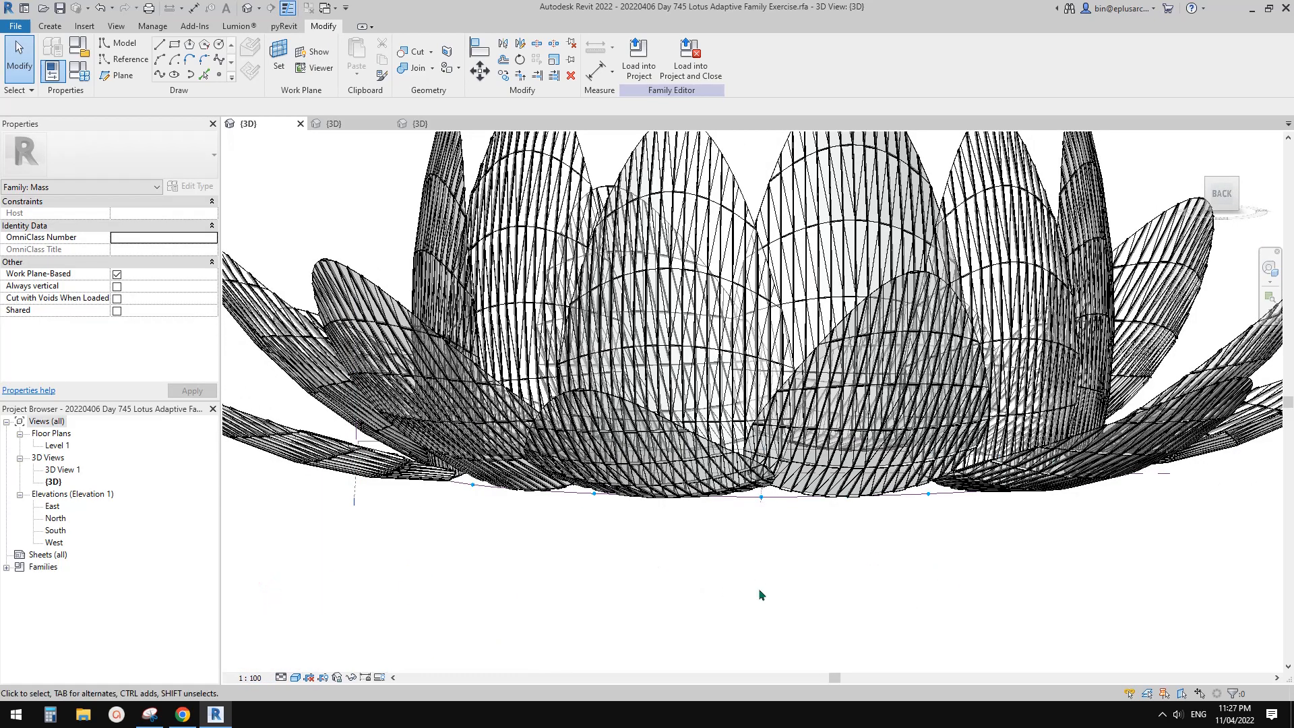
left_click_drag(760, 594, 802, 571)
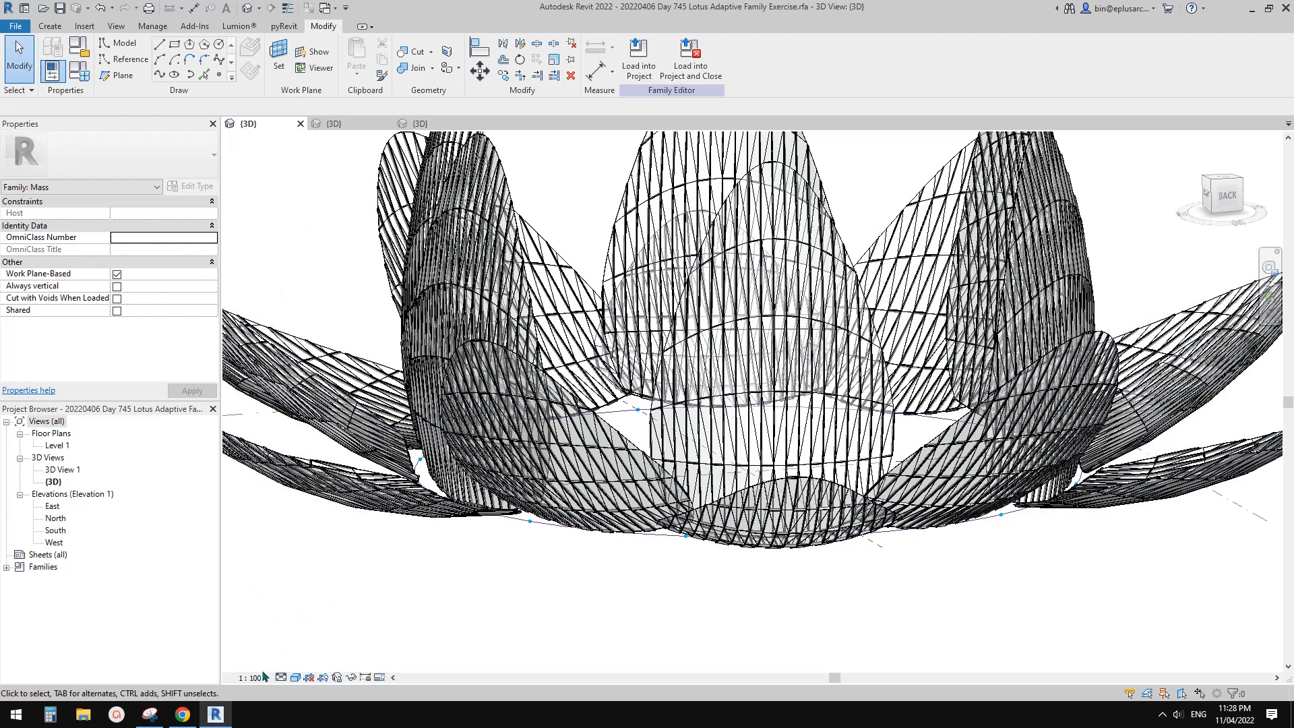
Try view scales 1:500 and 1:1000, then return to 1:100.
left_click(248, 678)
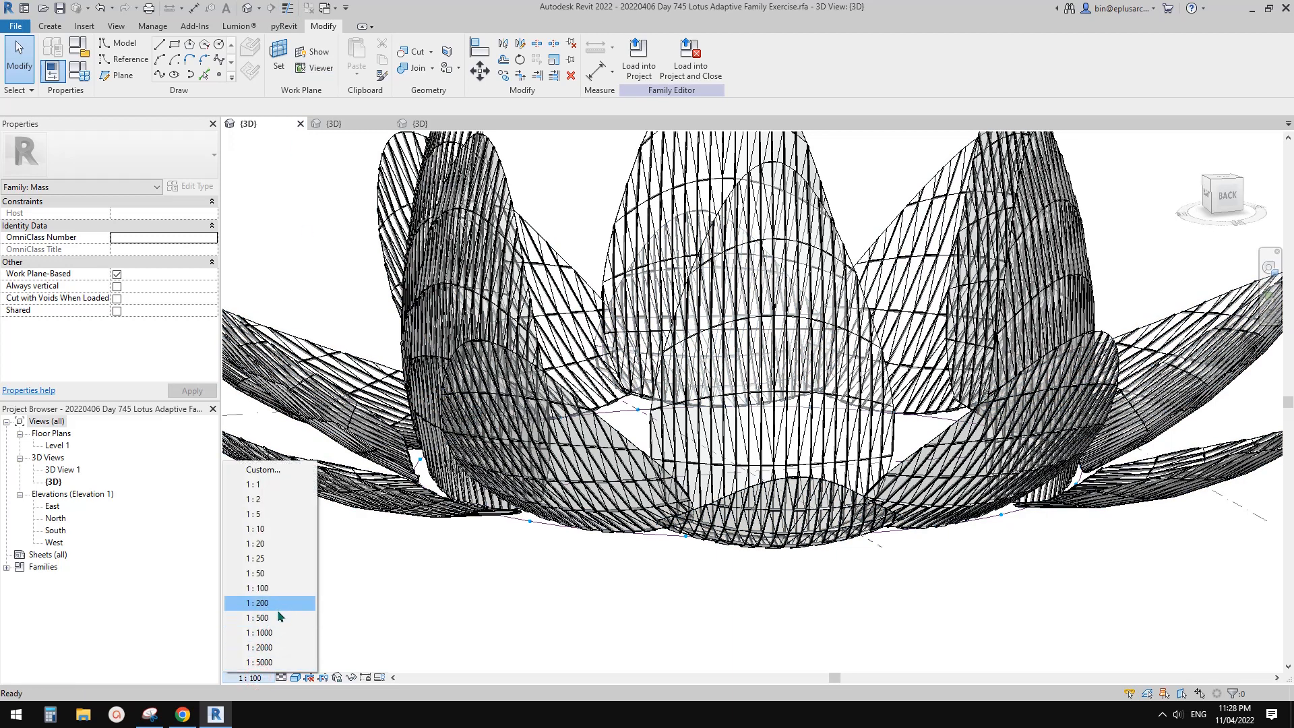
mouse_move(271, 622)
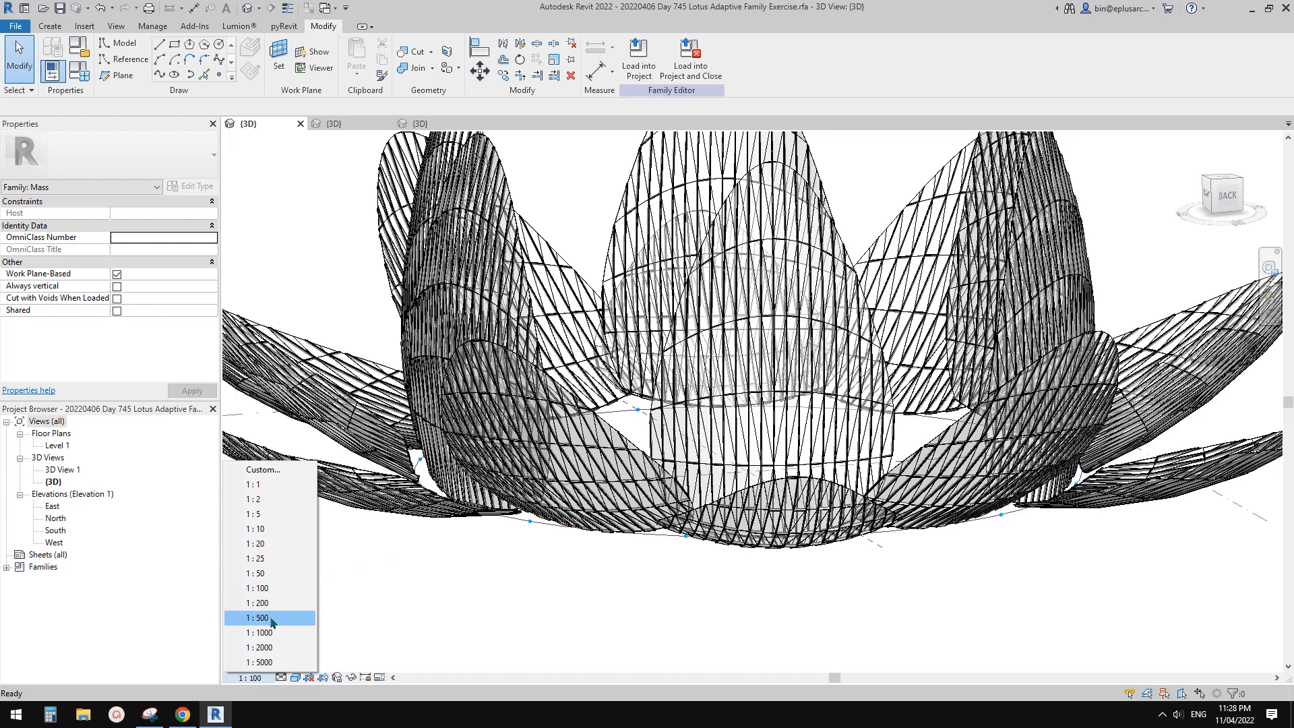
left_click(258, 618)
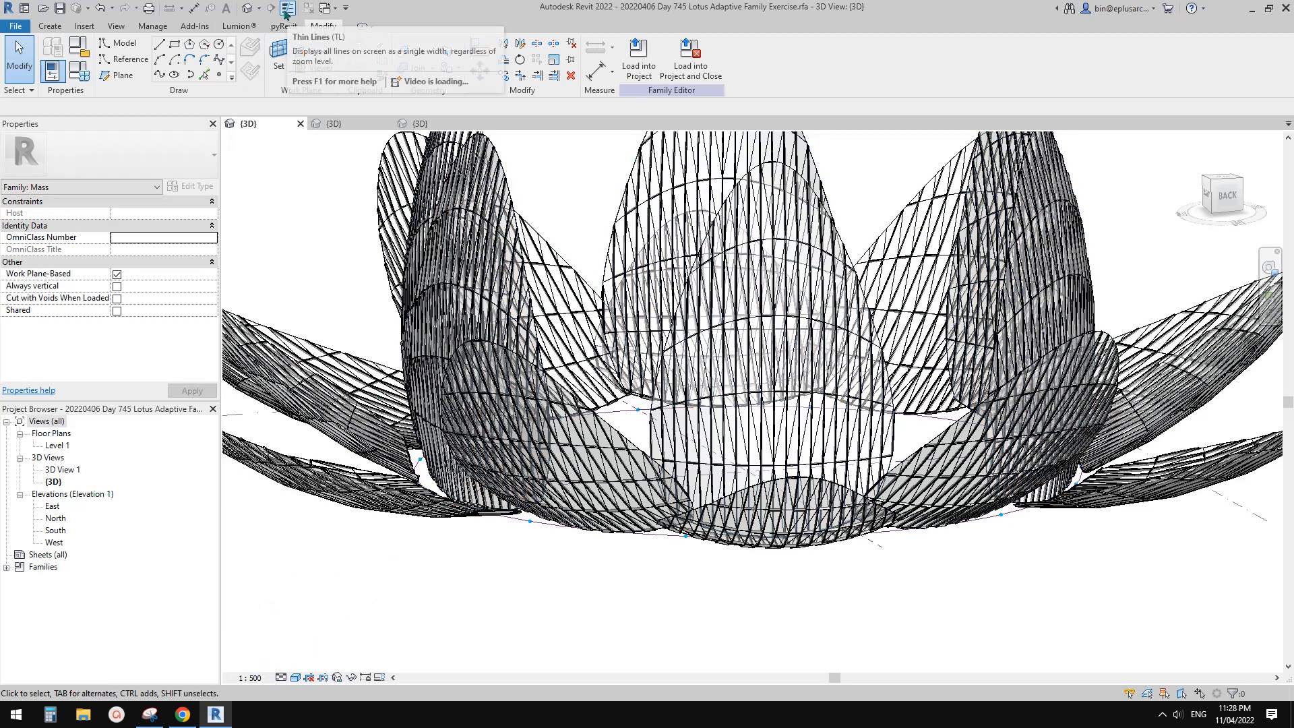
mouse_move(299, 598)
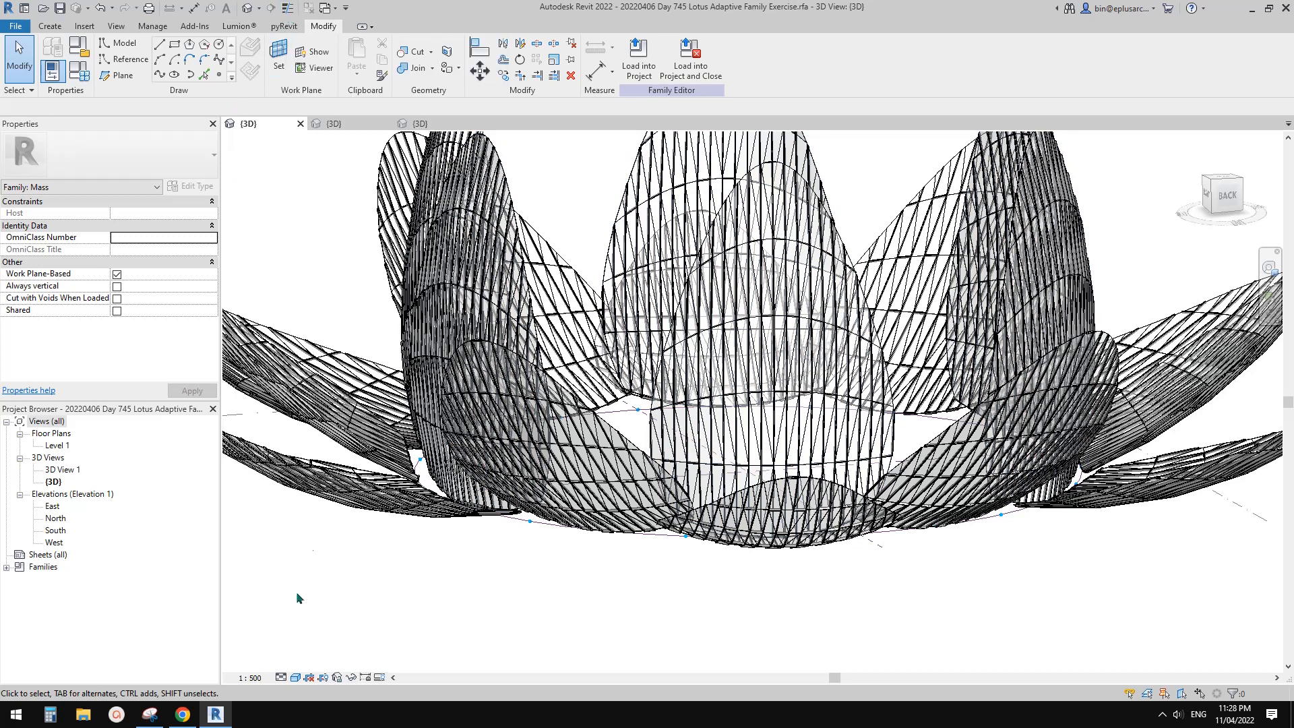
left_click(251, 677)
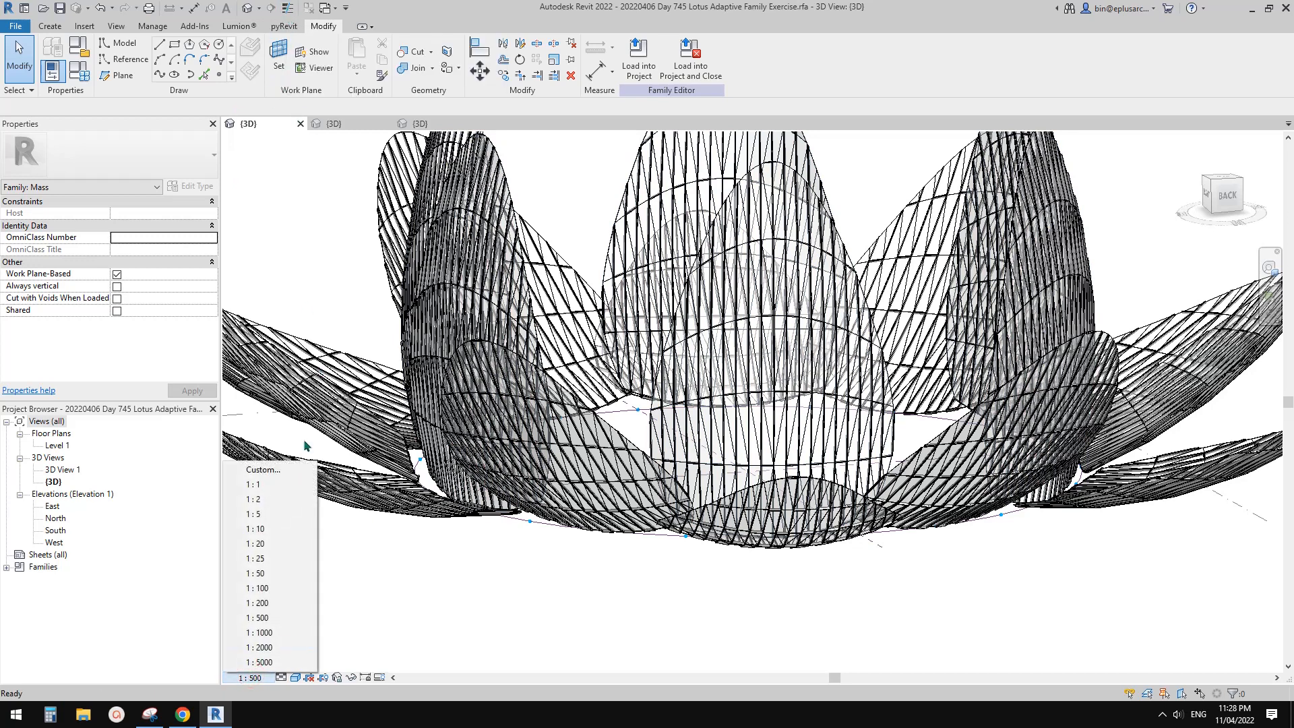
left_click(256, 633)
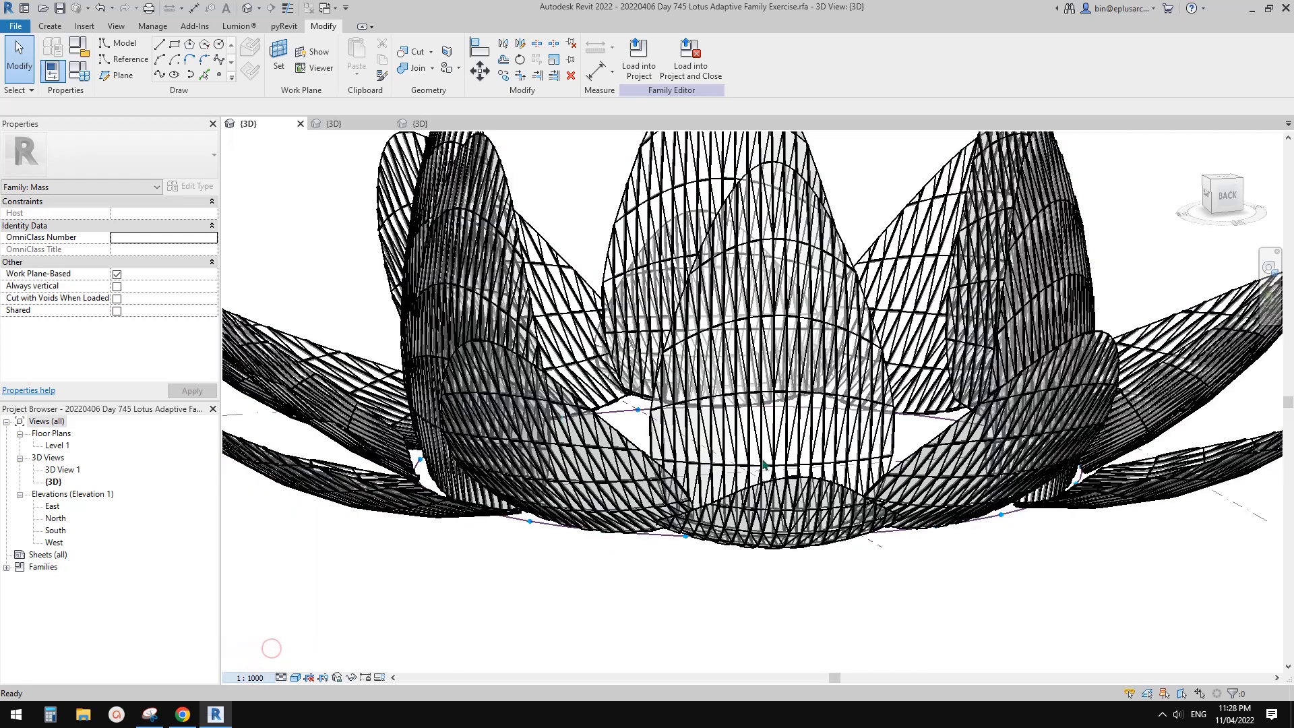
left_click(246, 677)
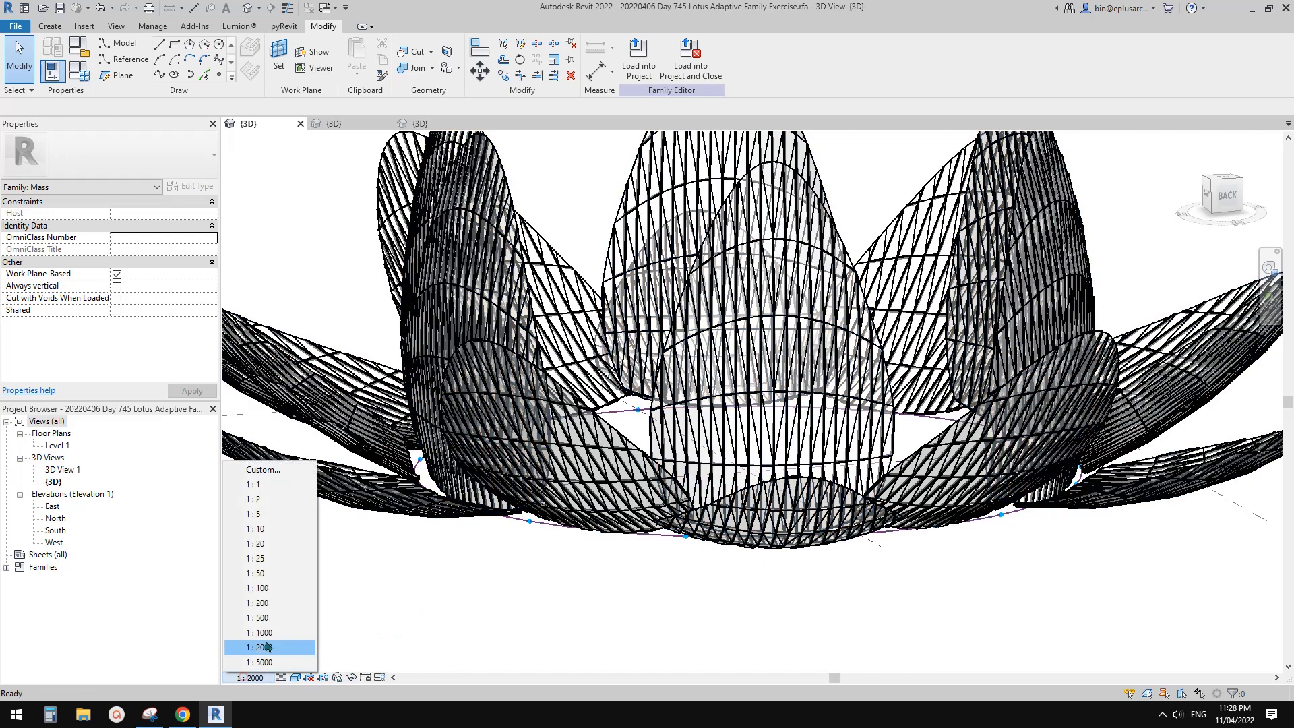
left_click(254, 587)
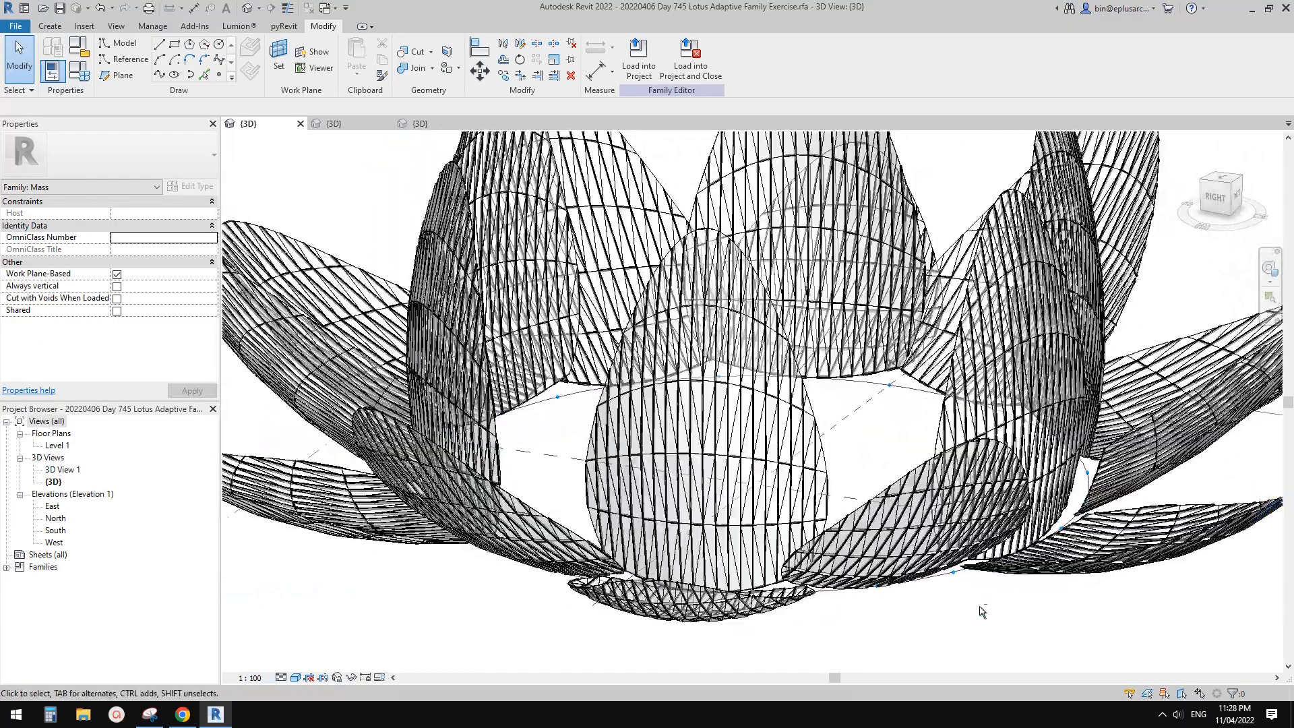
left_click_drag(982, 611, 1106, 500)
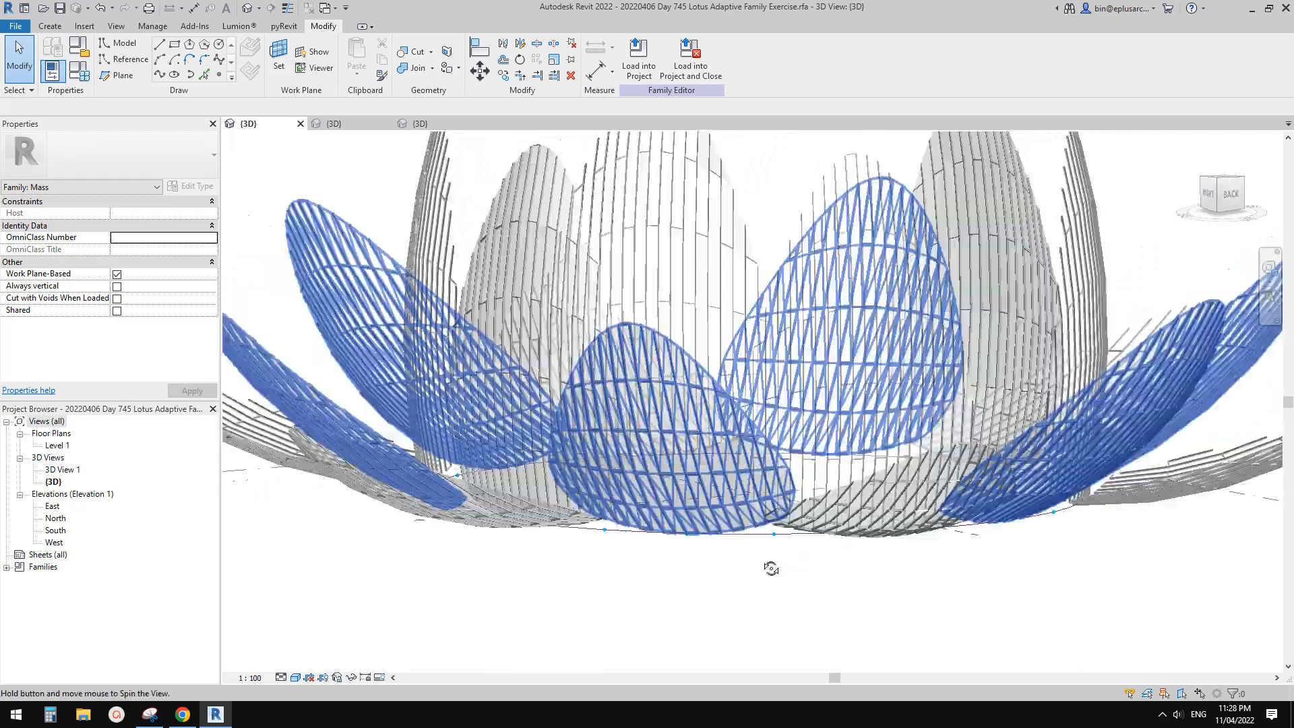
left_click_drag(772, 567, 854, 570)
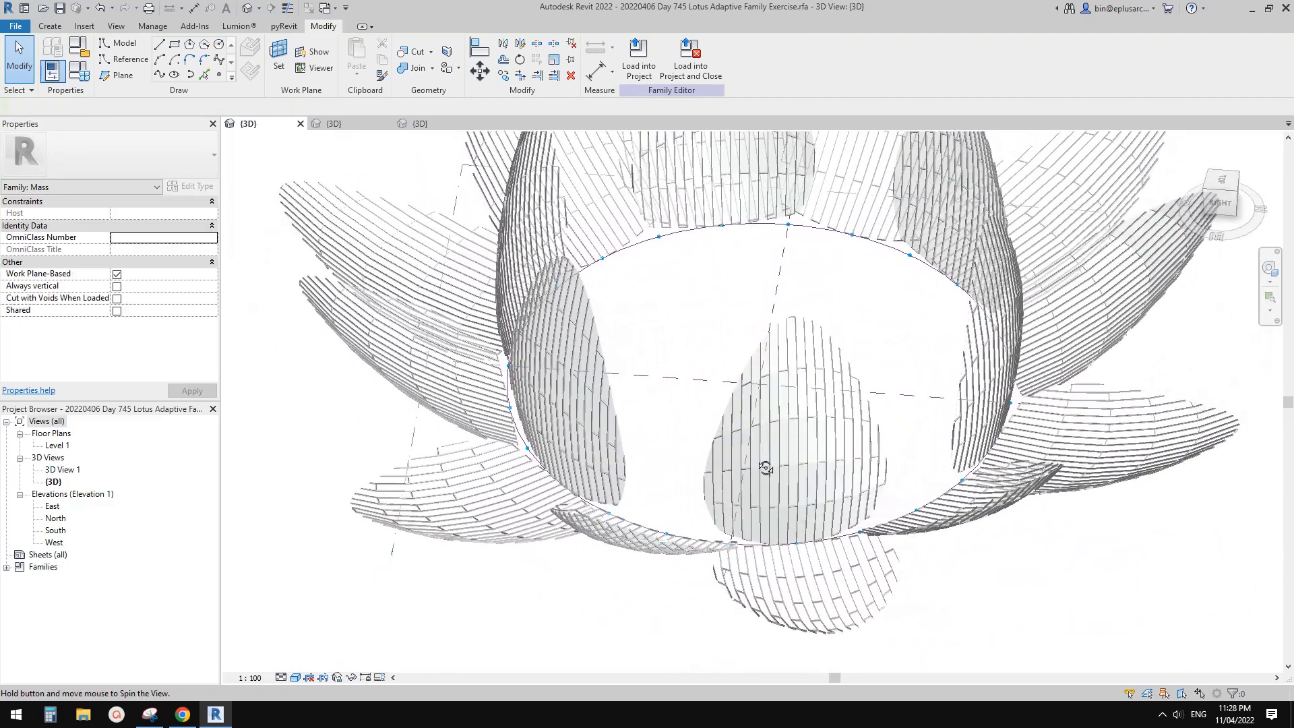
left_click_drag(764, 466, 1015, 360)
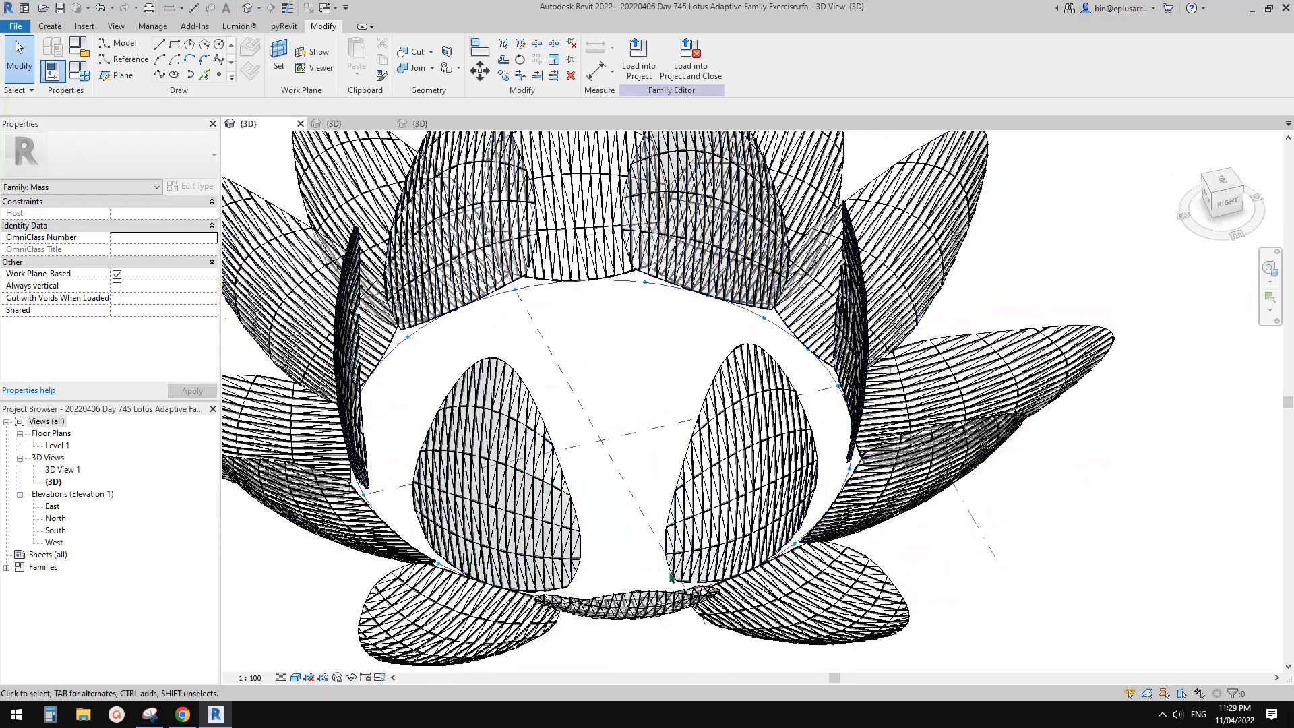
left_click(756, 388)
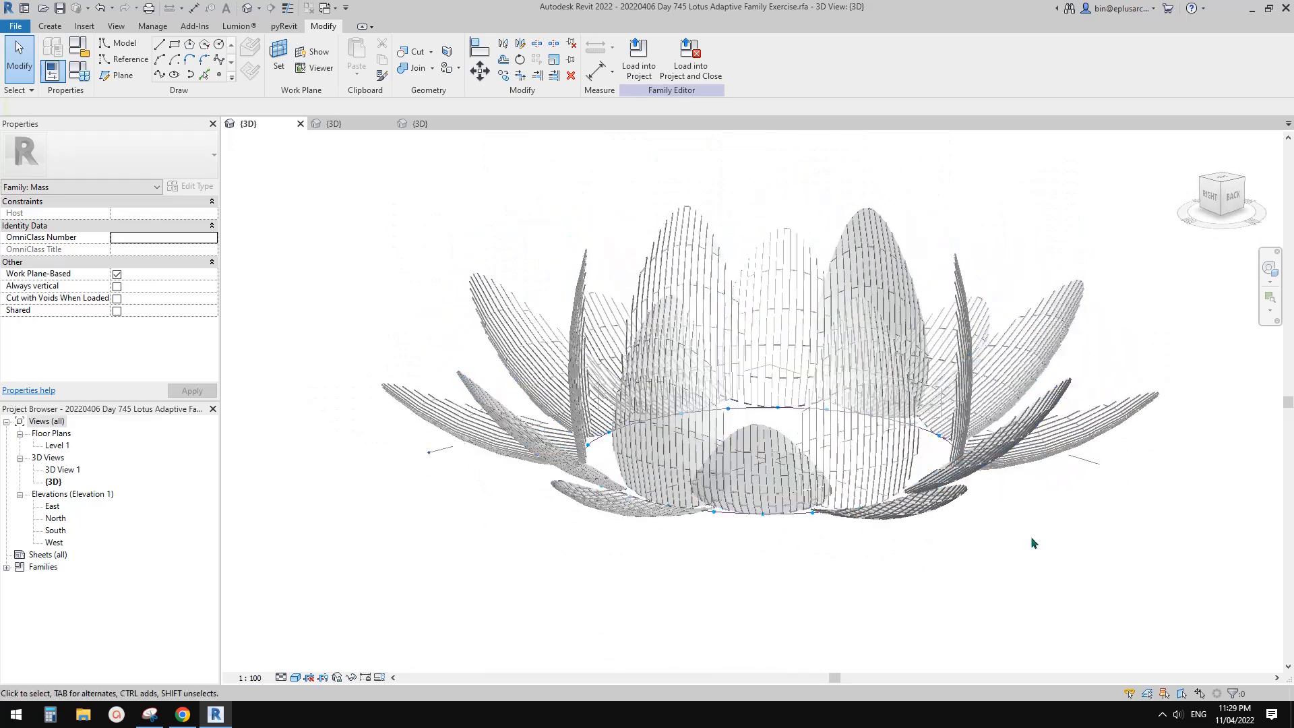
left_click_drag(1032, 543, 893, 565)
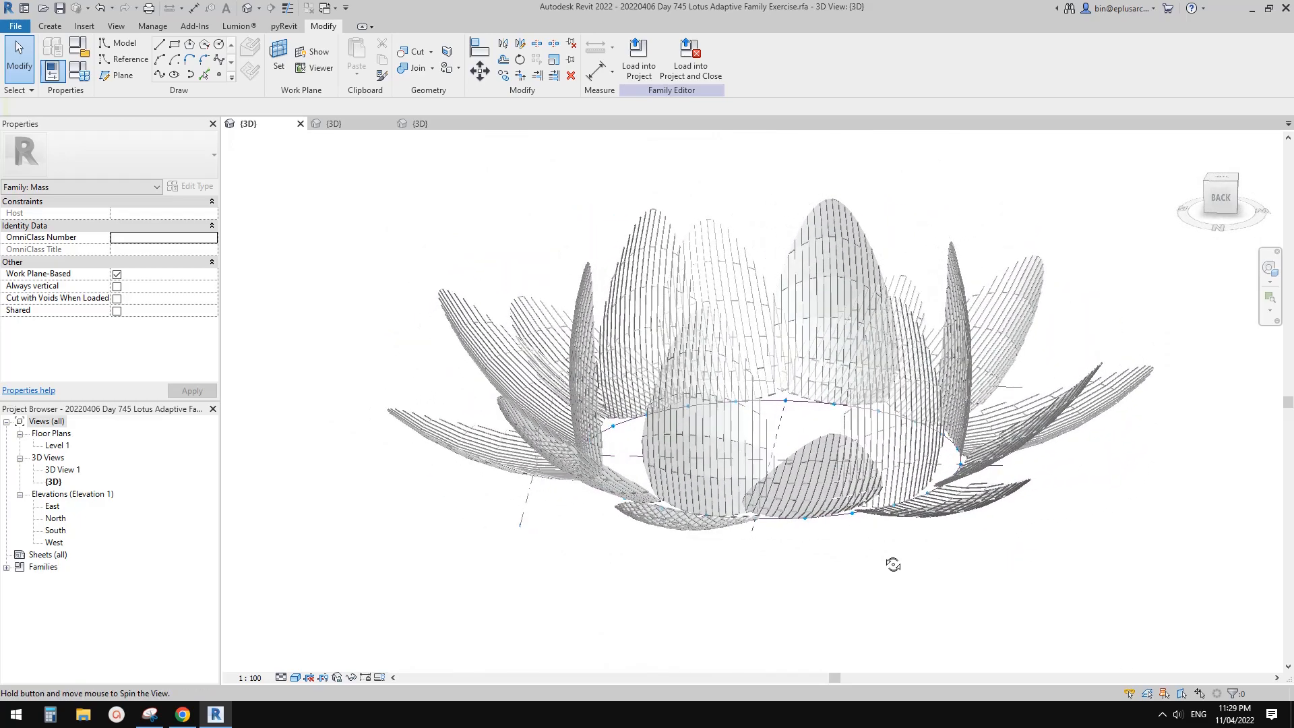
left_click_drag(891, 565, 858, 567)
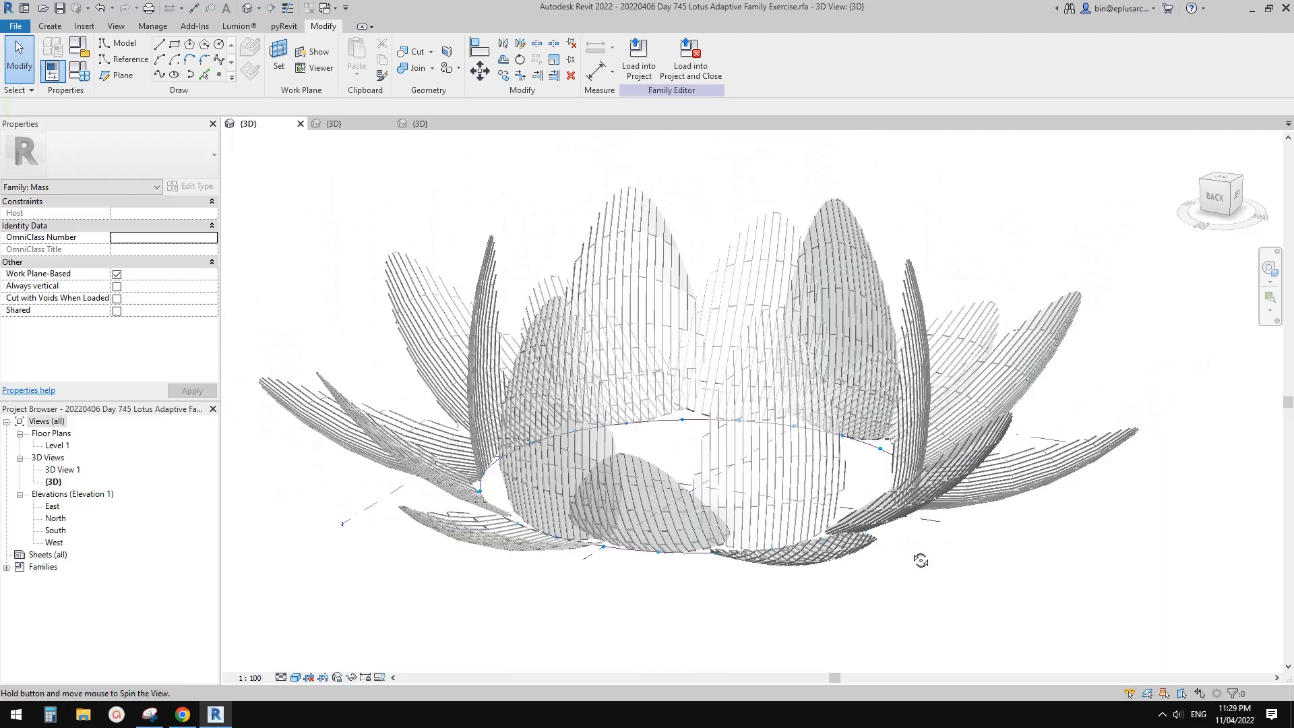
left_click_drag(920, 559, 1000, 606)
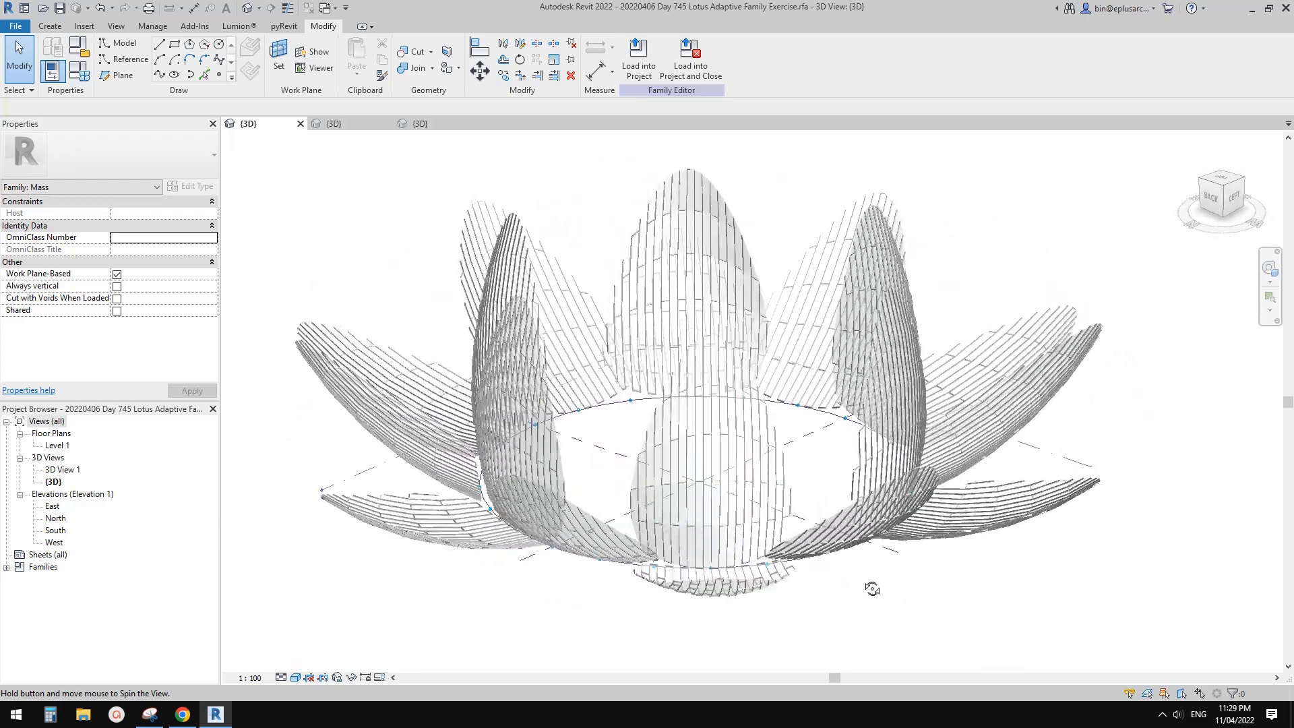
left_click_drag(872, 588, 788, 582)
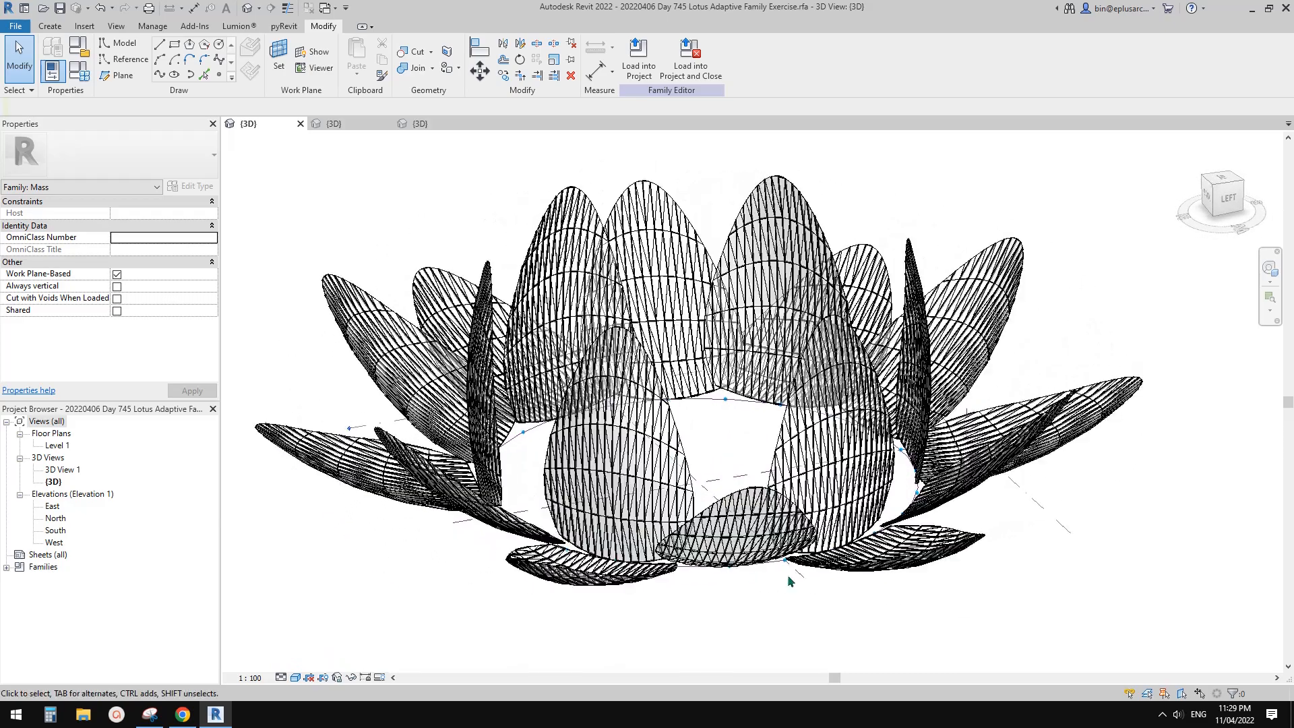